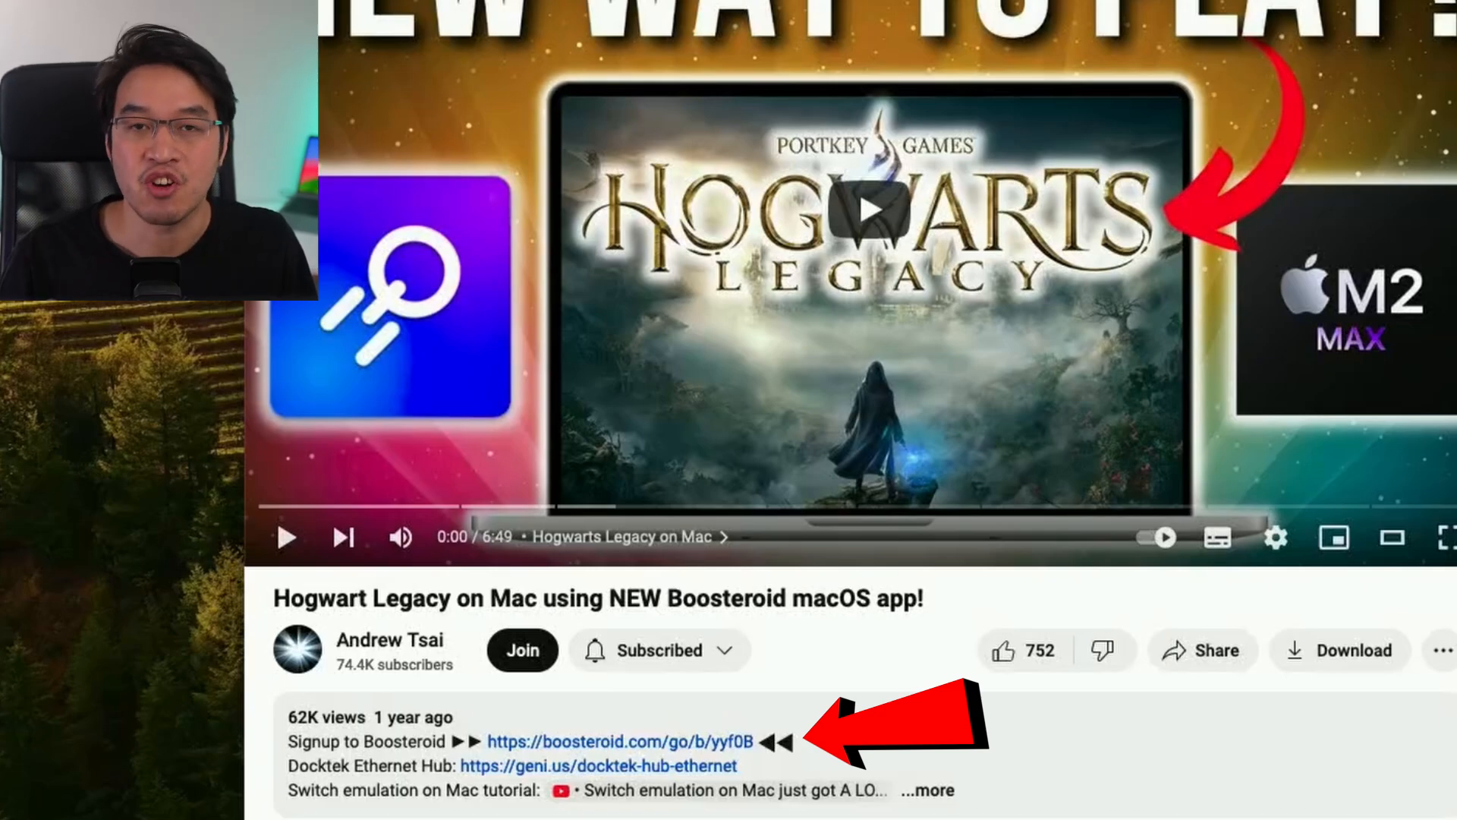
# Step: From the signup link, reach Sign In and register a new Boosteroid account
pyautogui.click(618, 741)
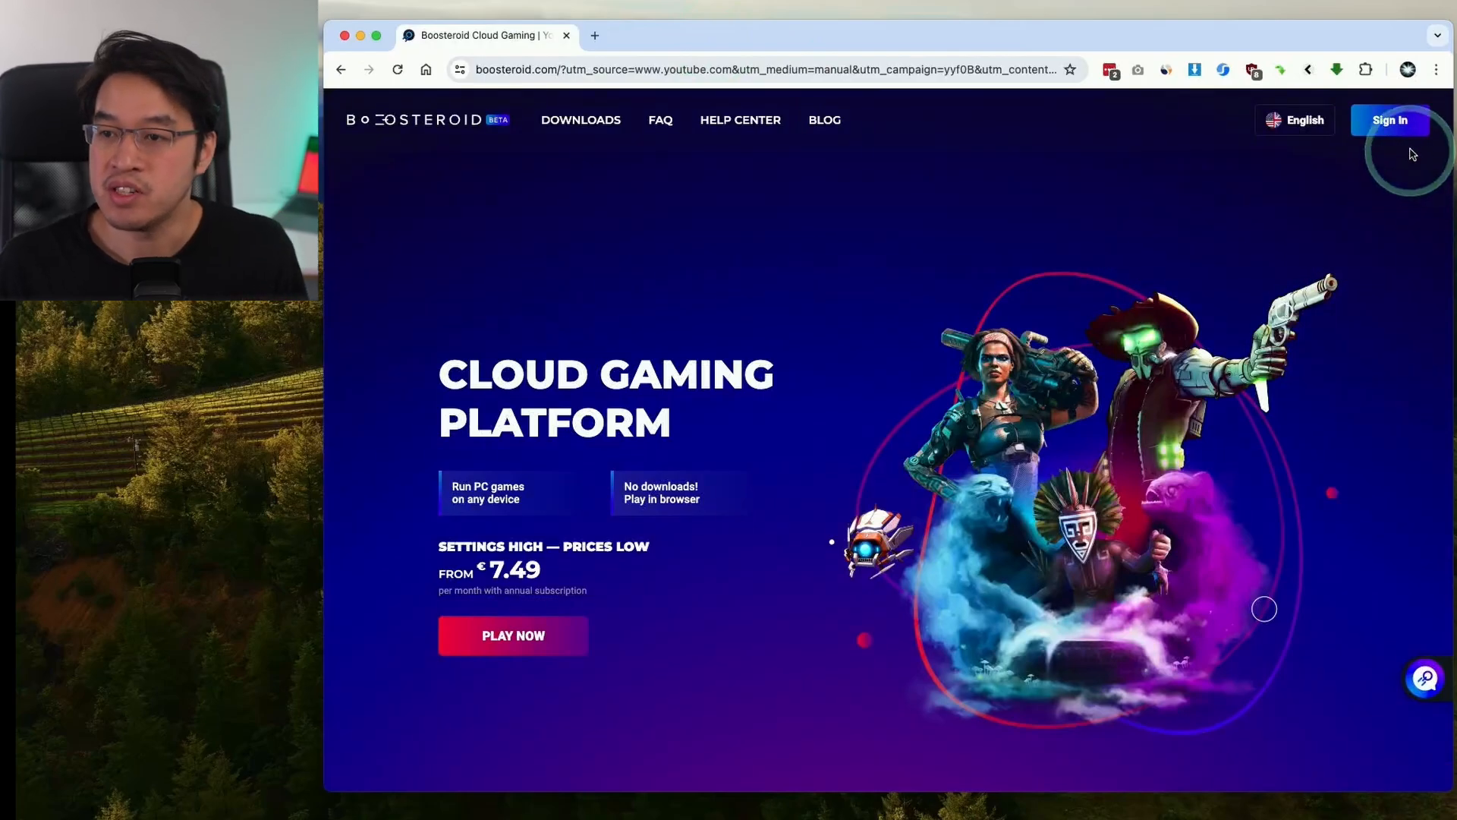
pyautogui.moveTo(1385, 126)
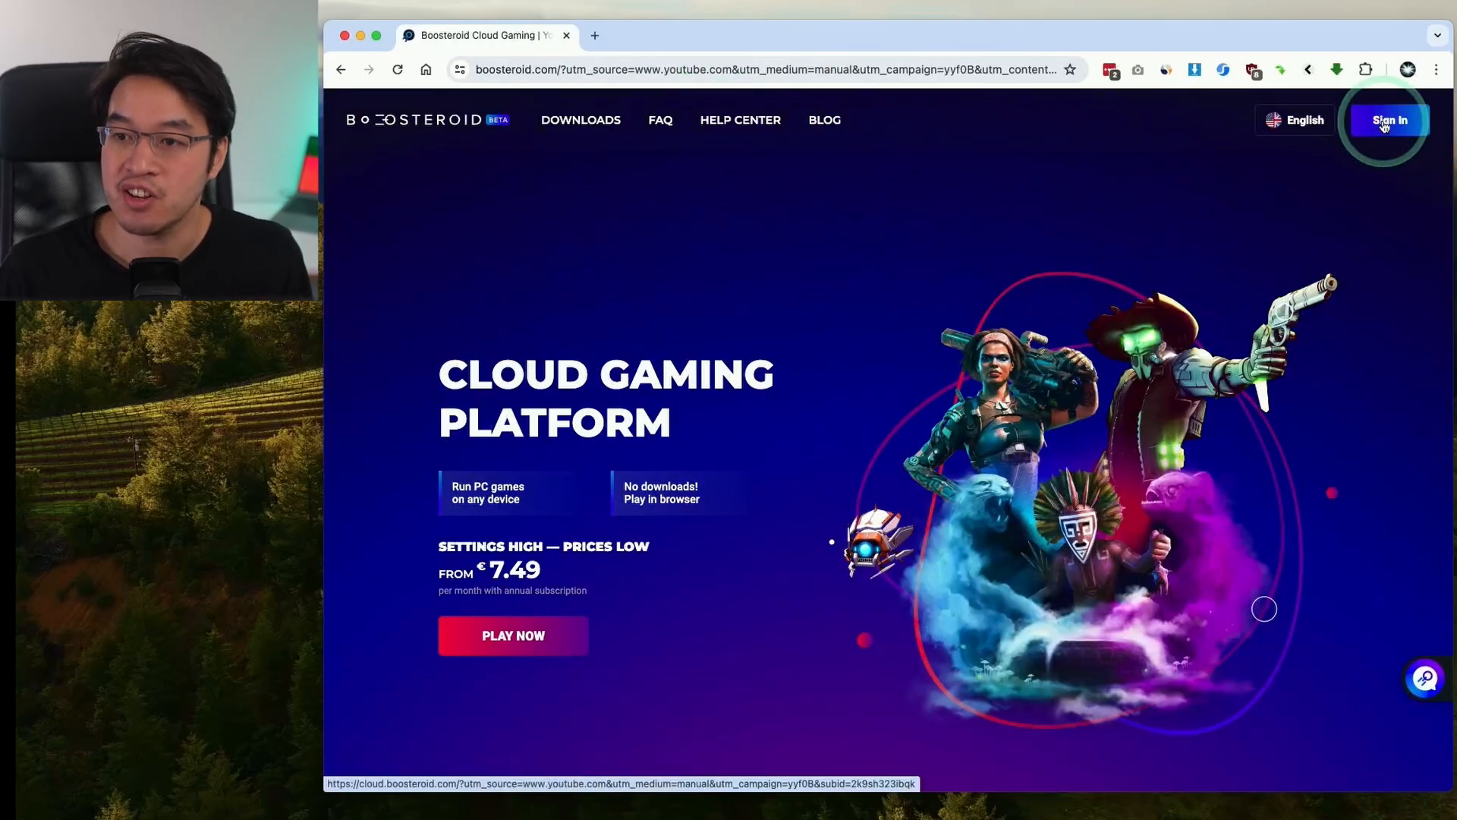
pyautogui.click(1391, 120)
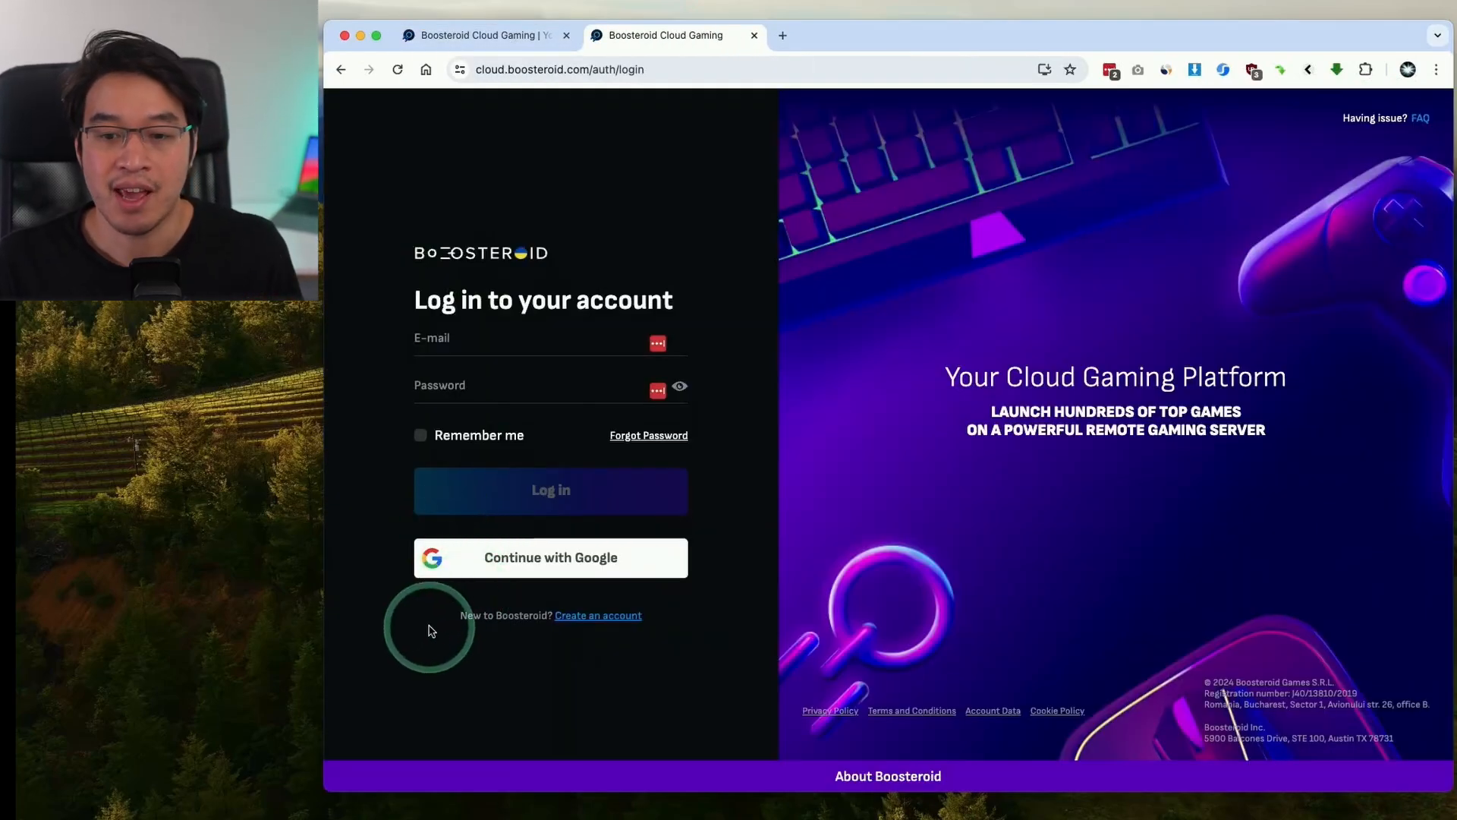
pyautogui.moveTo(584, 621)
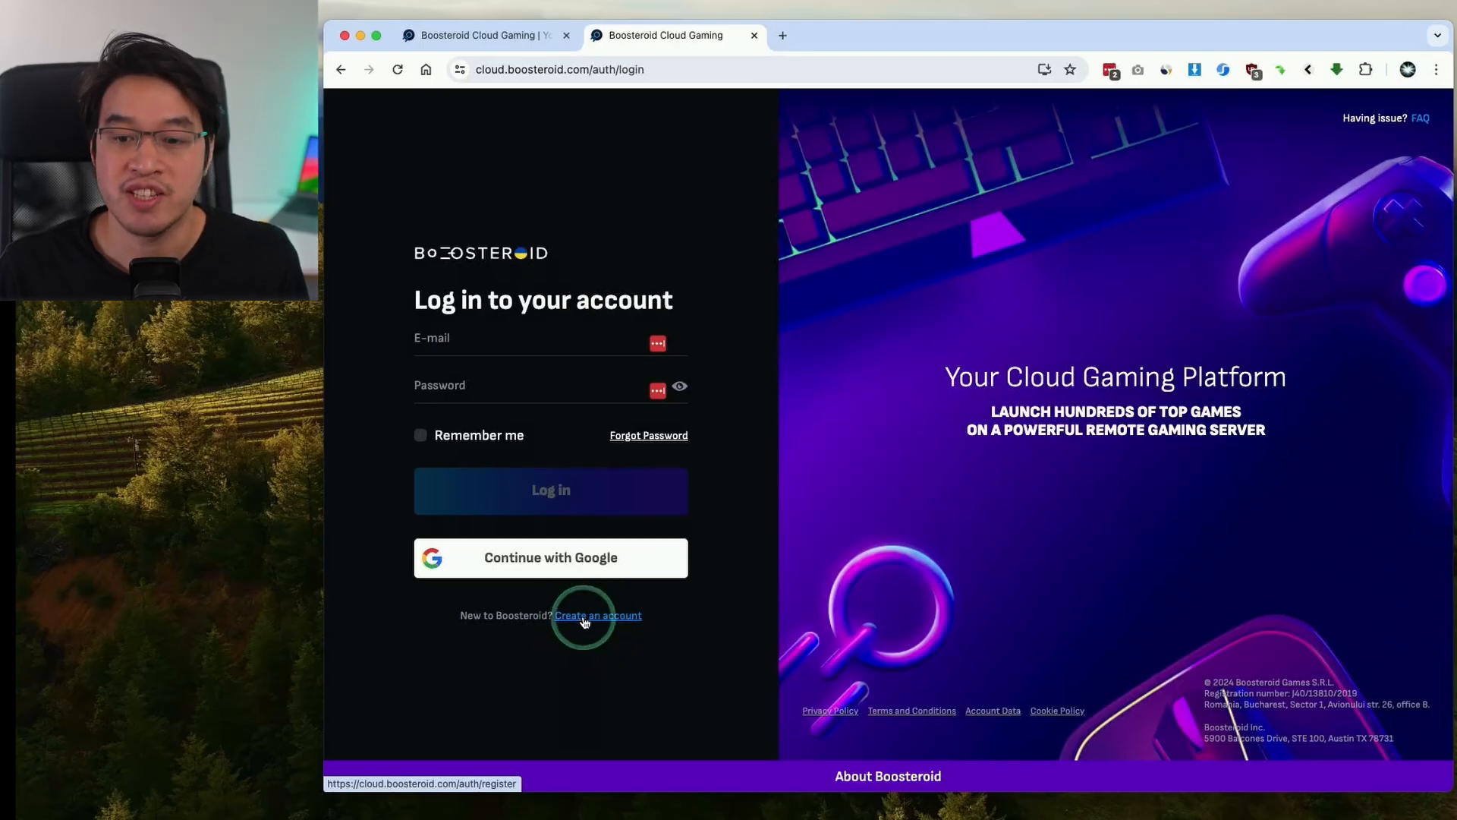
pyautogui.click(597, 617)
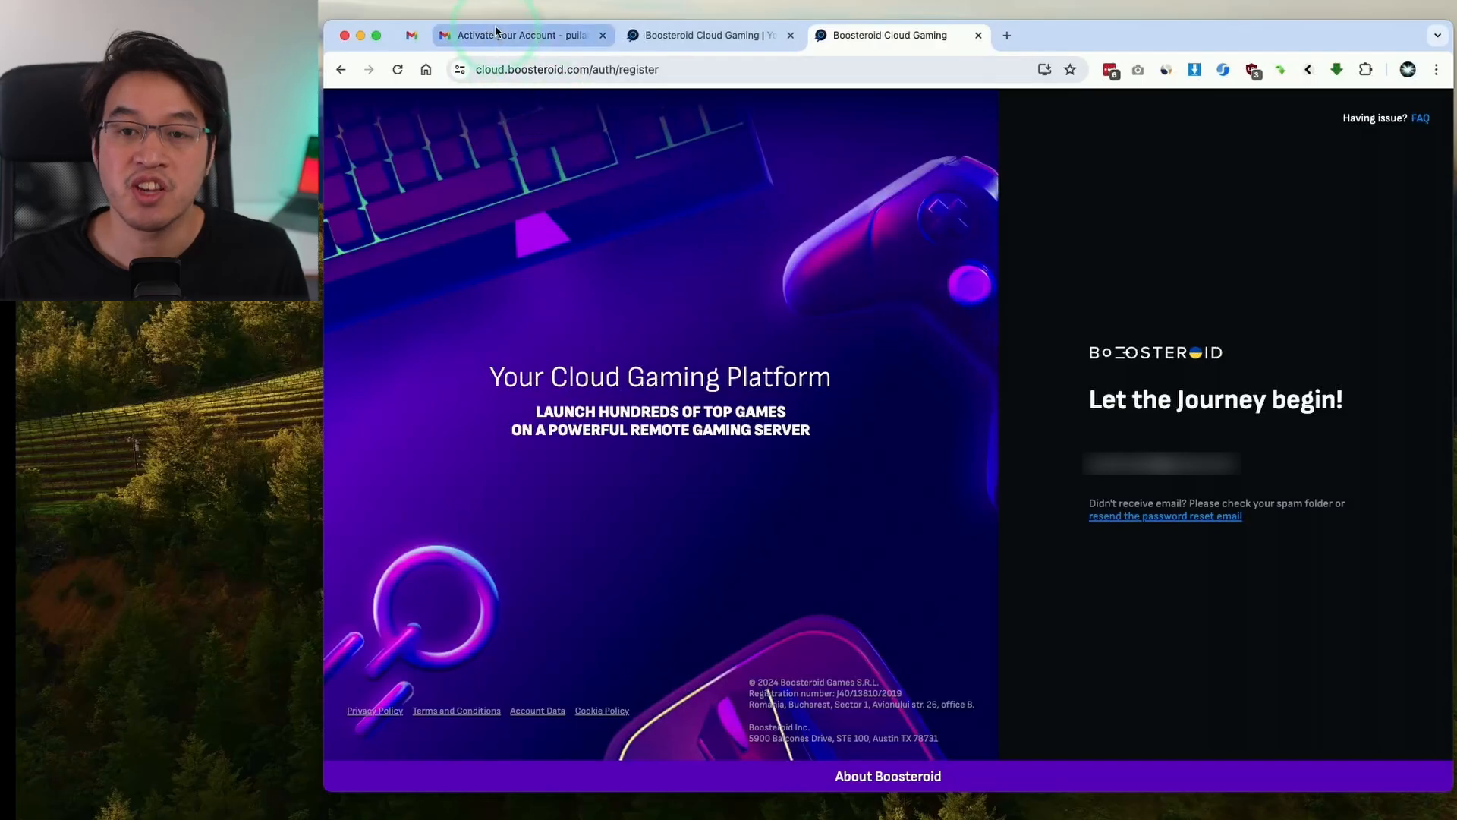
# Step: Activate the new account via the ACTIVATE ACCOUNT link in the Gmail email
pyautogui.click(516, 35)
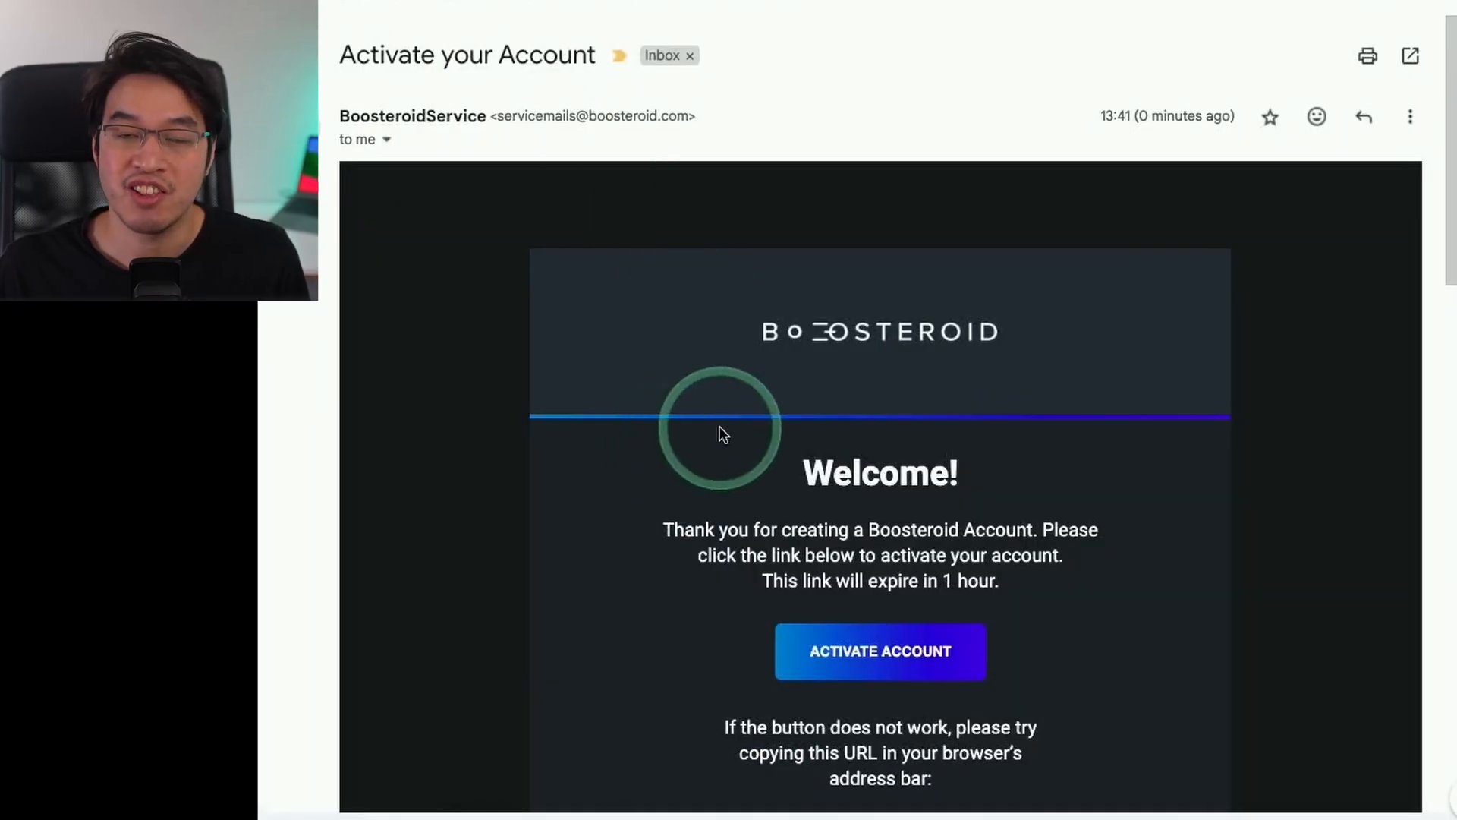
pyautogui.click(900, 657)
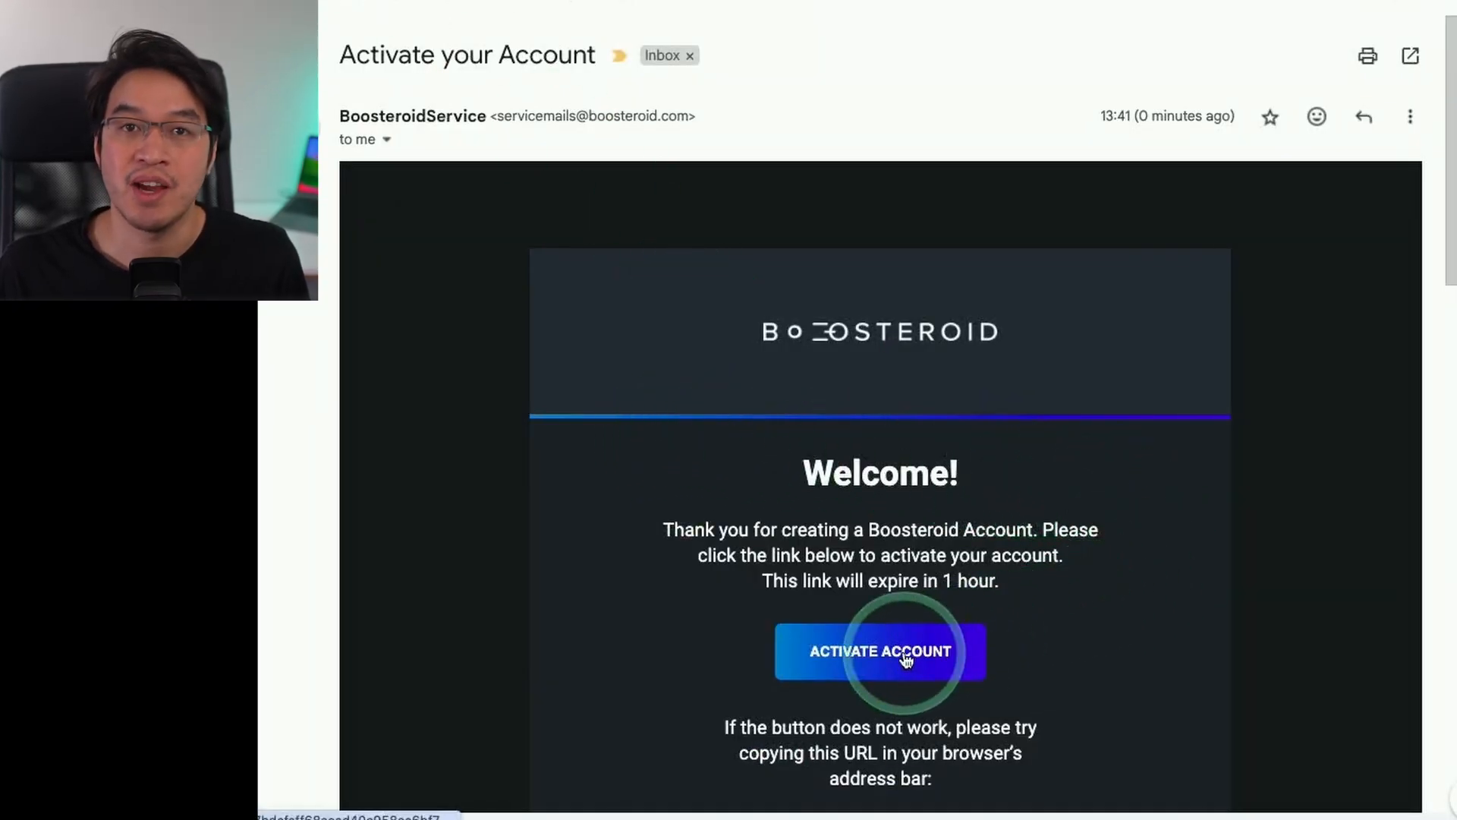
pyautogui.click(881, 651)
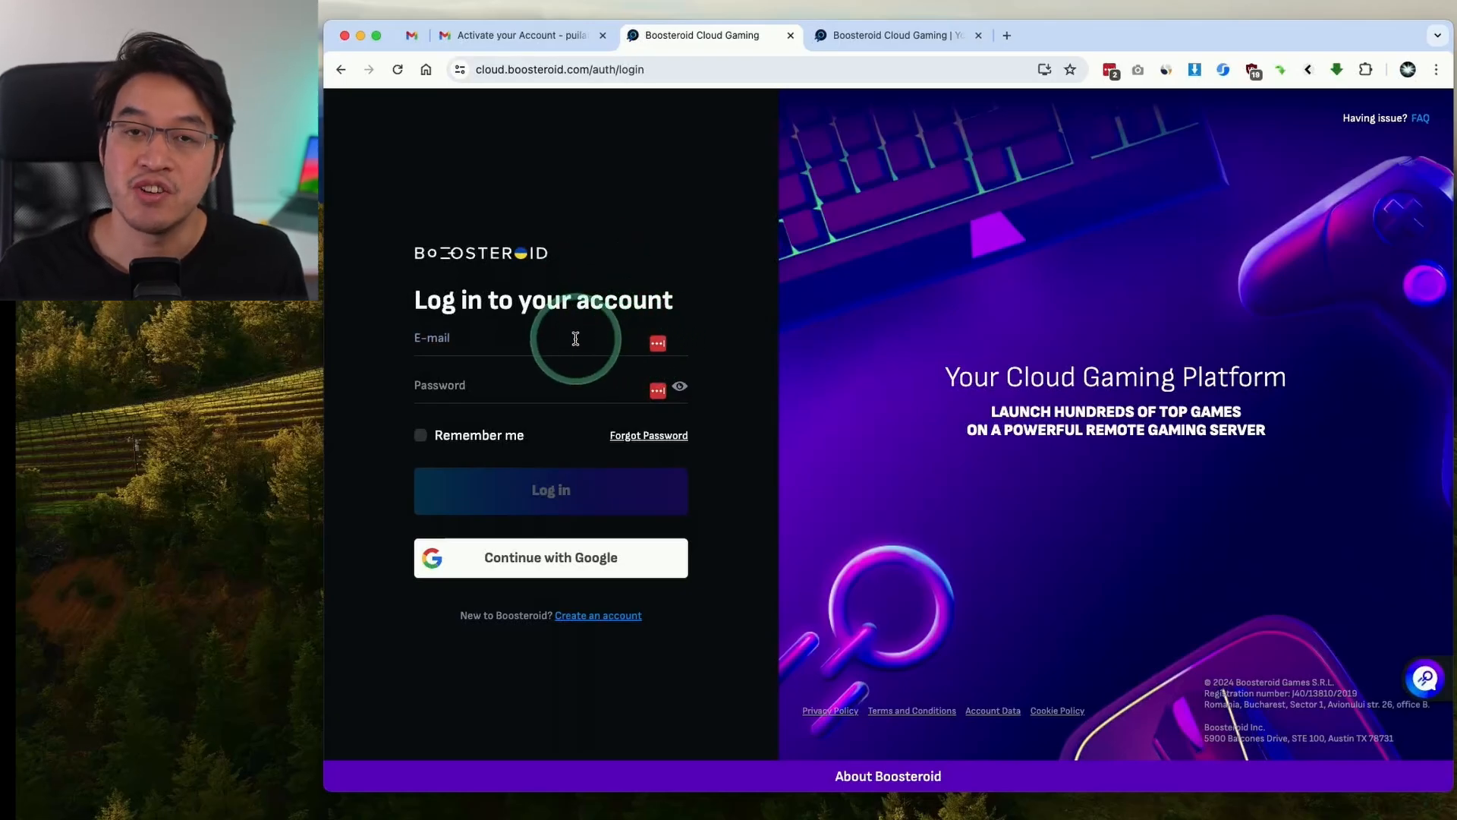
# Step: Log in to the activated account and start the Boosteroid connection test
pyautogui.click(550, 492)
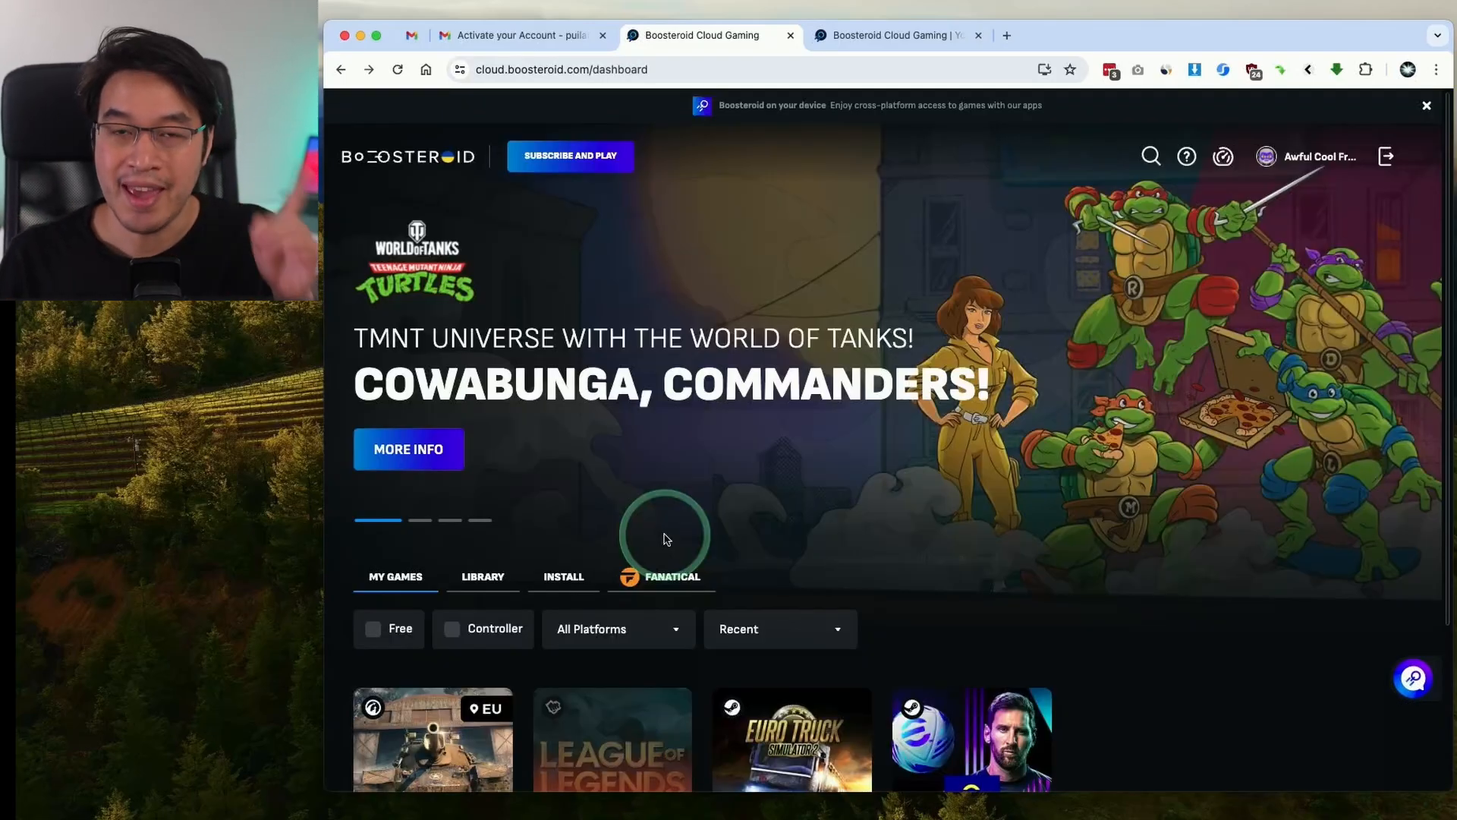
pyautogui.moveTo(745, 510)
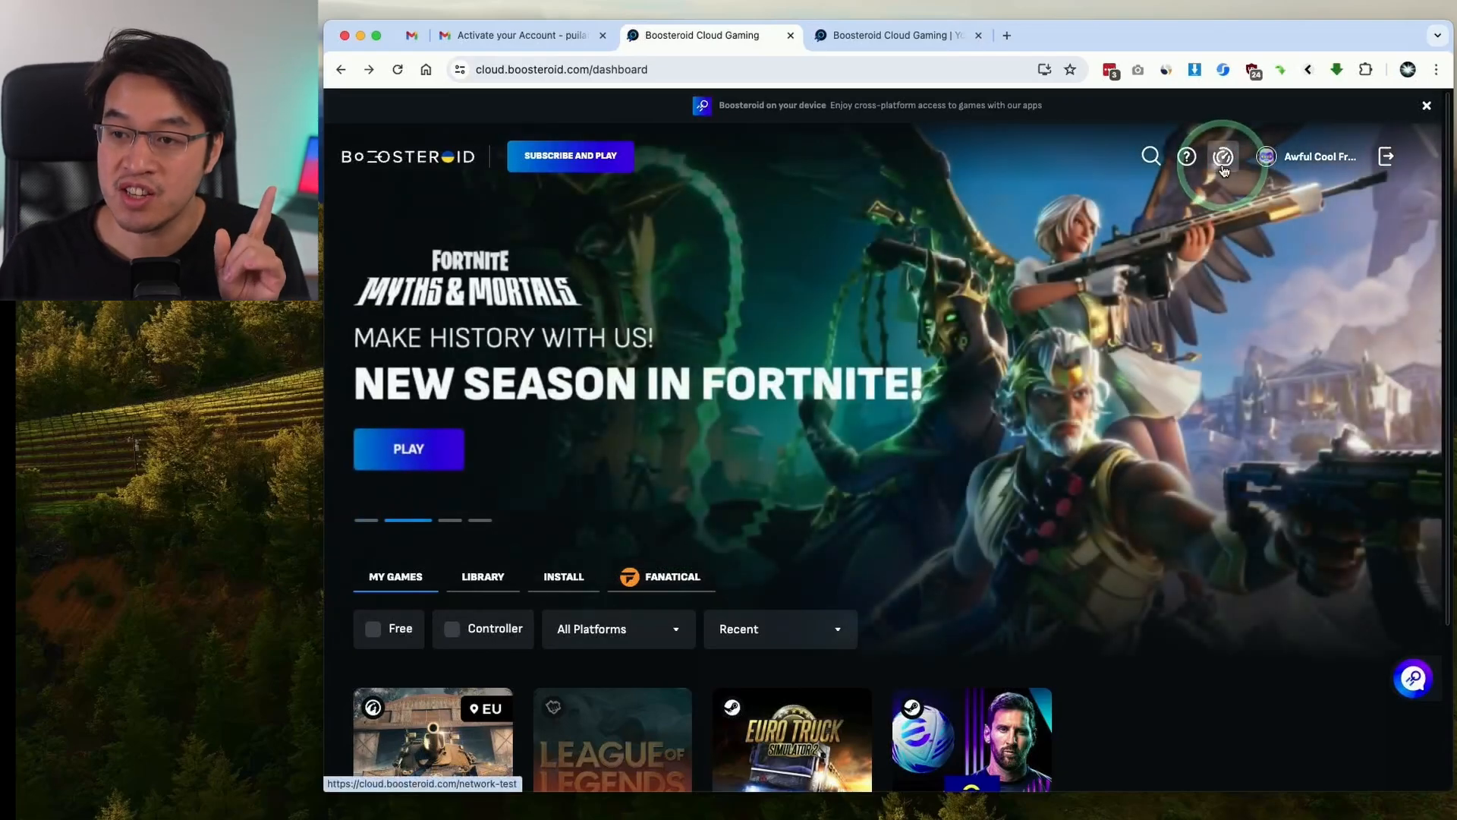
pyautogui.click(1222, 157)
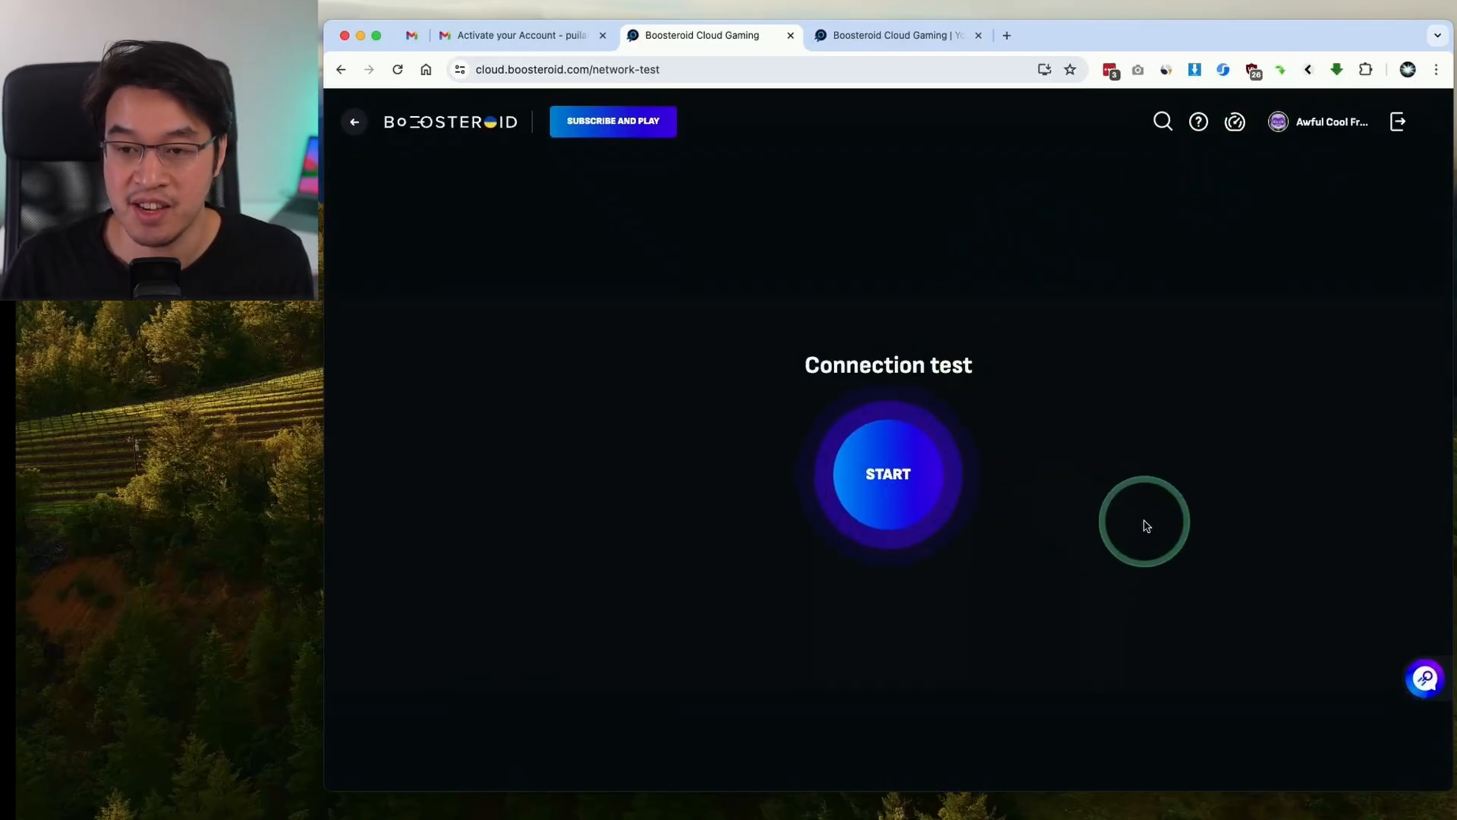
pyautogui.click(888, 474)
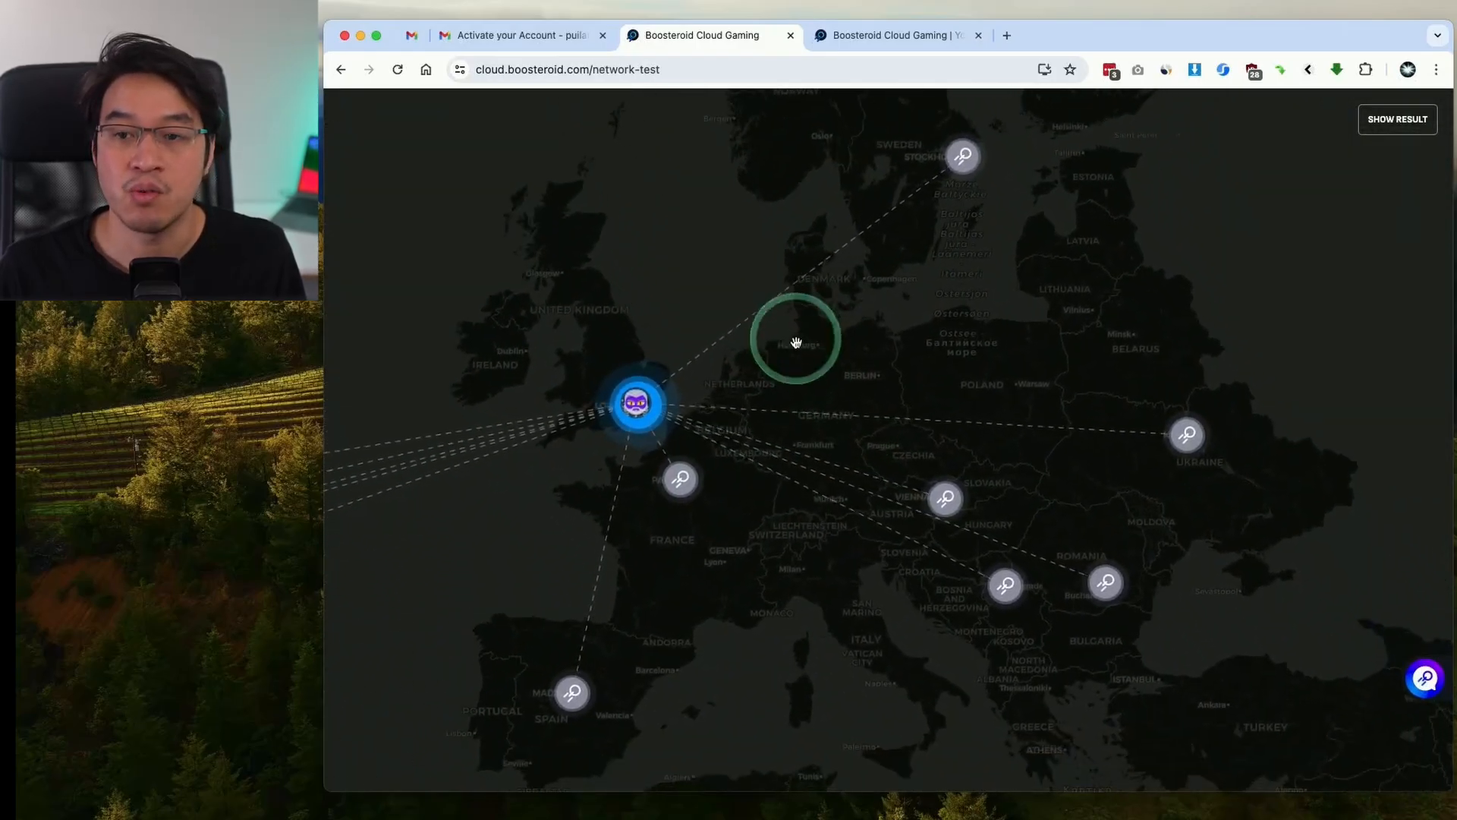
pyautogui.moveTo(1024, 167)
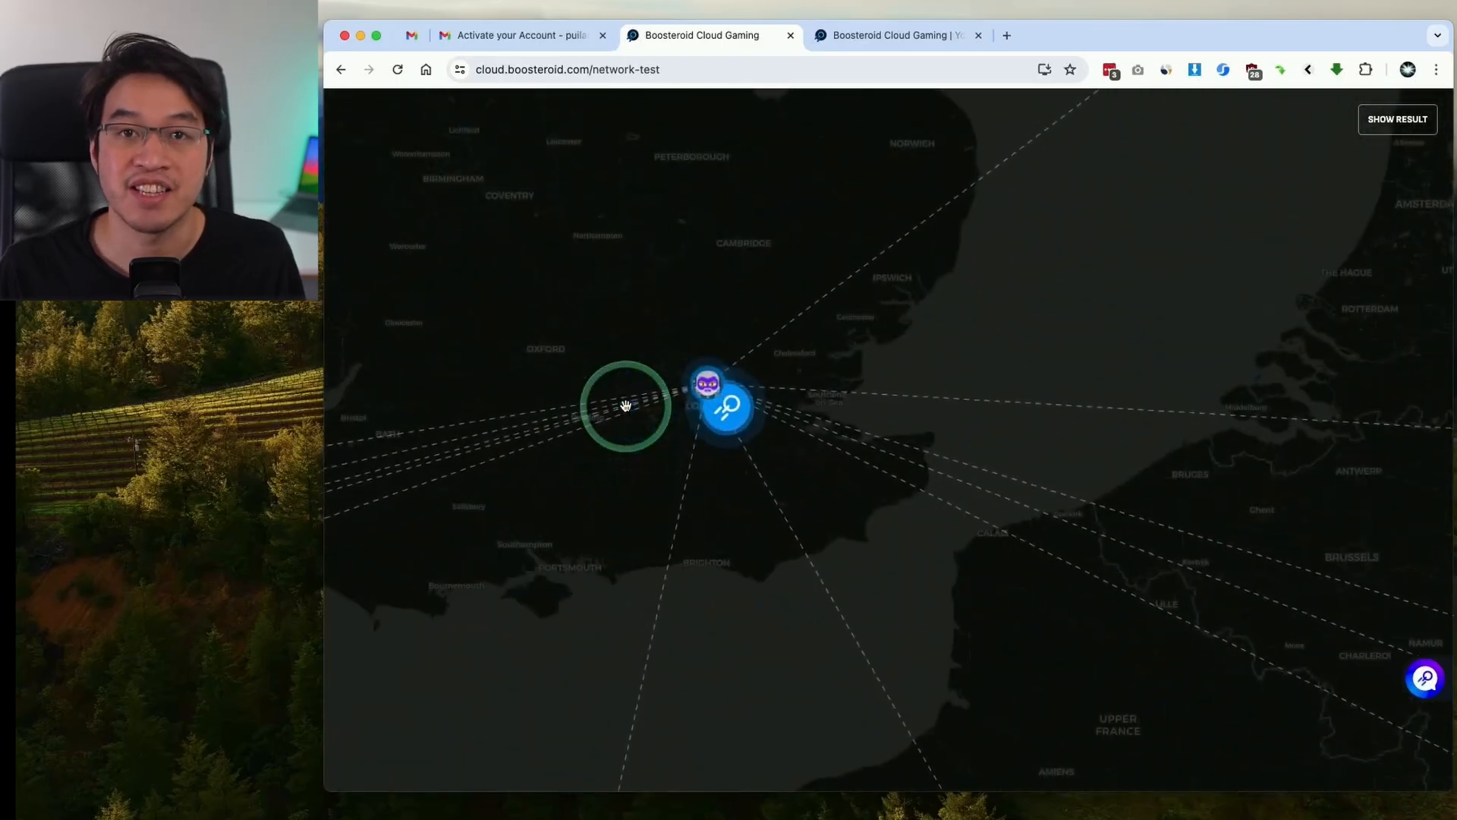
# Step: View the test result (Excellent, 65 Mbps, 15 ms) and return to the games dashboard
pyautogui.click(1396, 118)
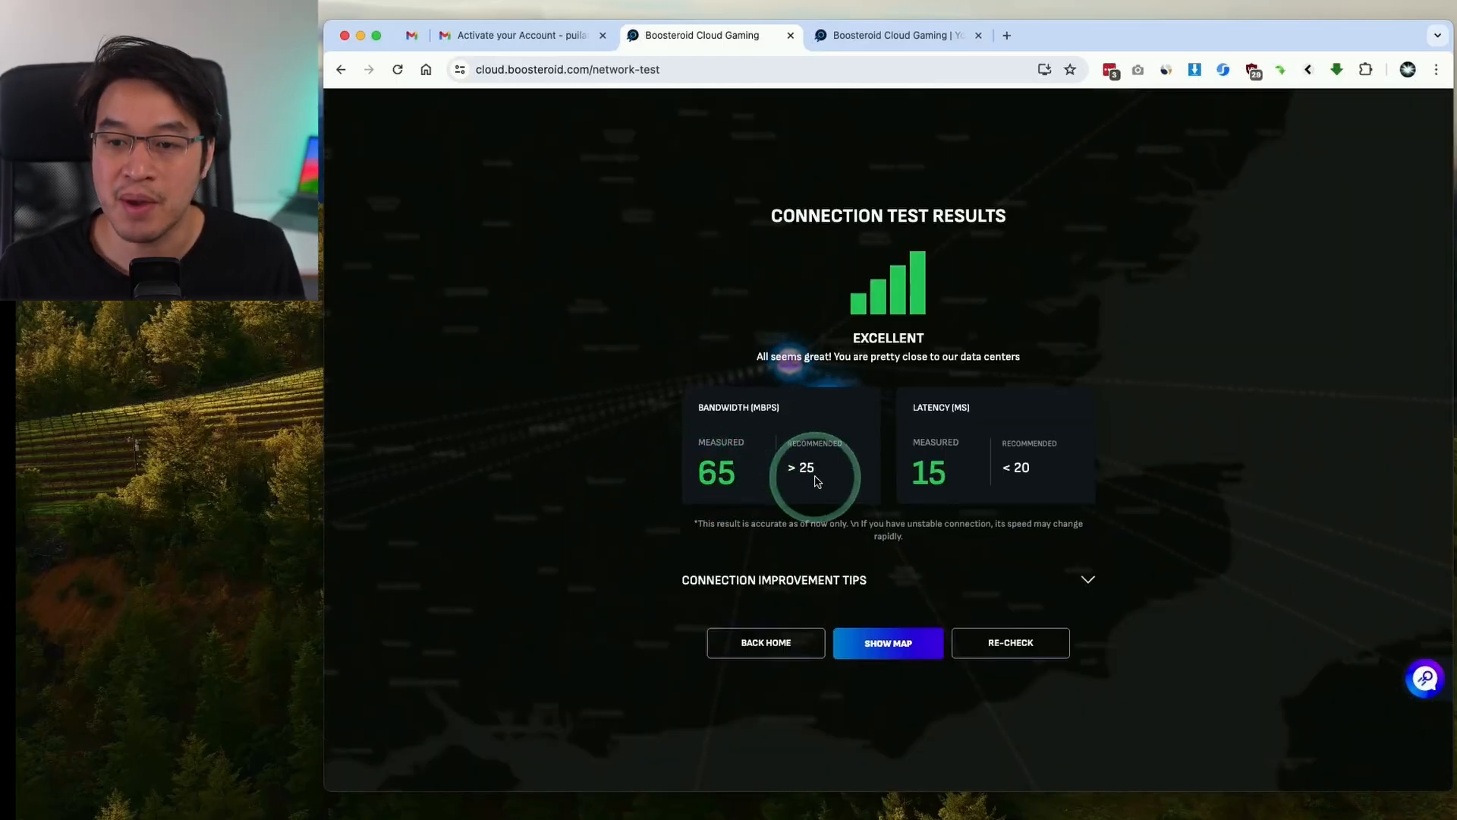
pyautogui.moveTo(838, 474)
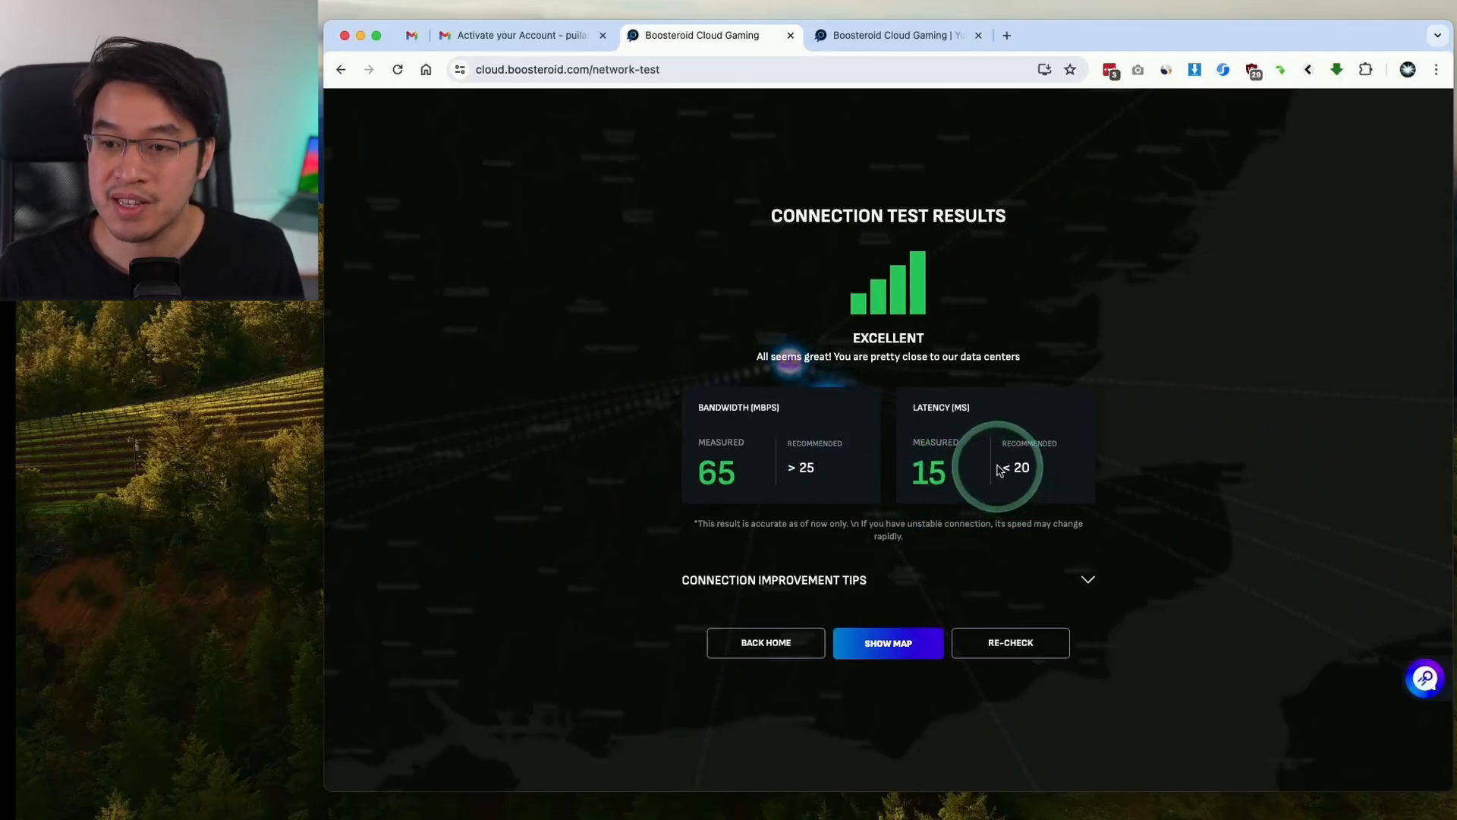
pyautogui.moveTo(1038, 469)
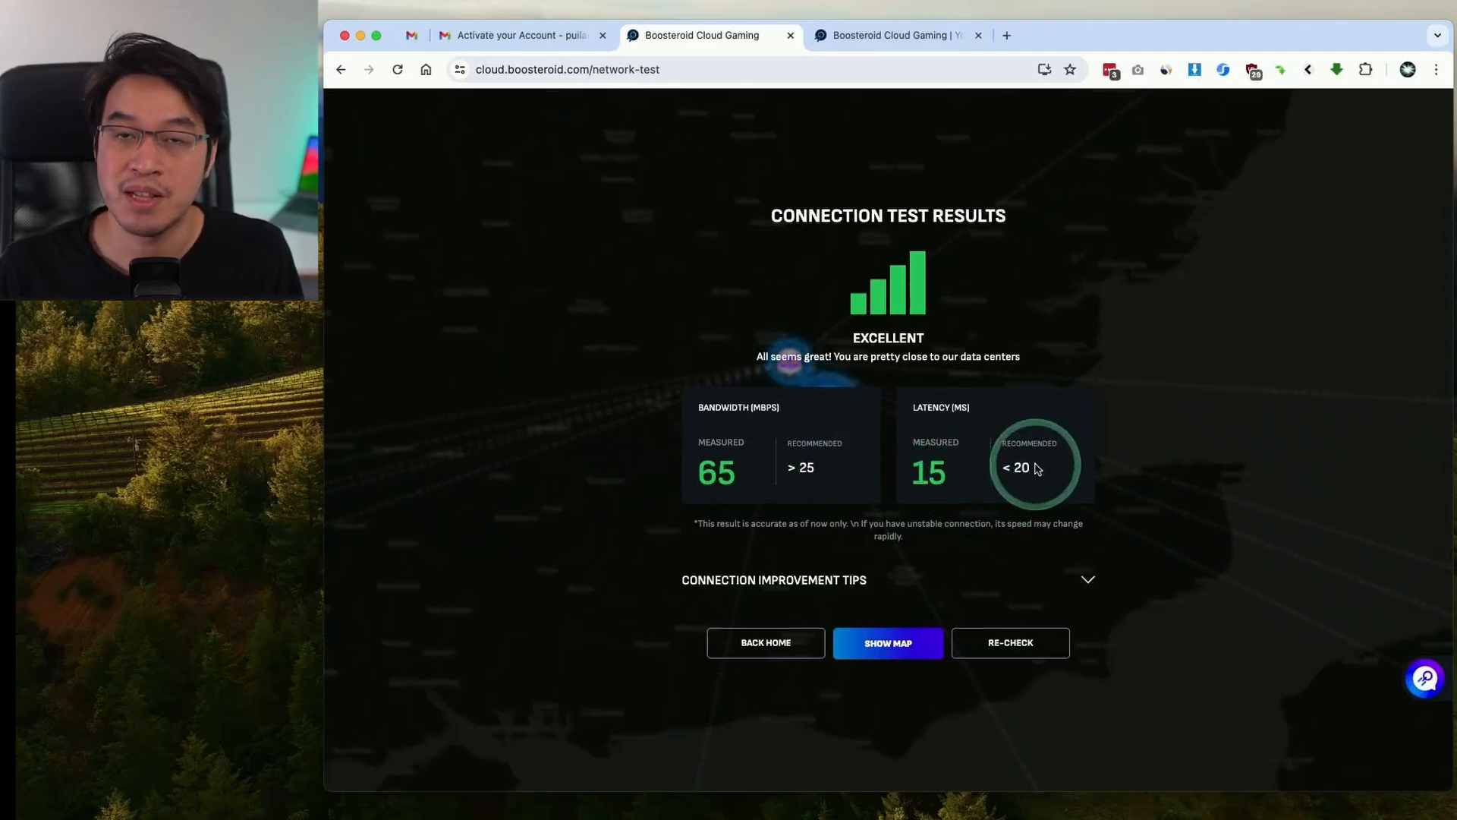
pyautogui.moveTo(935, 487)
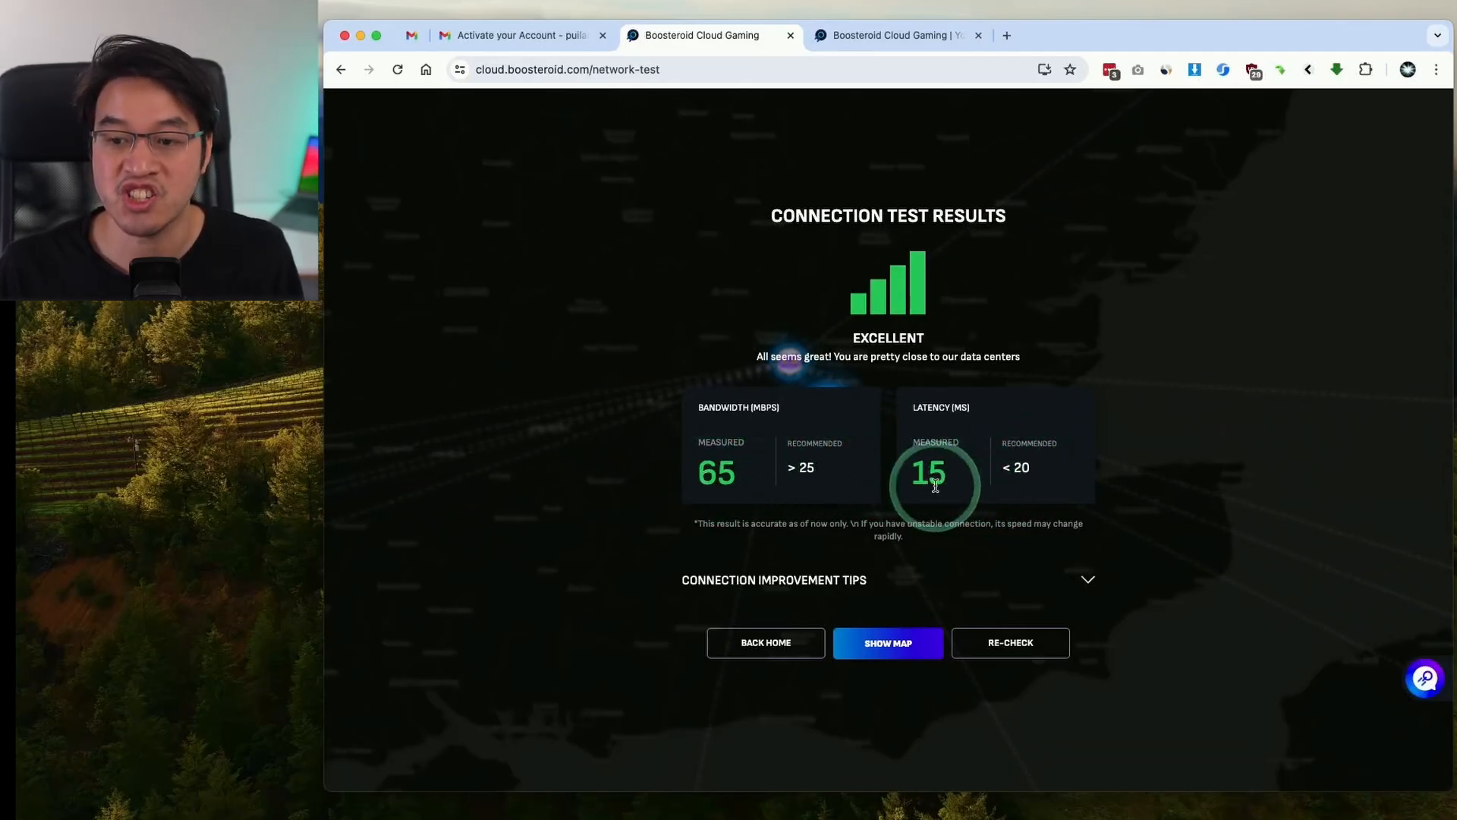
pyautogui.click(1087, 580)
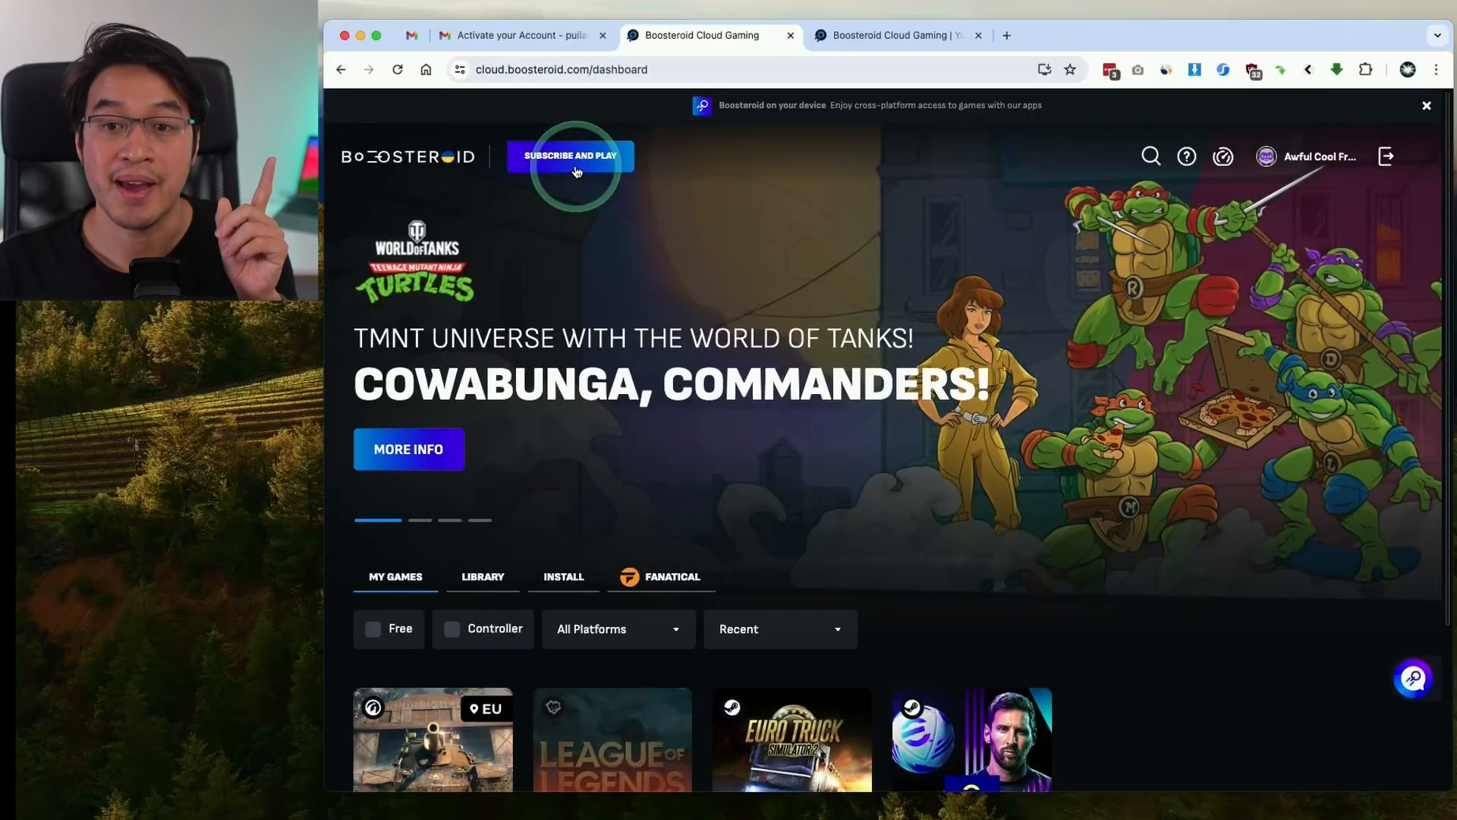
# Step: Compare subscription plans, toggling the Standard plan's yearly and monthly billing
pyautogui.click(571, 155)
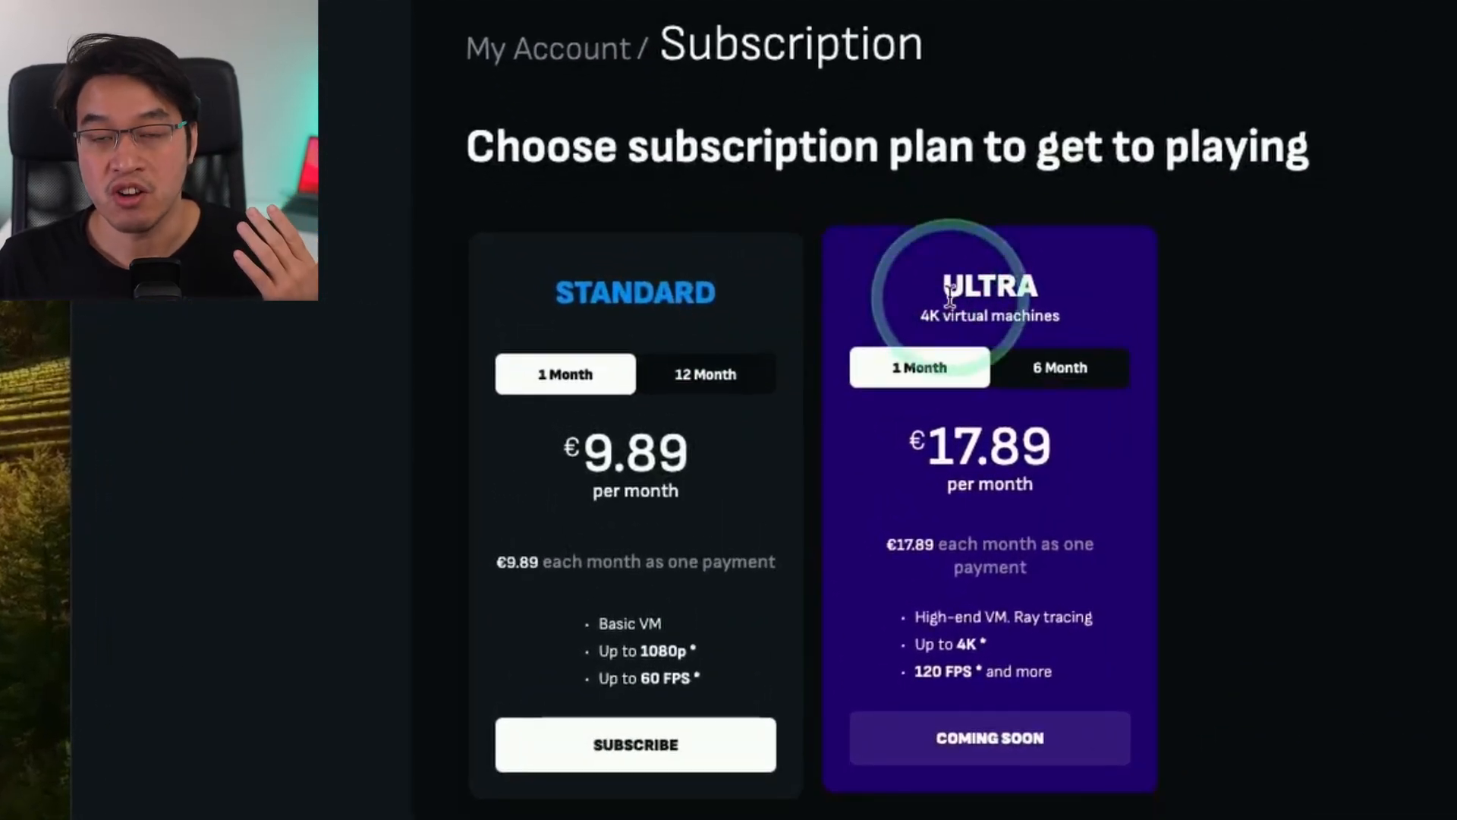
pyautogui.moveTo(692, 489)
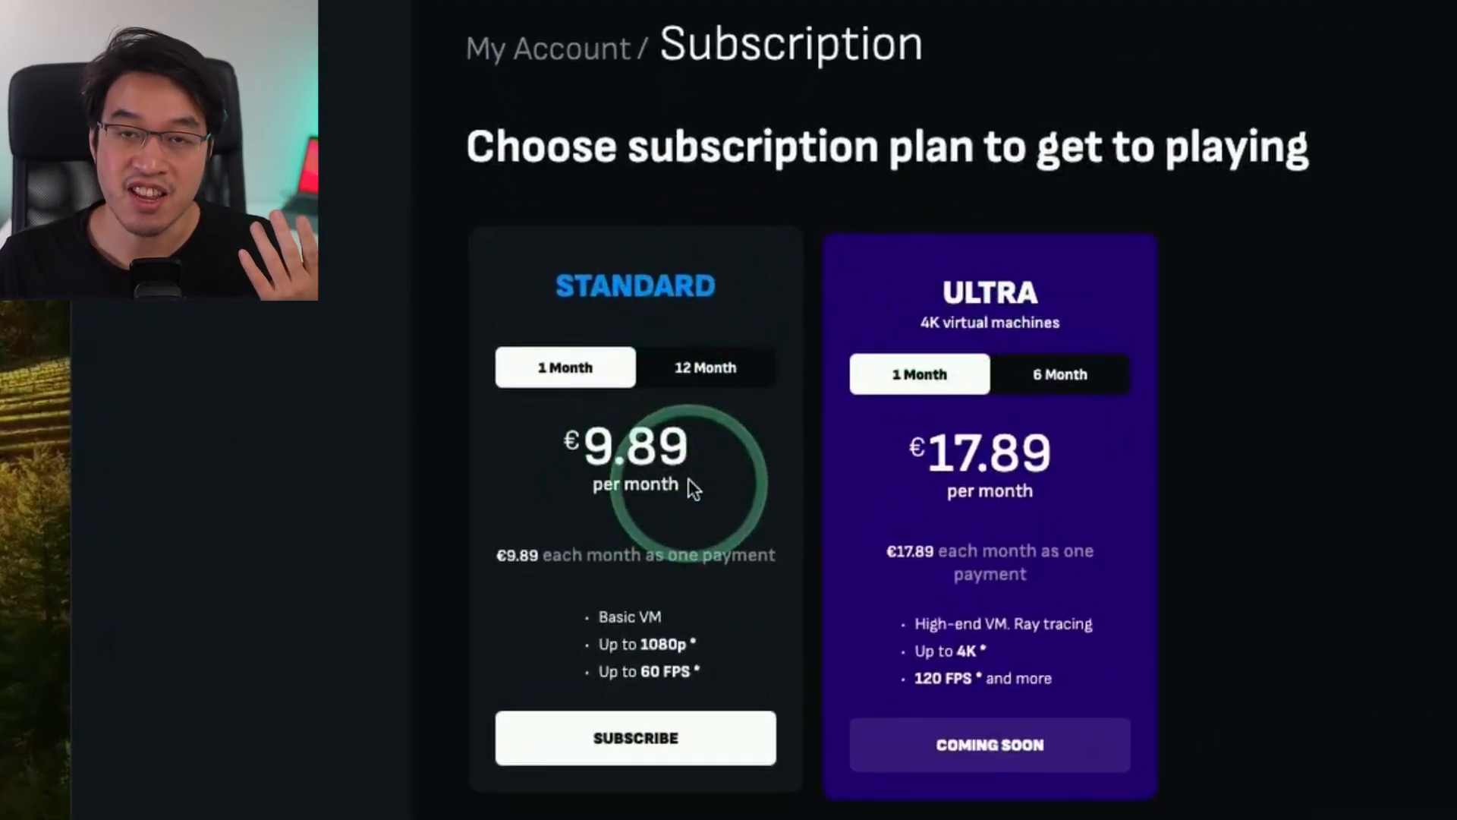
pyautogui.moveTo(712, 671)
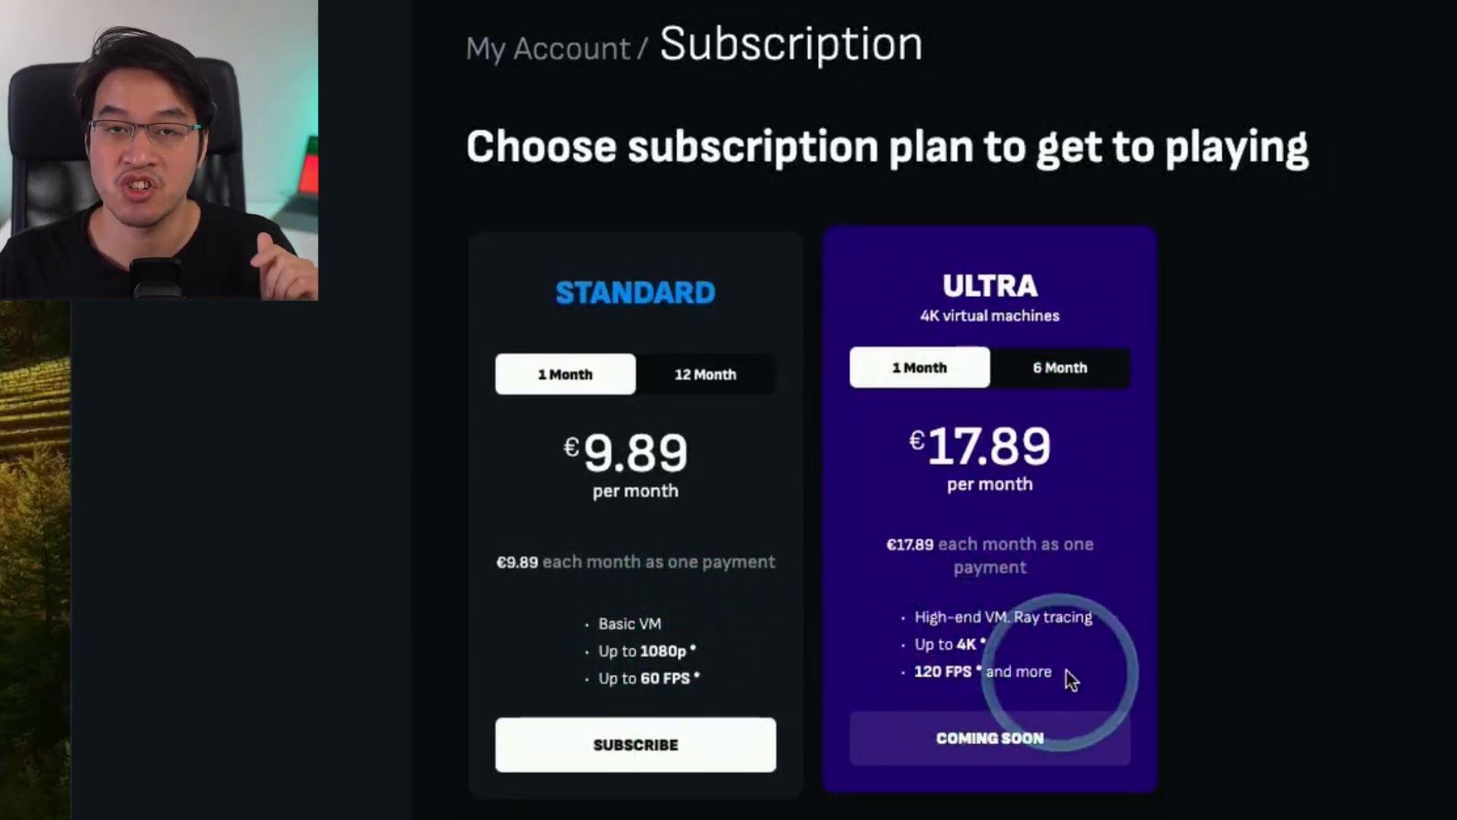
pyautogui.moveTo(1126, 630)
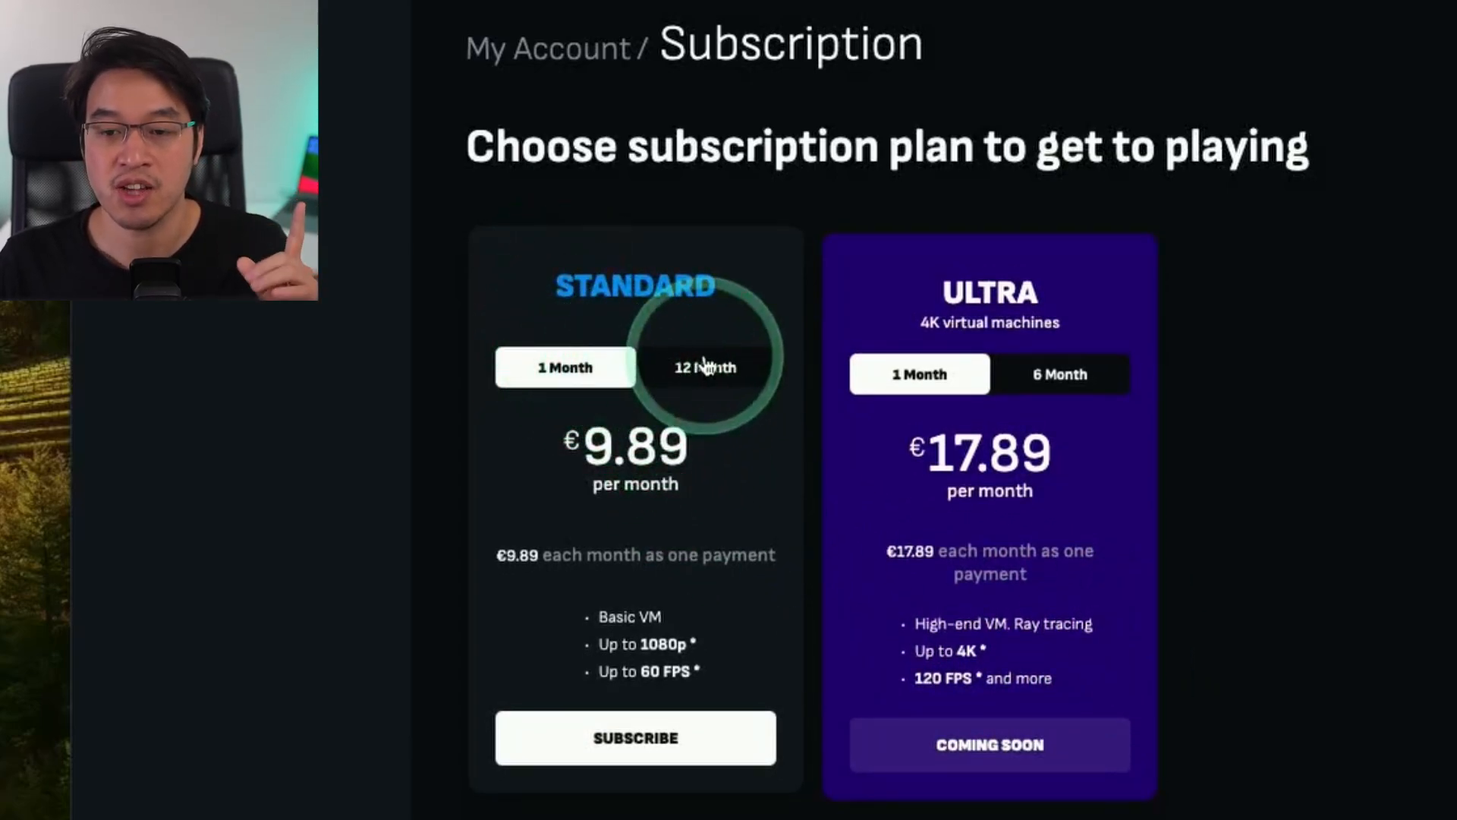
pyautogui.click(704, 368)
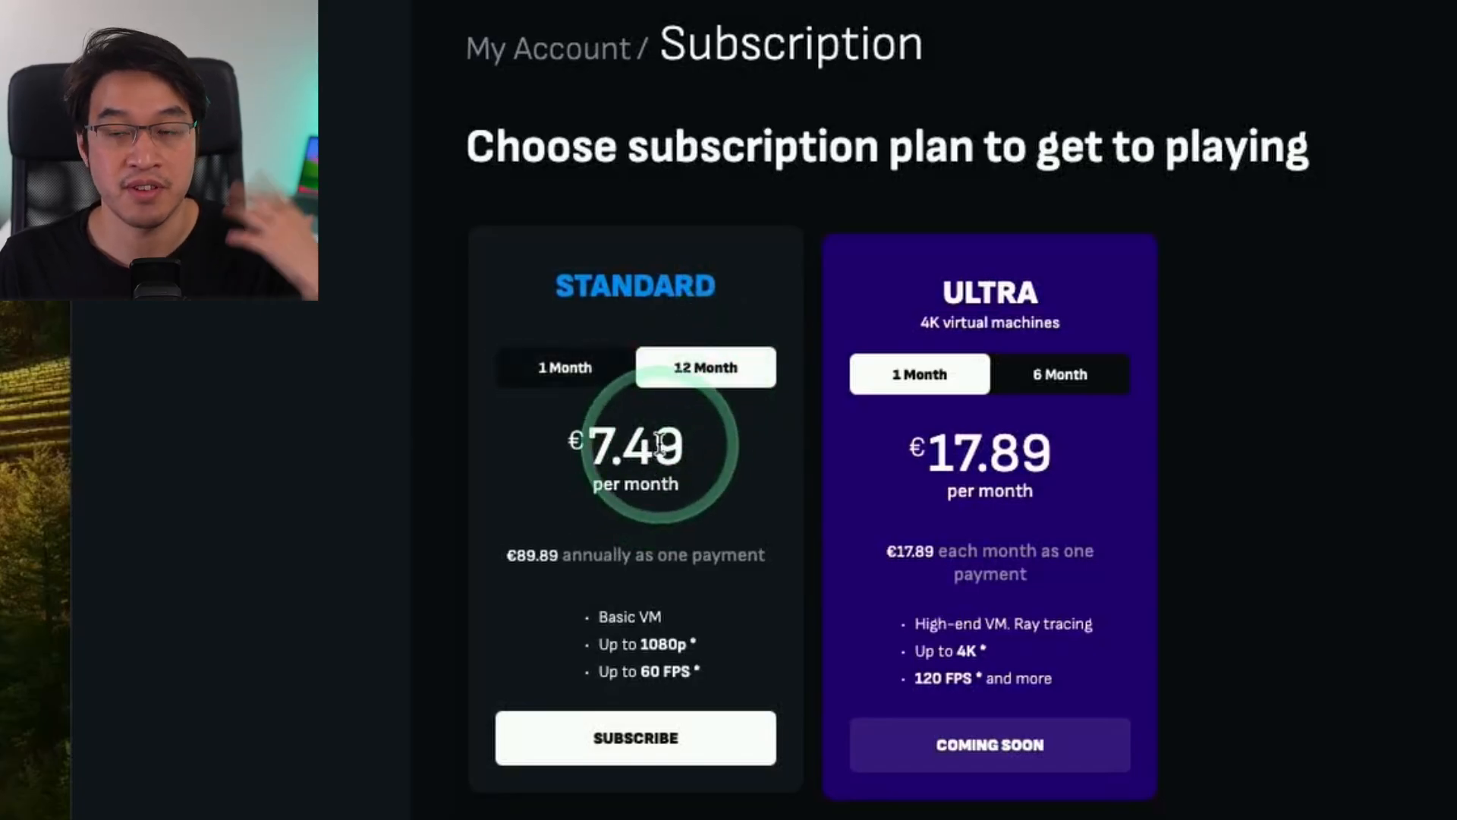
pyautogui.click(563, 366)
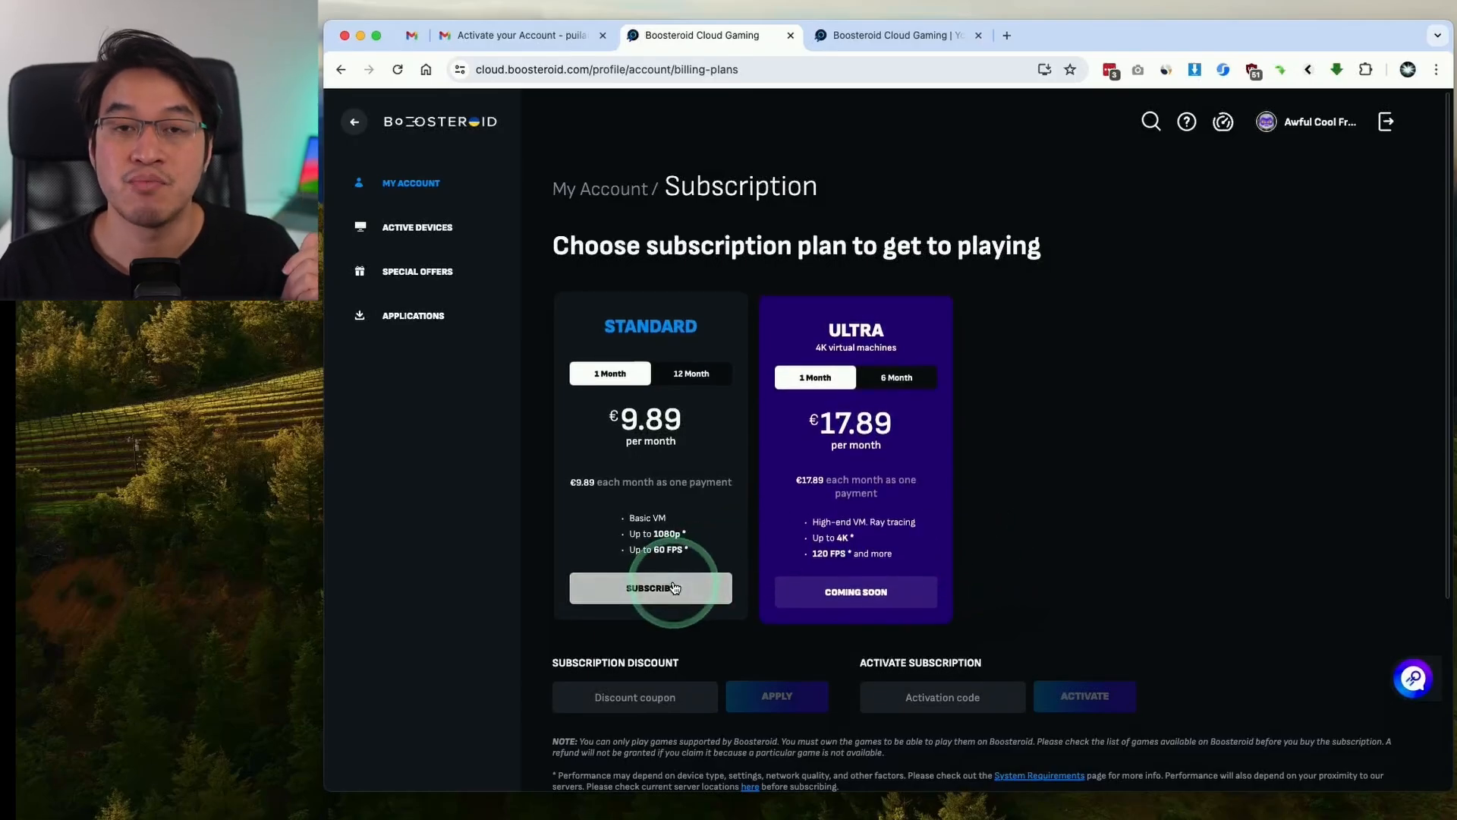
# Step: Reach the Standard checkout at 9.89 EUR and accept the terms and privacy policy
pyautogui.click(650, 588)
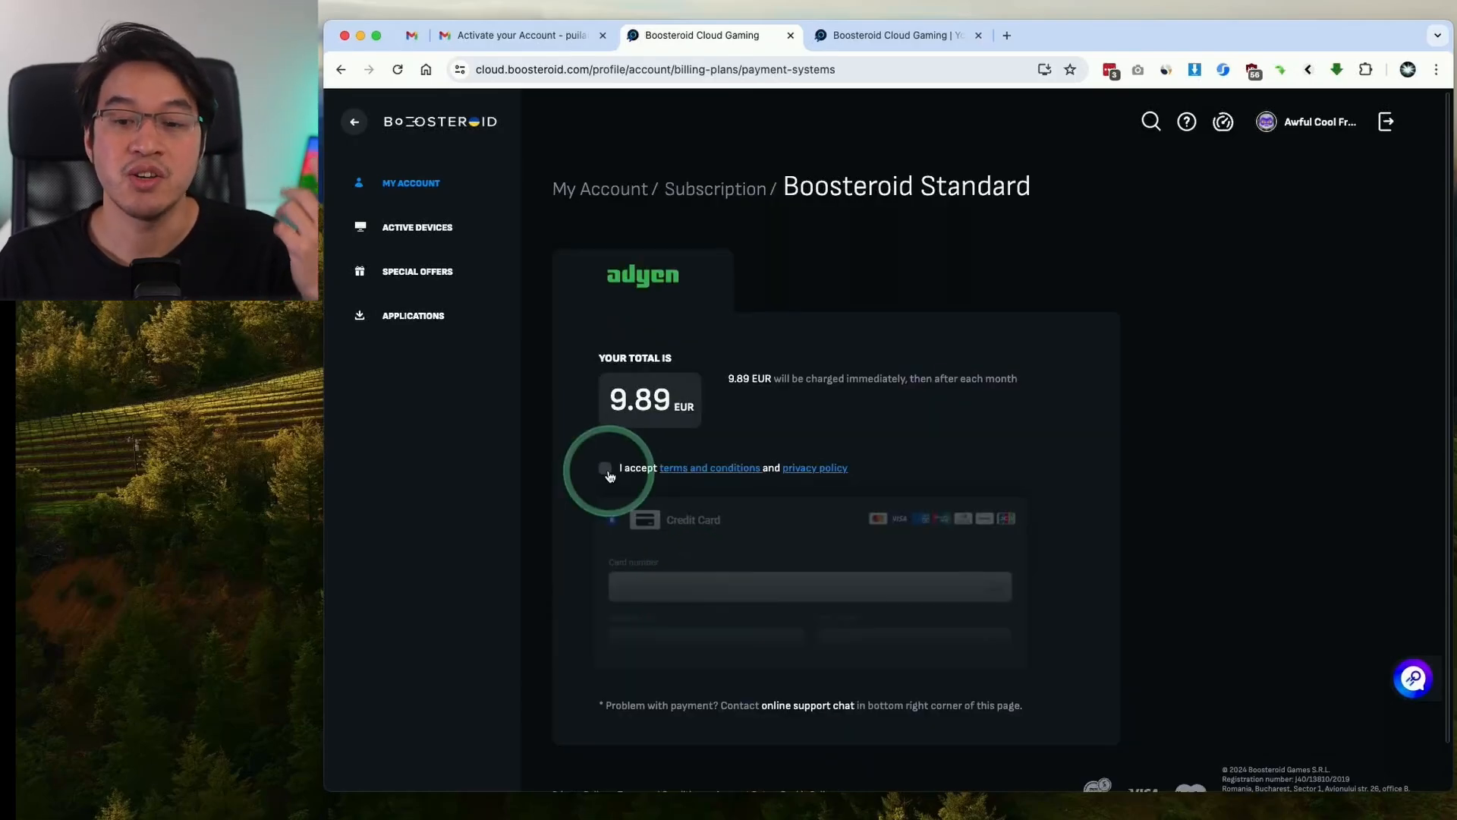
pyautogui.click(604, 468)
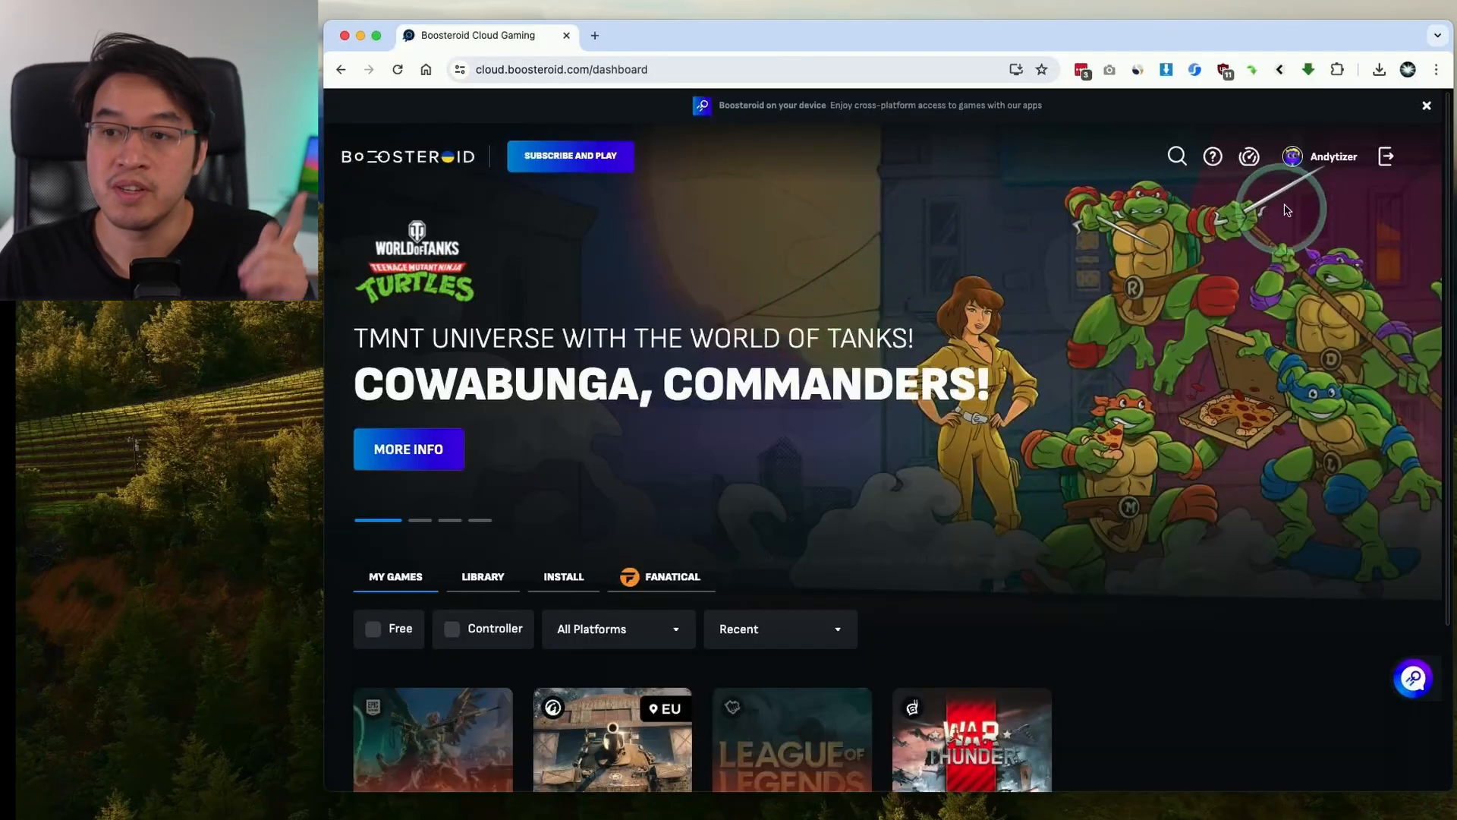
pyautogui.moveTo(1324, 167)
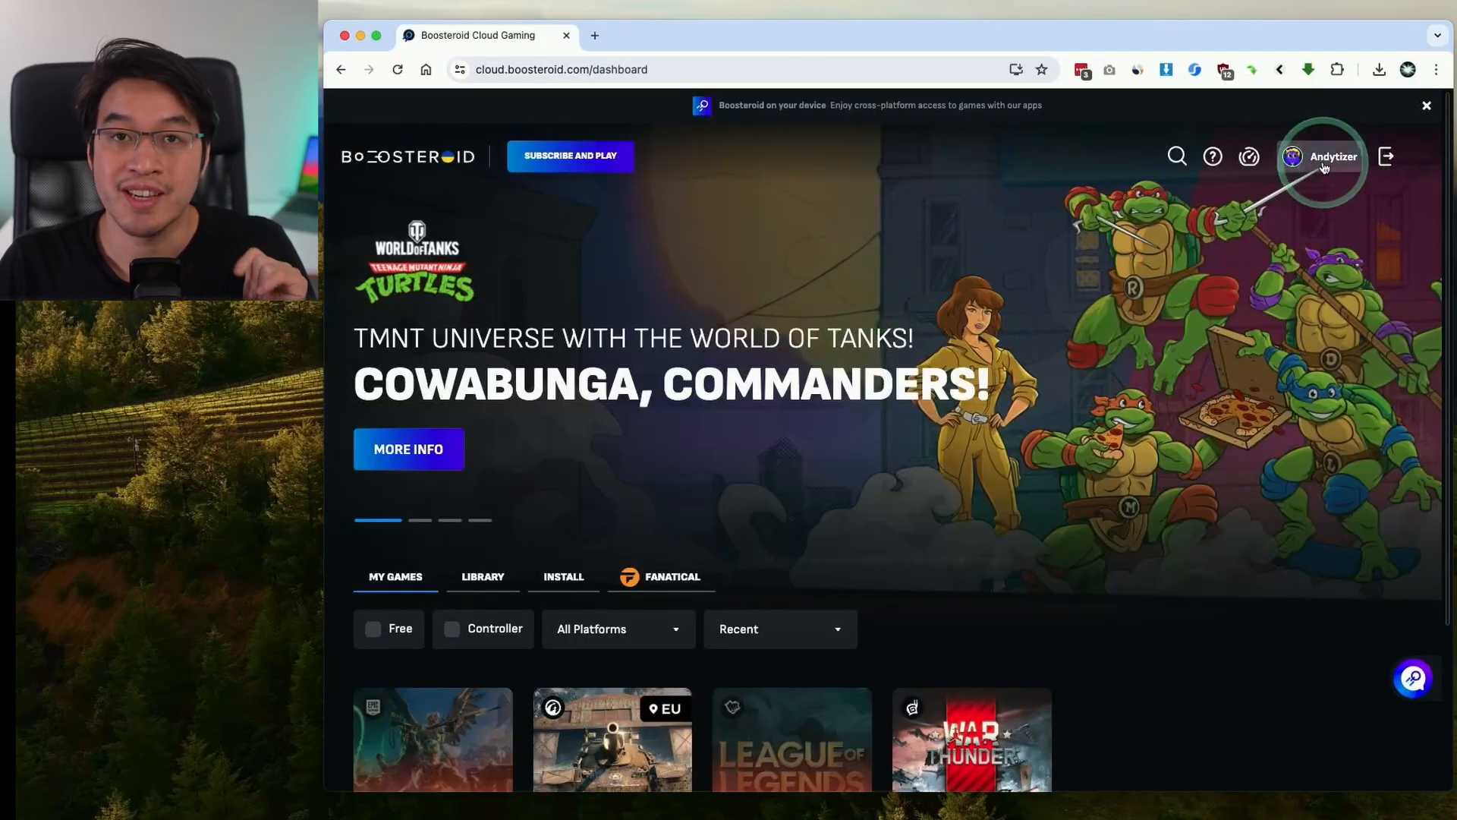
# Step: From profile settings, start connecting Steam under Game Sync
pyautogui.click(1324, 156)
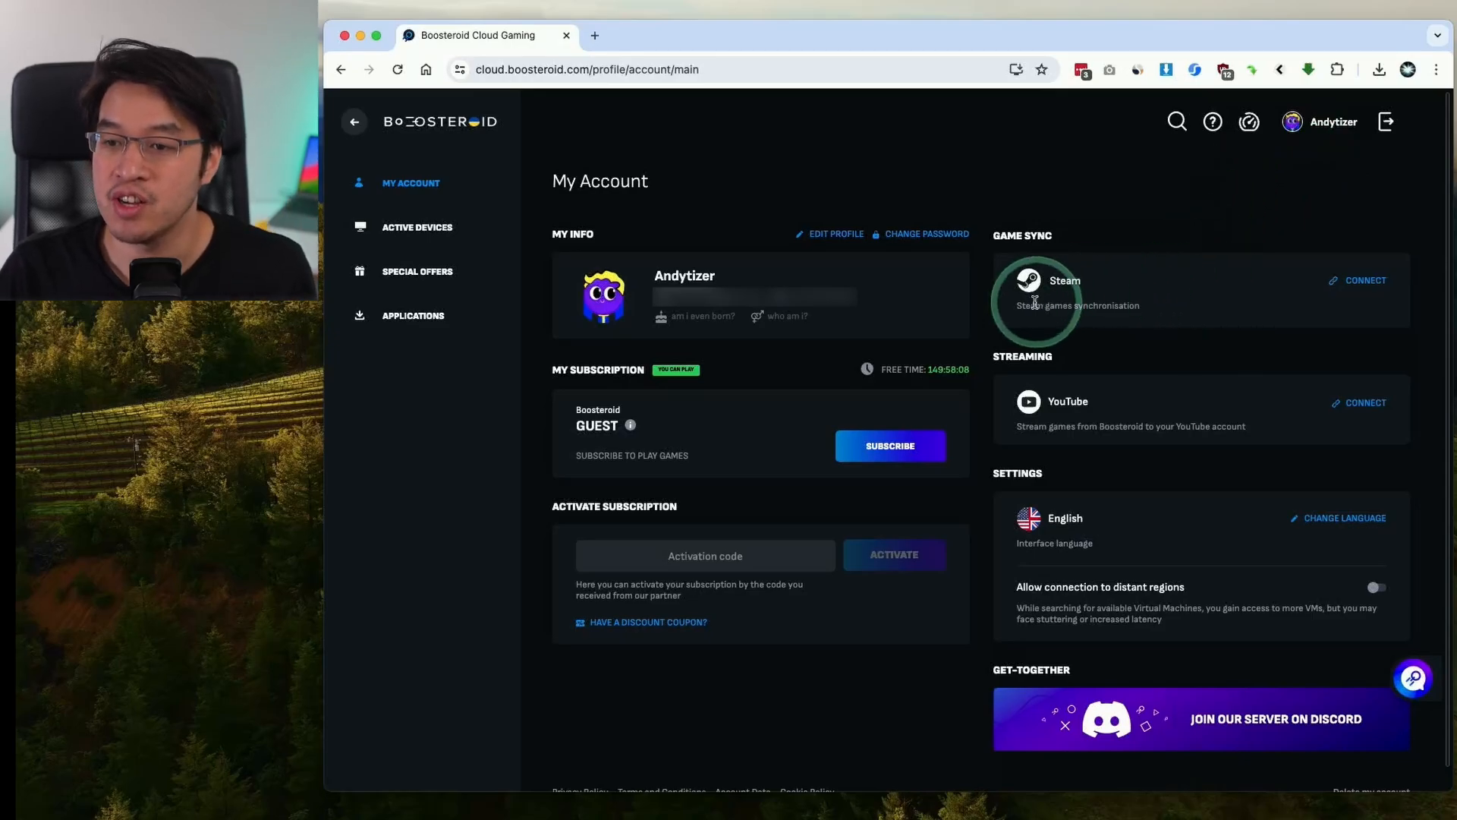
pyautogui.moveTo(1081, 289)
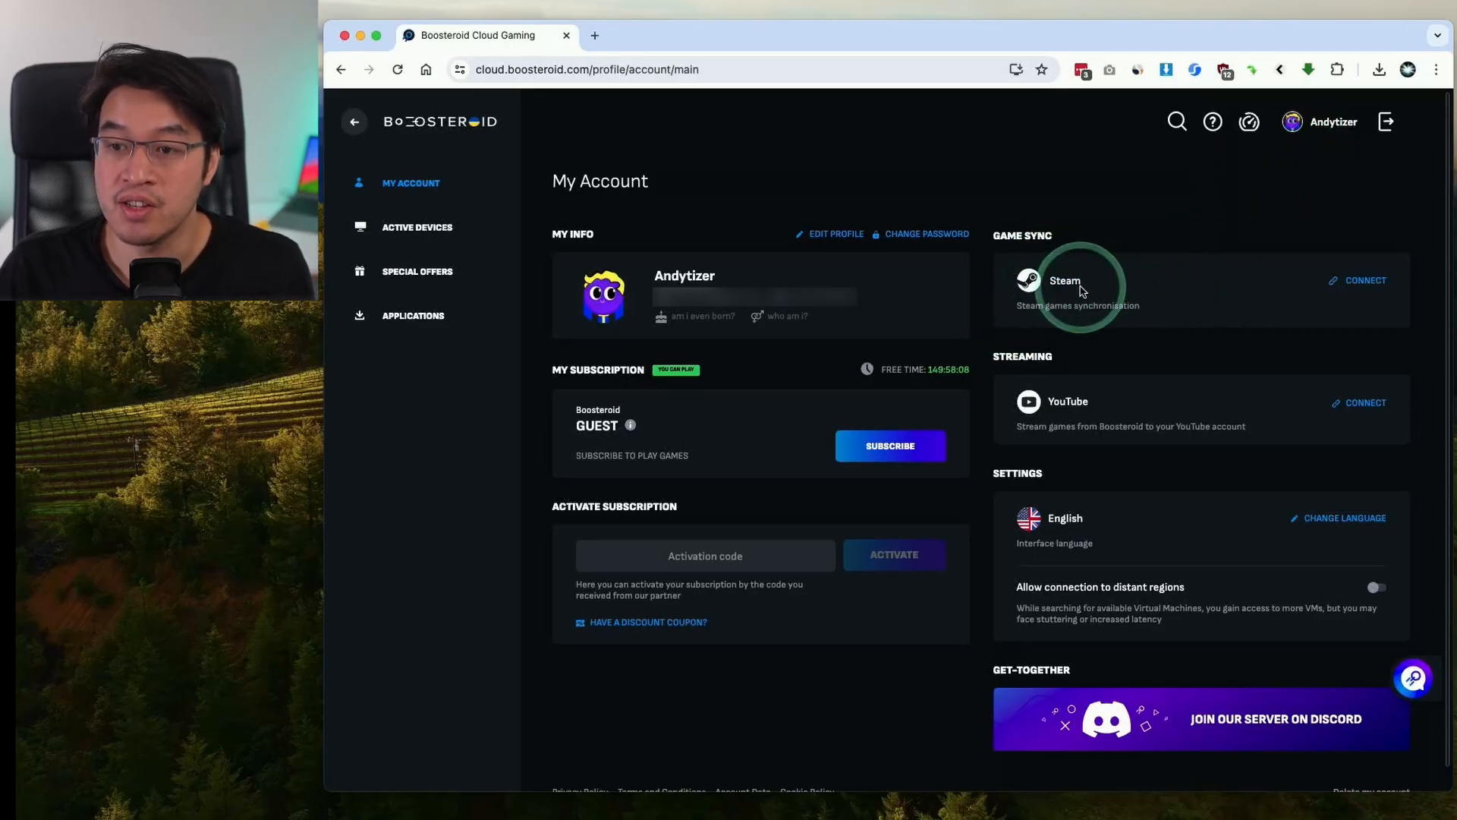
pyautogui.click(1366, 279)
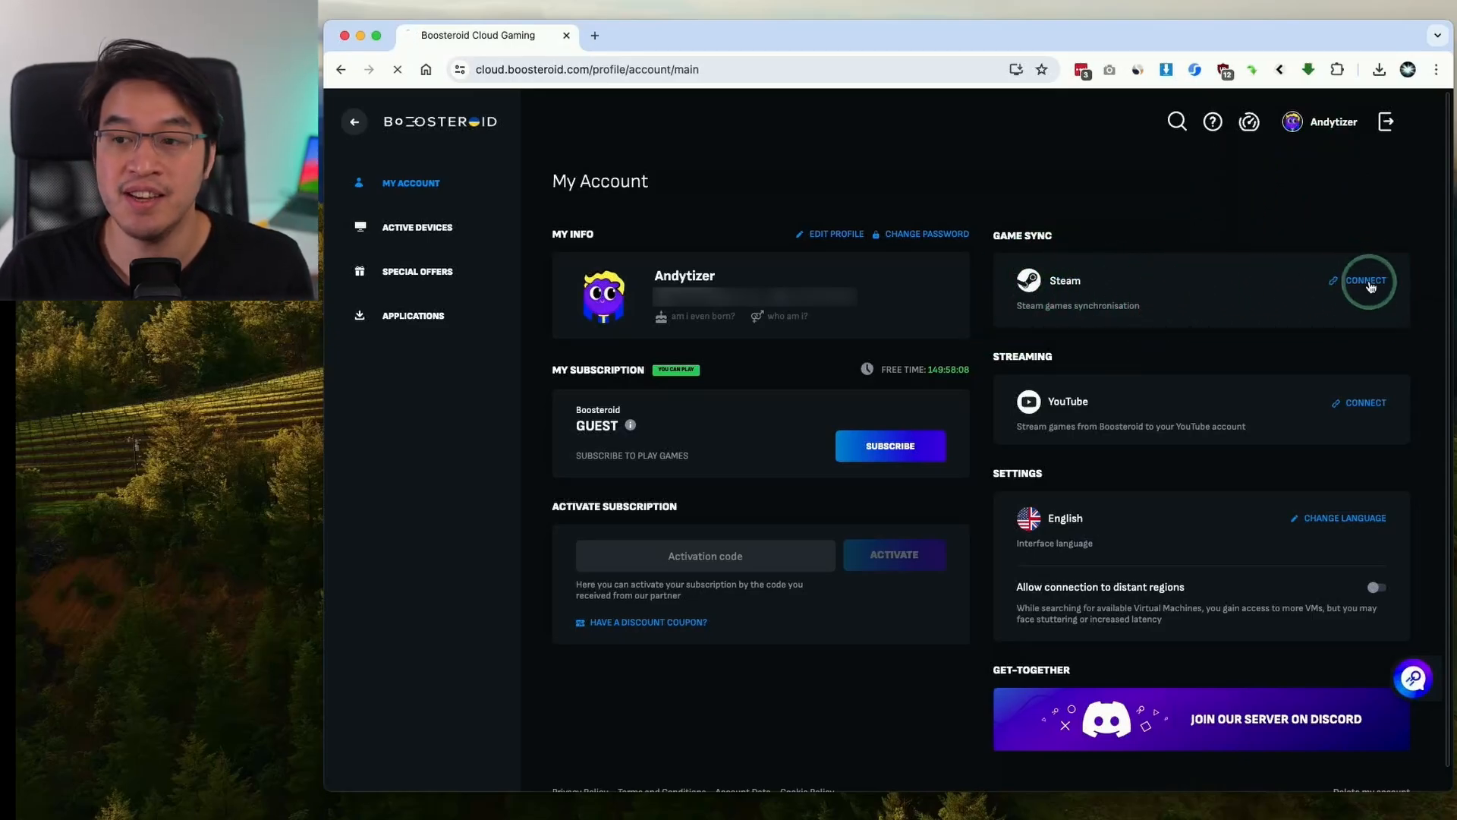
pyautogui.click(1367, 279)
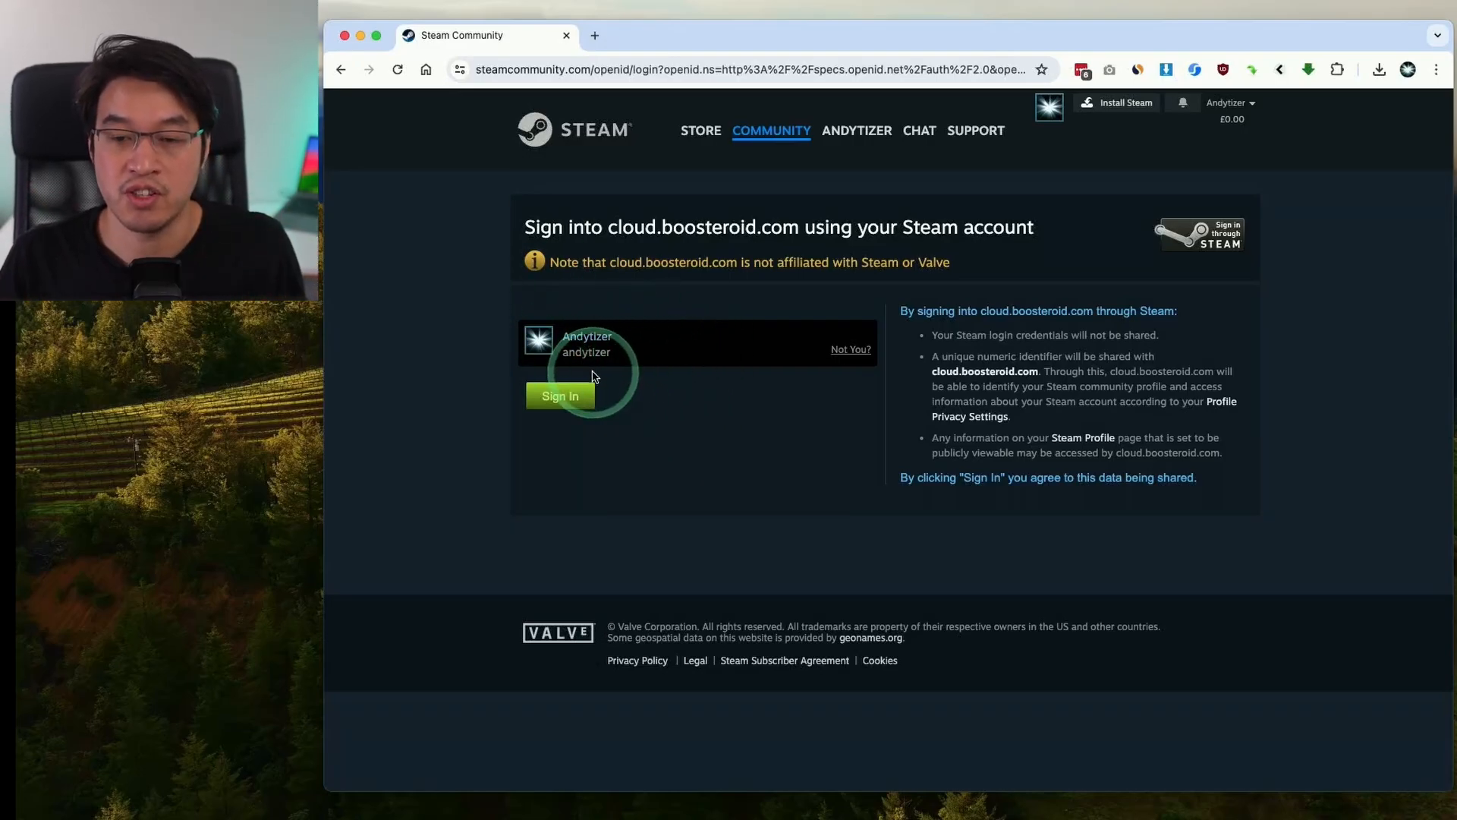
# Step: Approve the Steam sign-in so the Steam account links to Boosteroid
pyautogui.click(558, 396)
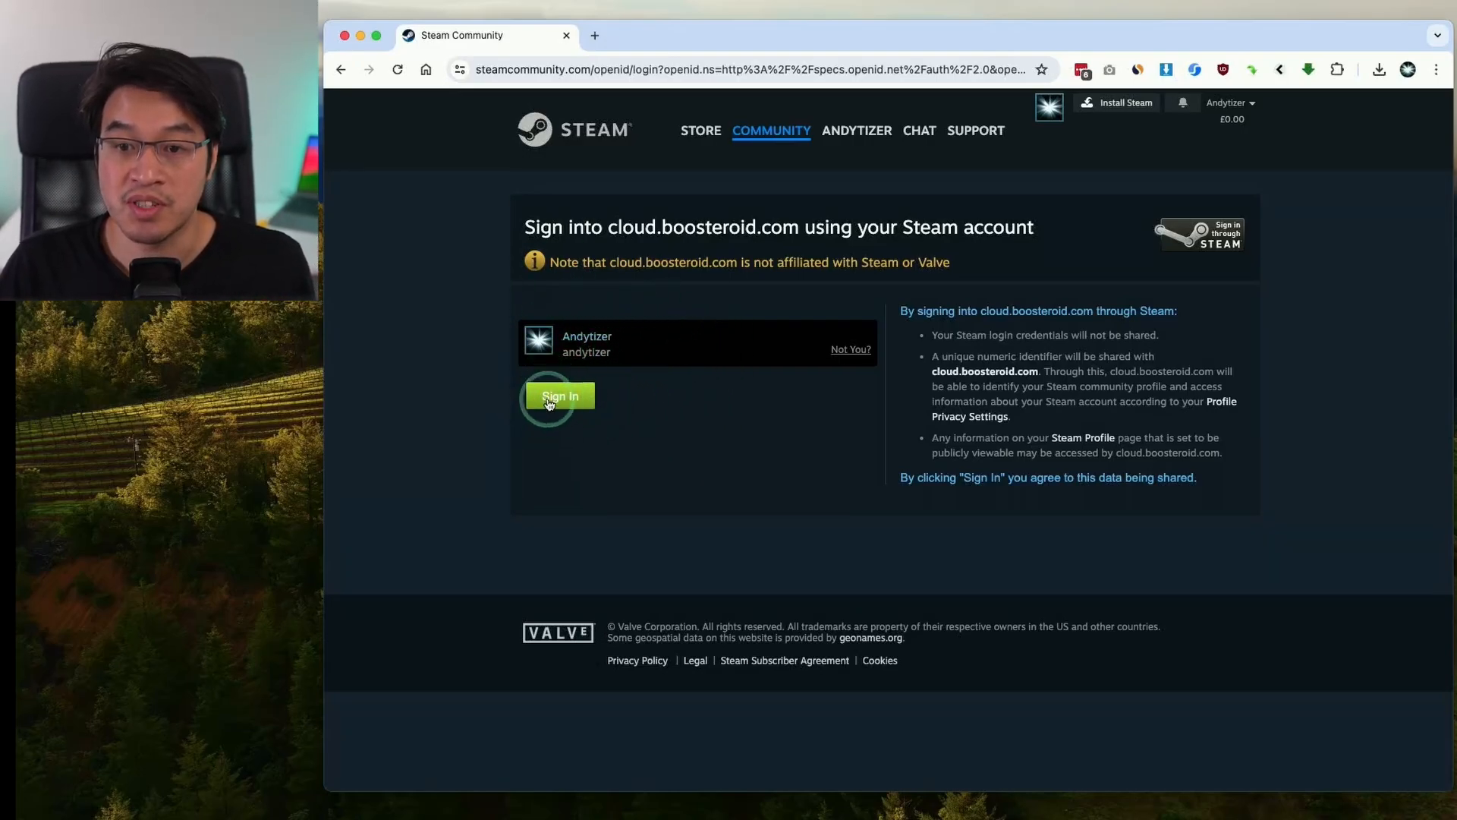
pyautogui.click(560, 395)
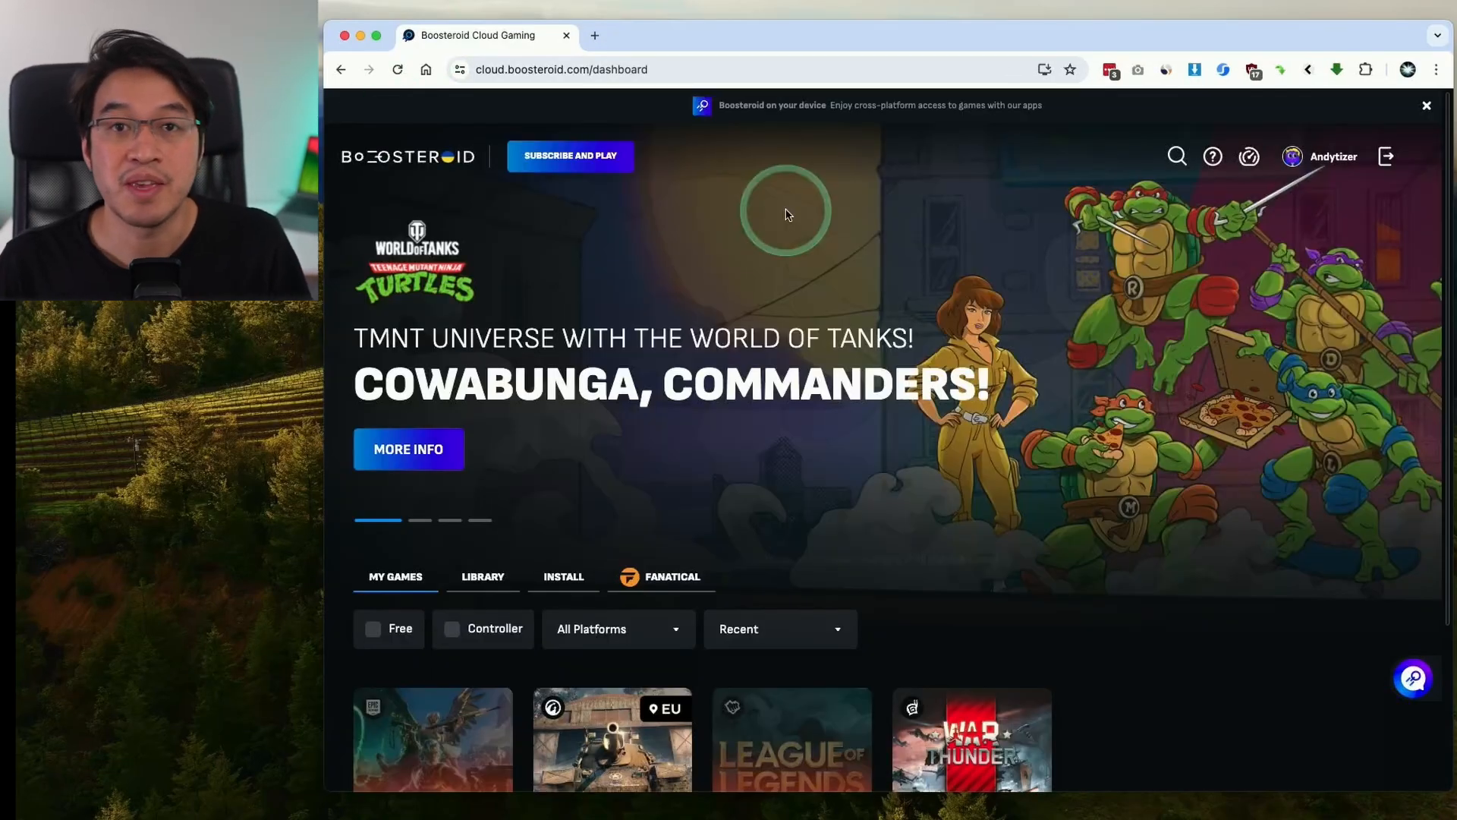
pyautogui.moveTo(771, 133)
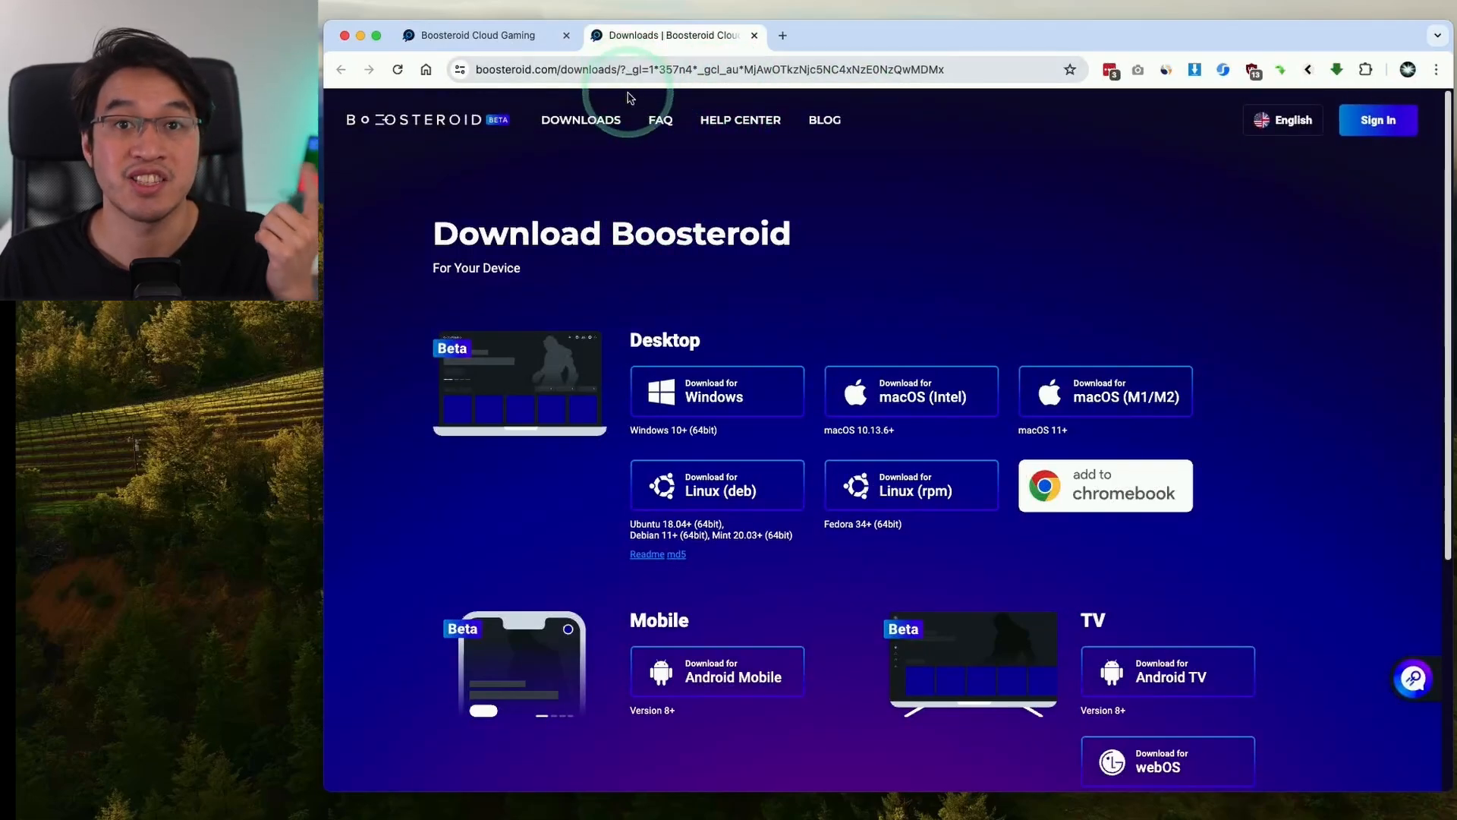
pyautogui.moveTo(1075, 390)
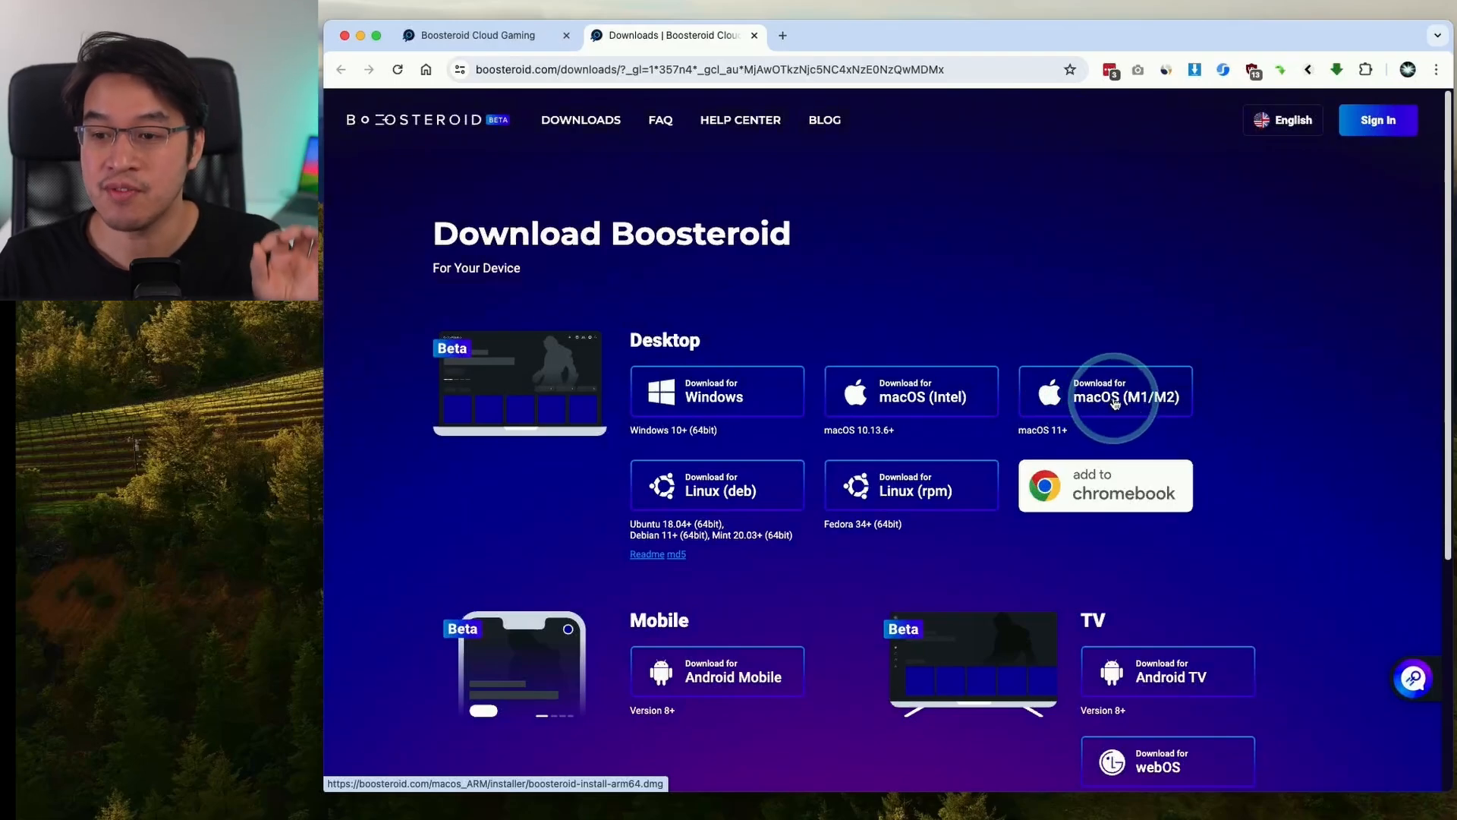
pyautogui.moveTo(1090, 414)
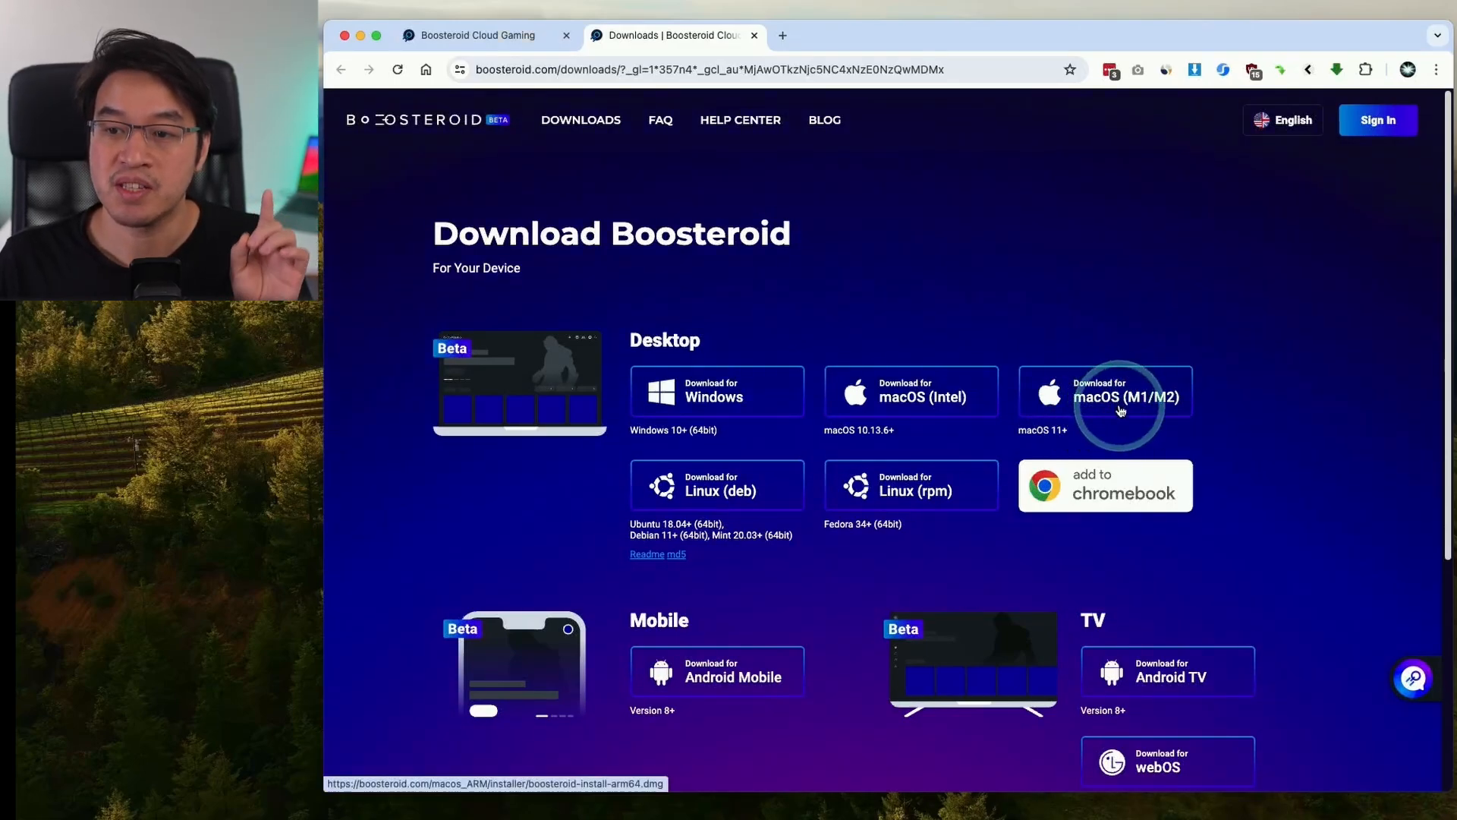
# Step: Download the macOS (M1/M2) Boosteroid installer and save it to Downloads
pyautogui.click(1117, 410)
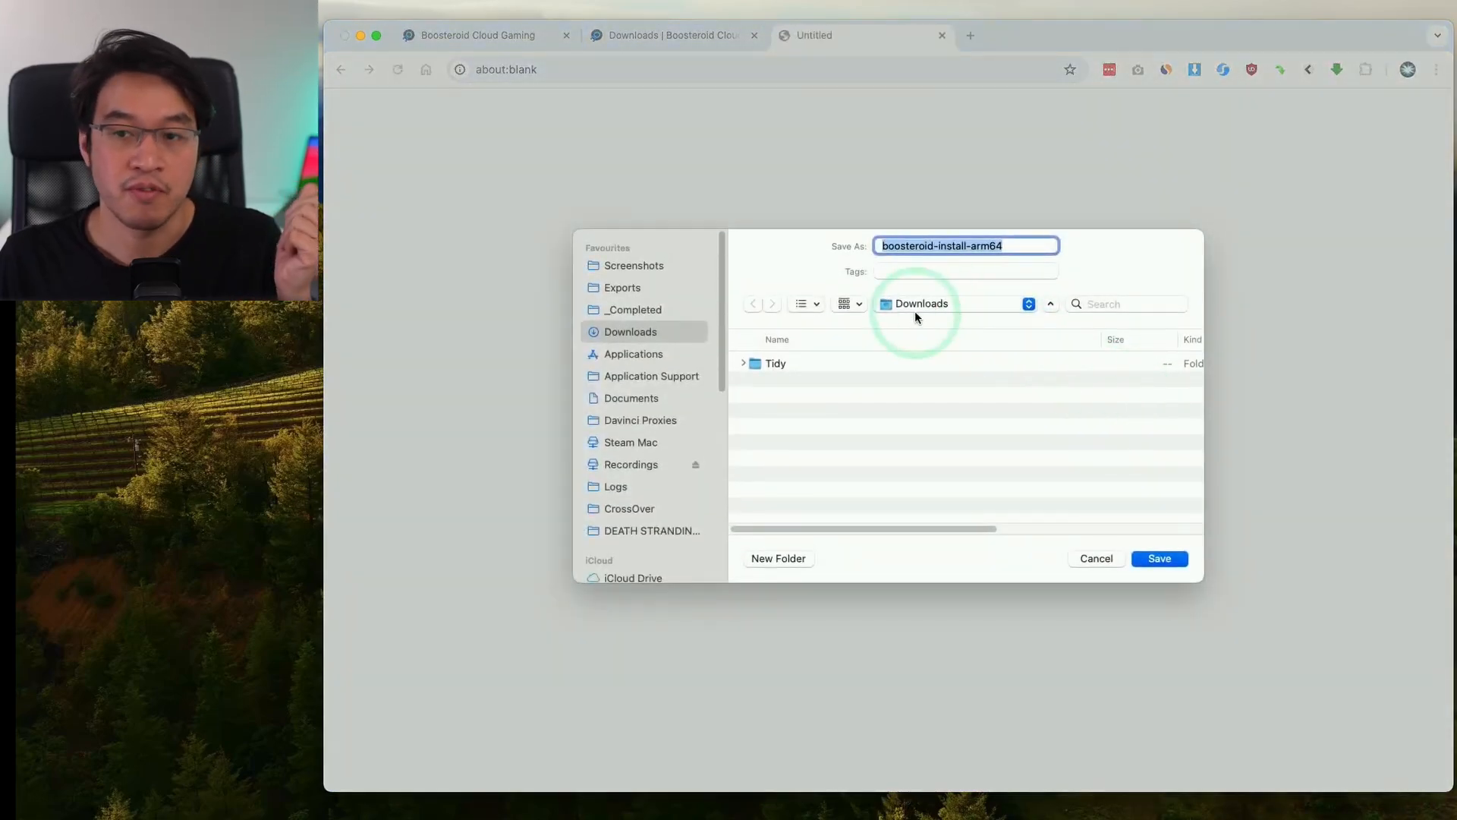
pyautogui.click(1160, 559)
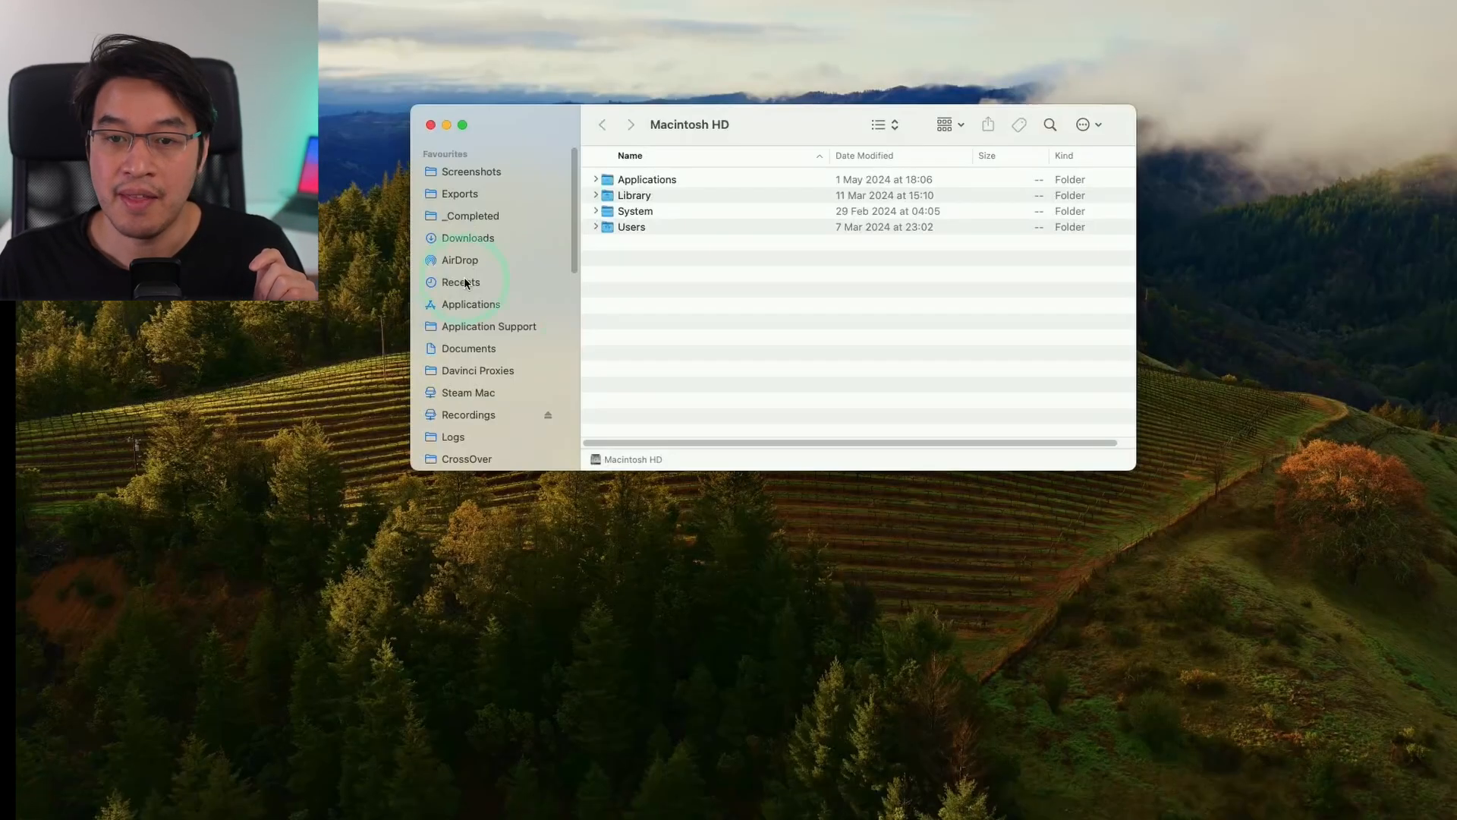
# Step: Mount boosteroid-install-arm64.dmg from Downloads and copy Boosteroid into Applications
pyautogui.click(468, 236)
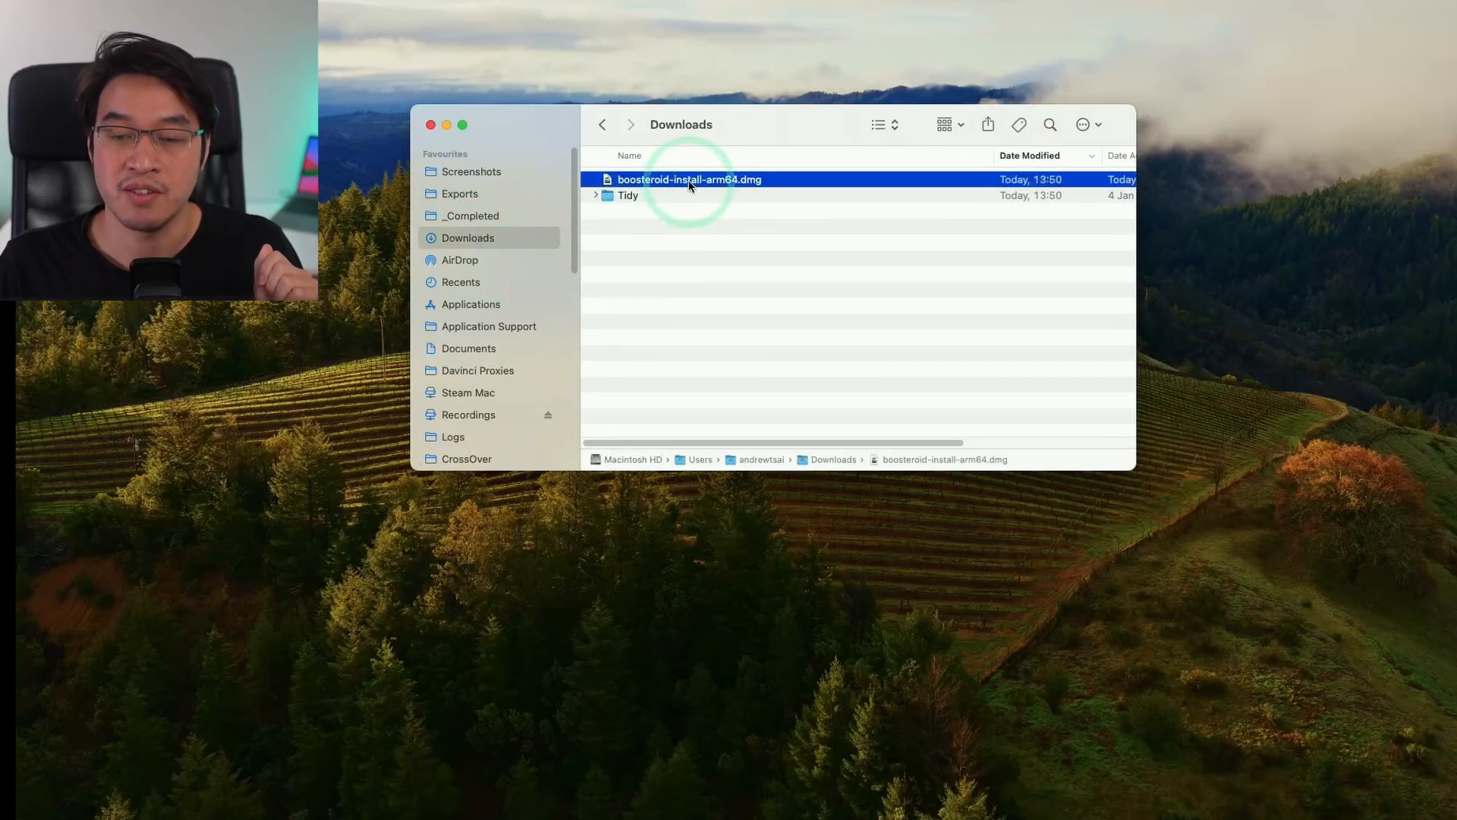
pyautogui.doubleClick(690, 180)
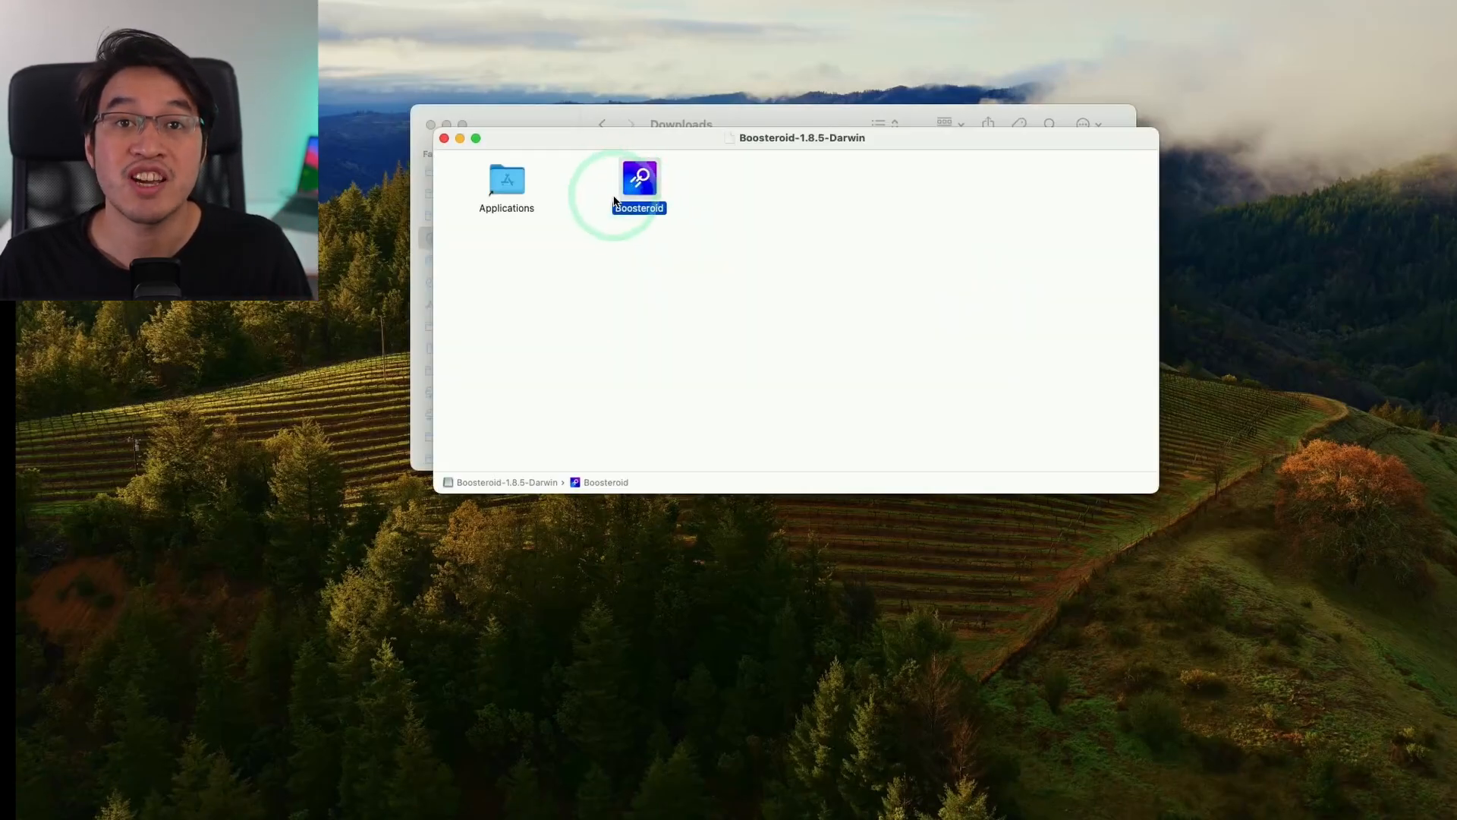
pyautogui.moveTo(639, 181); pyautogui.dragTo(507, 176)
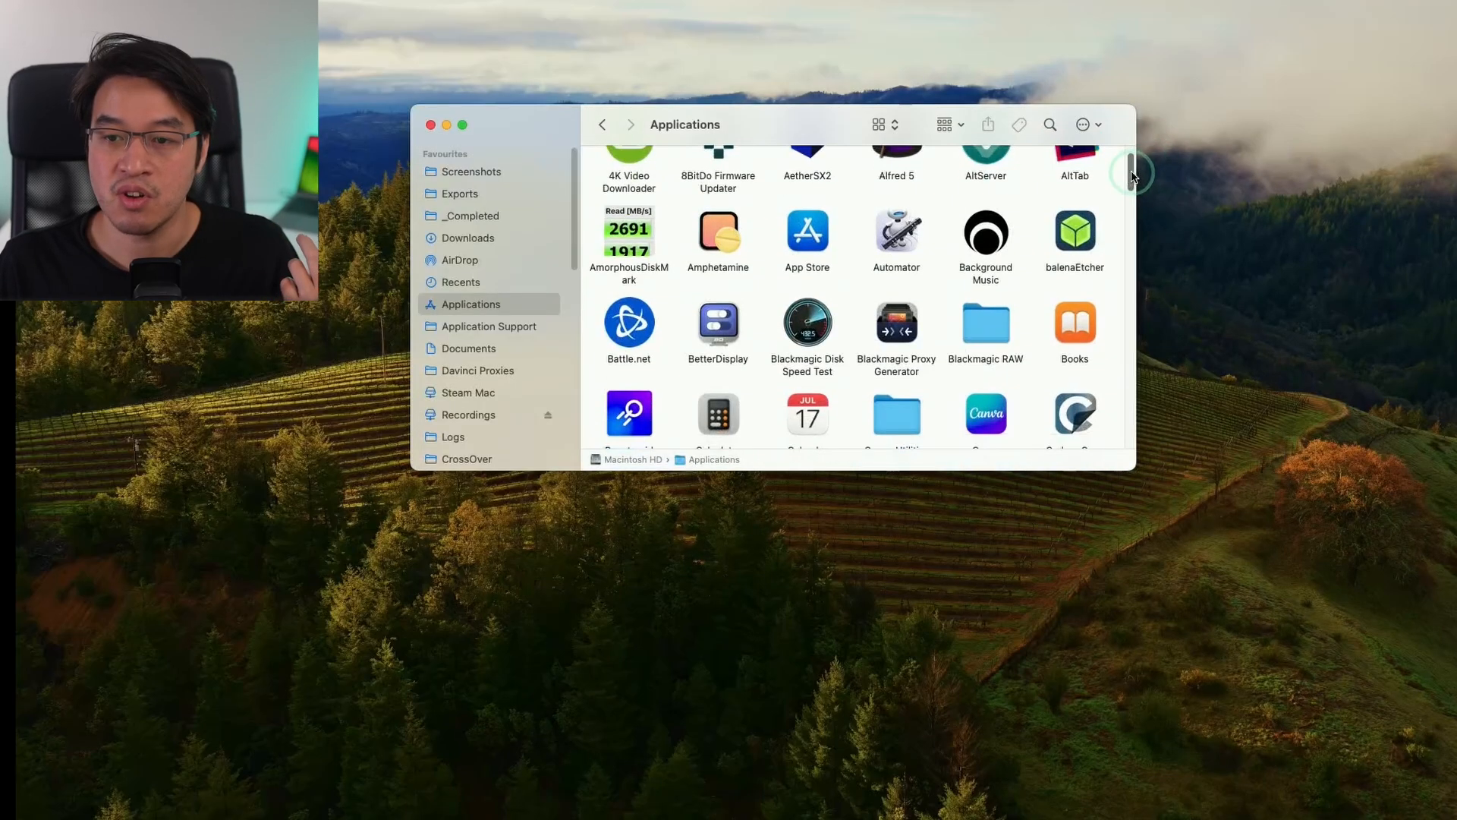
pyautogui.click(629, 339)
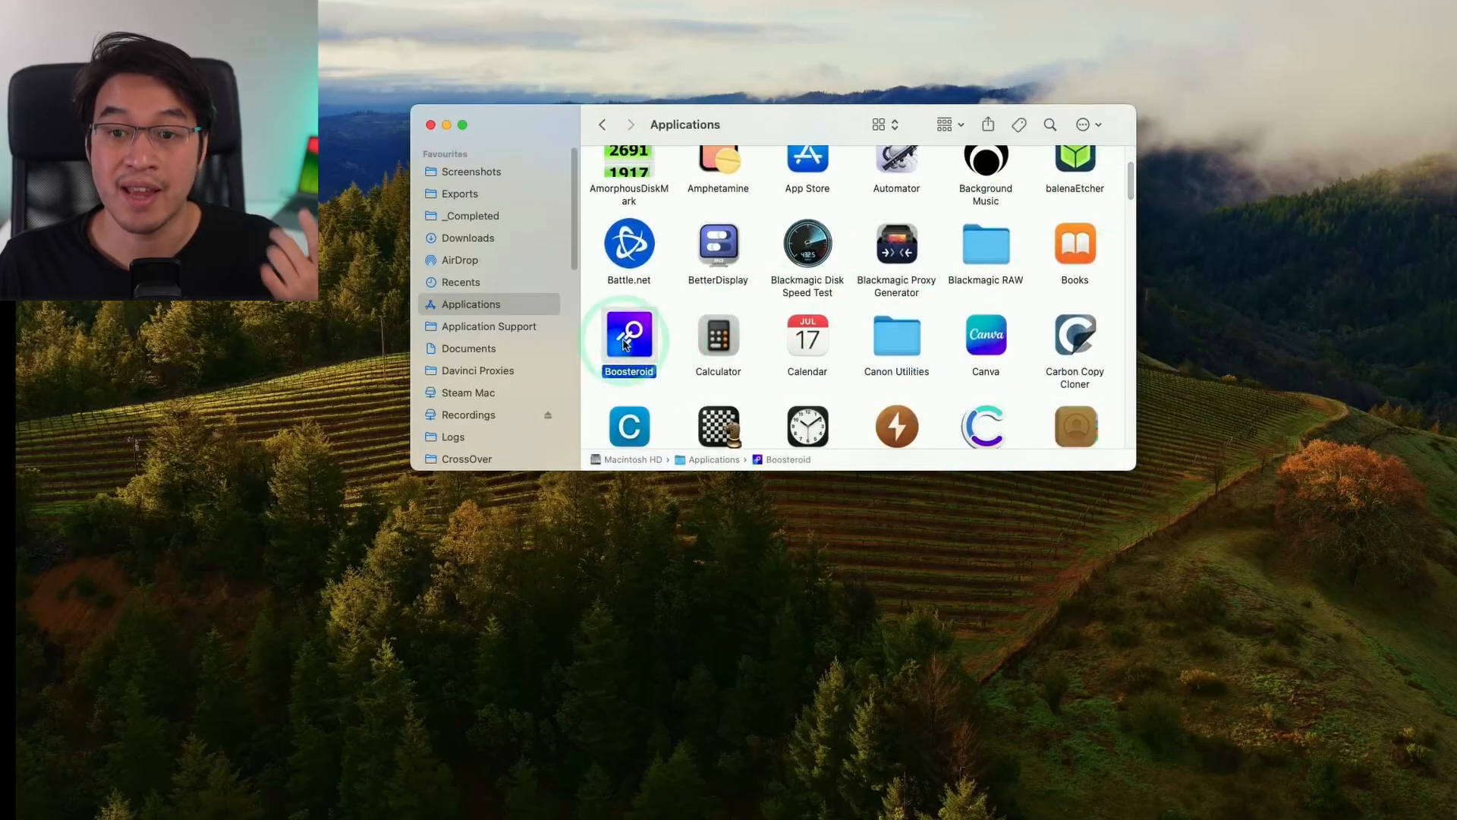
pyautogui.moveTo(896, 337)
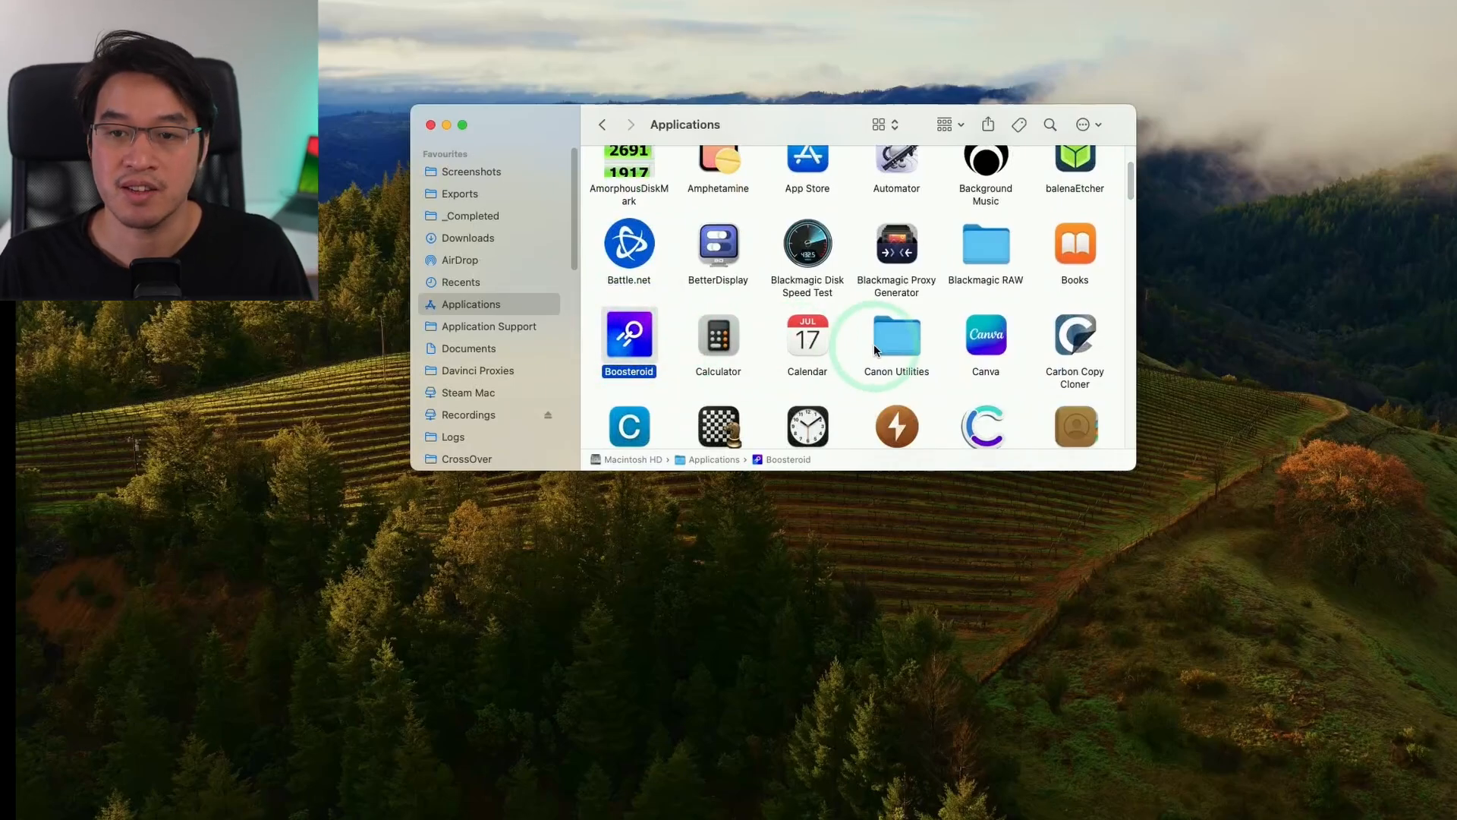
# Step: Launch Boosteroid from Applications and confirm opening the downloaded app
pyautogui.doubleClick(629, 337)
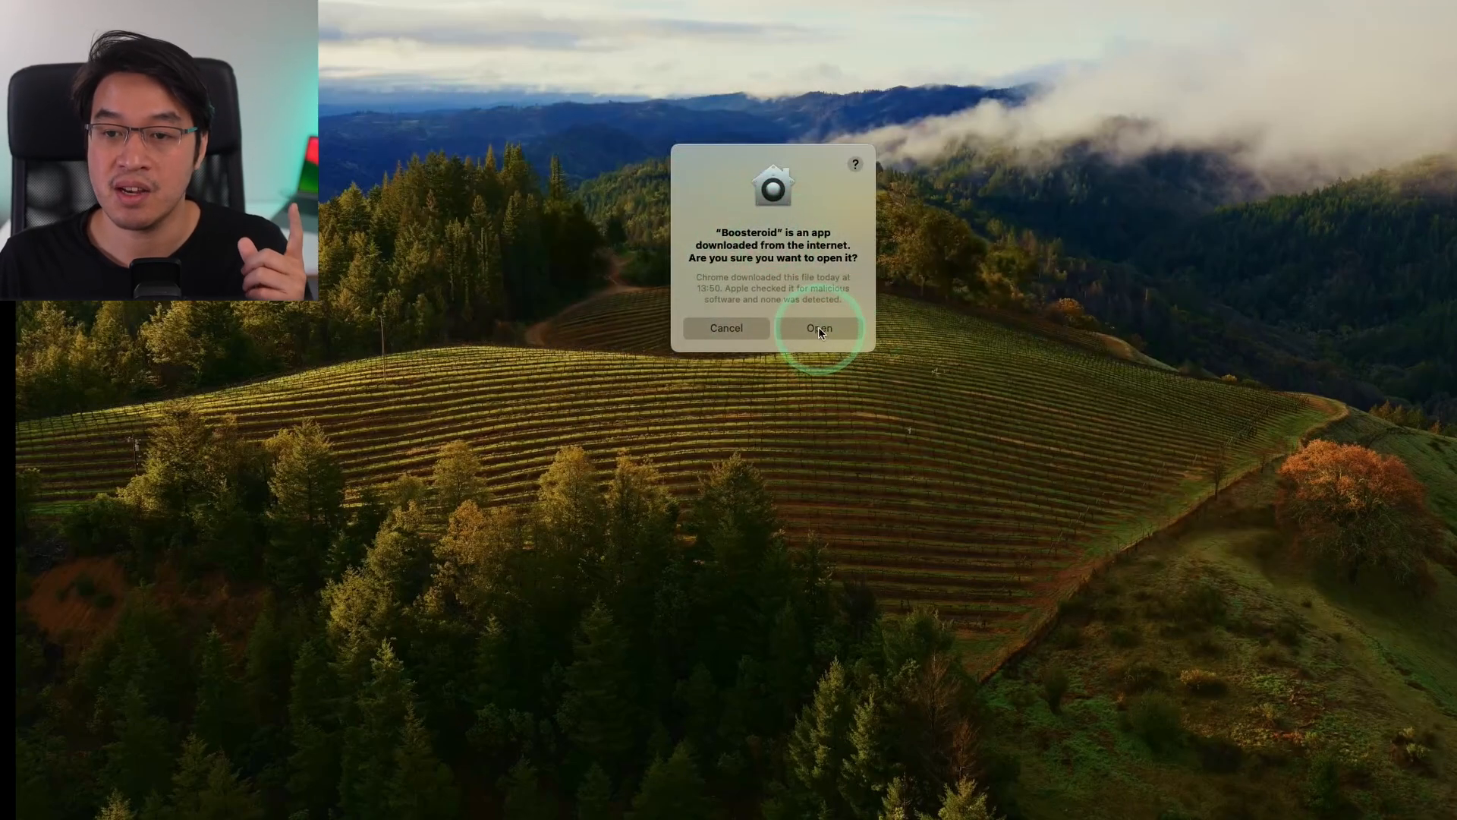
pyautogui.click(820, 328)
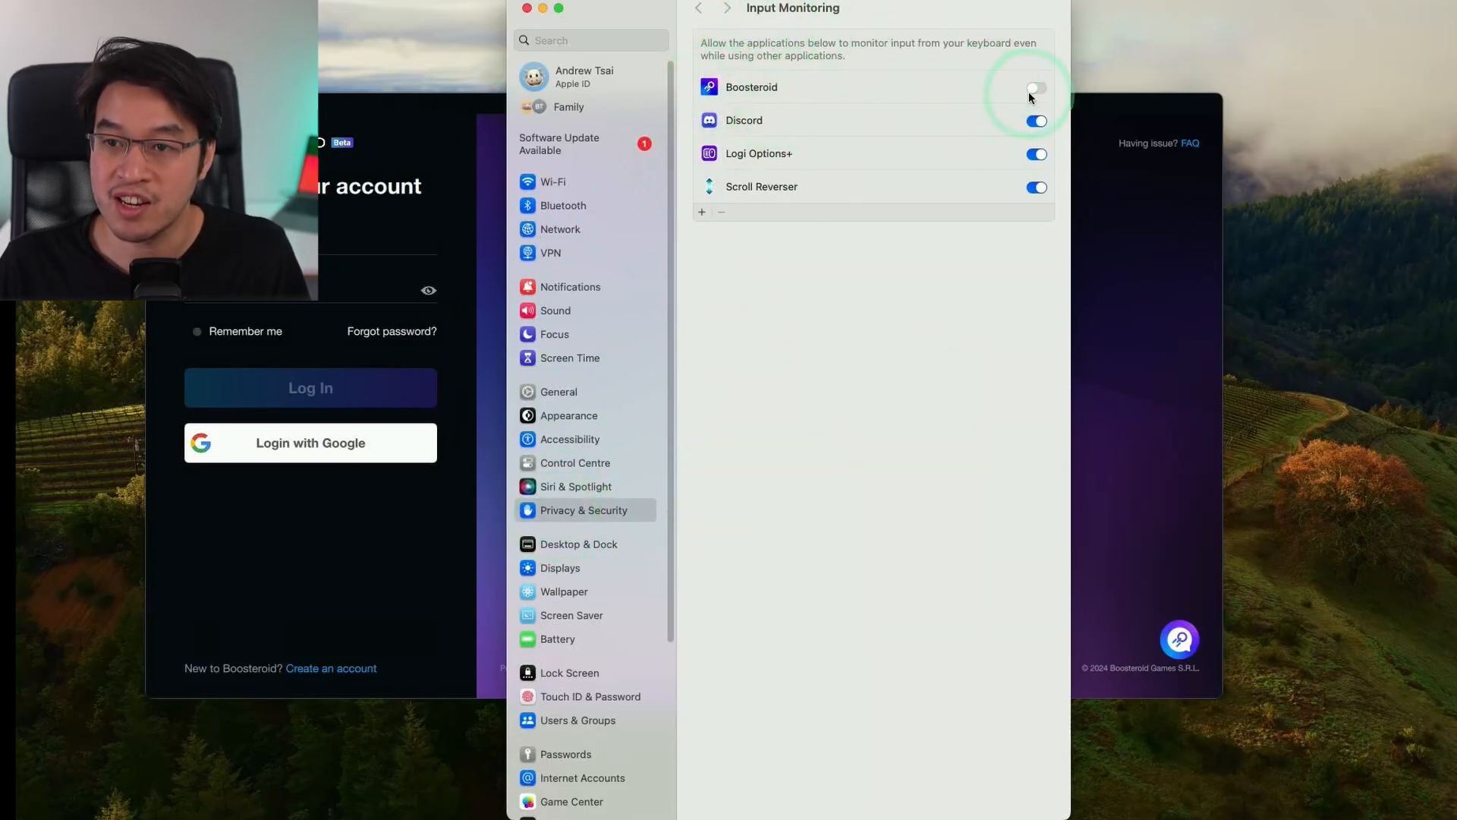
# Step: Enable Boosteroid under Input Monitoring and authorise the change with the password
pyautogui.click(1036, 88)
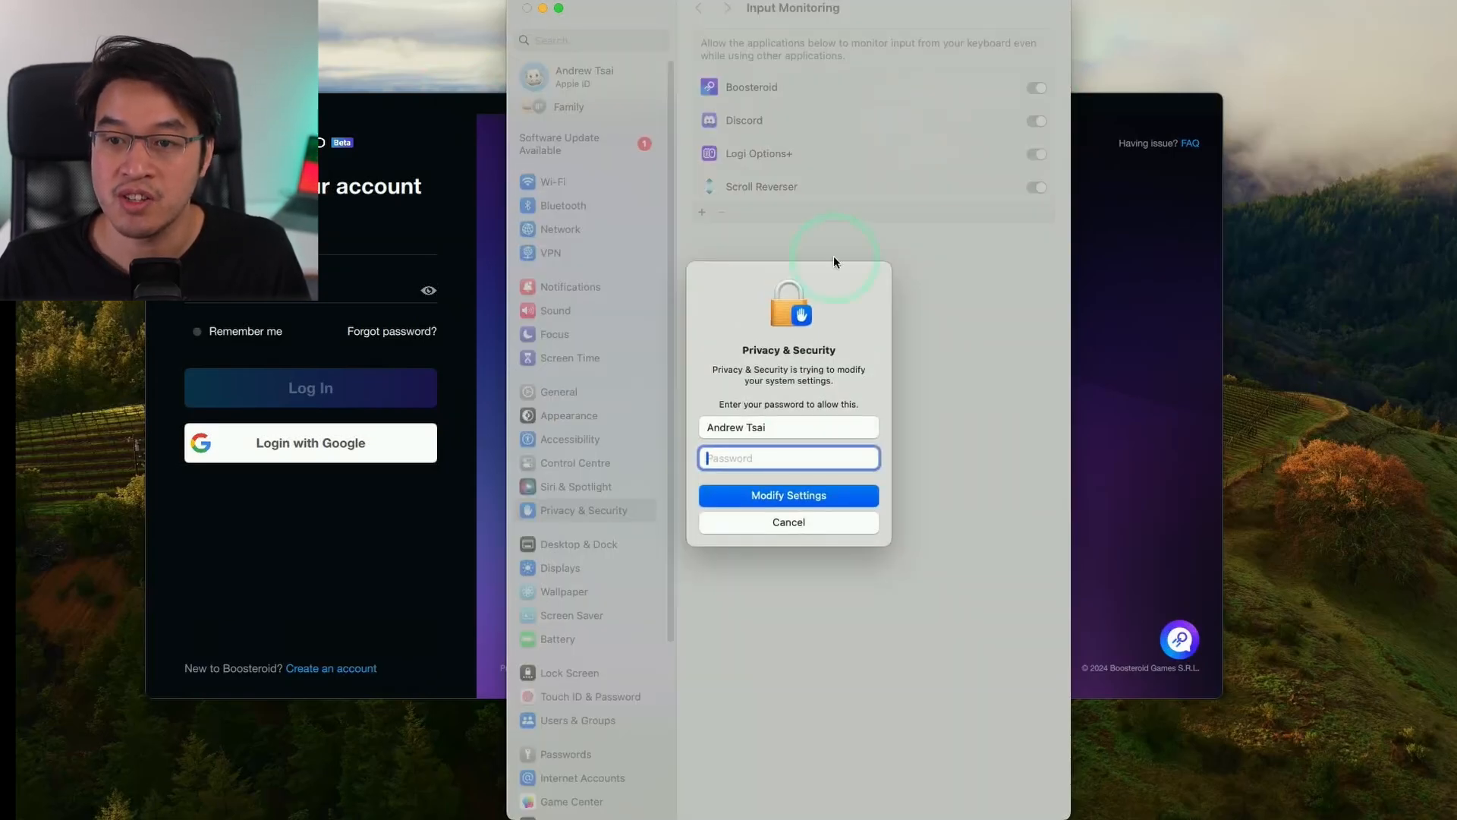
pyautogui.moveTo(1008, 355)
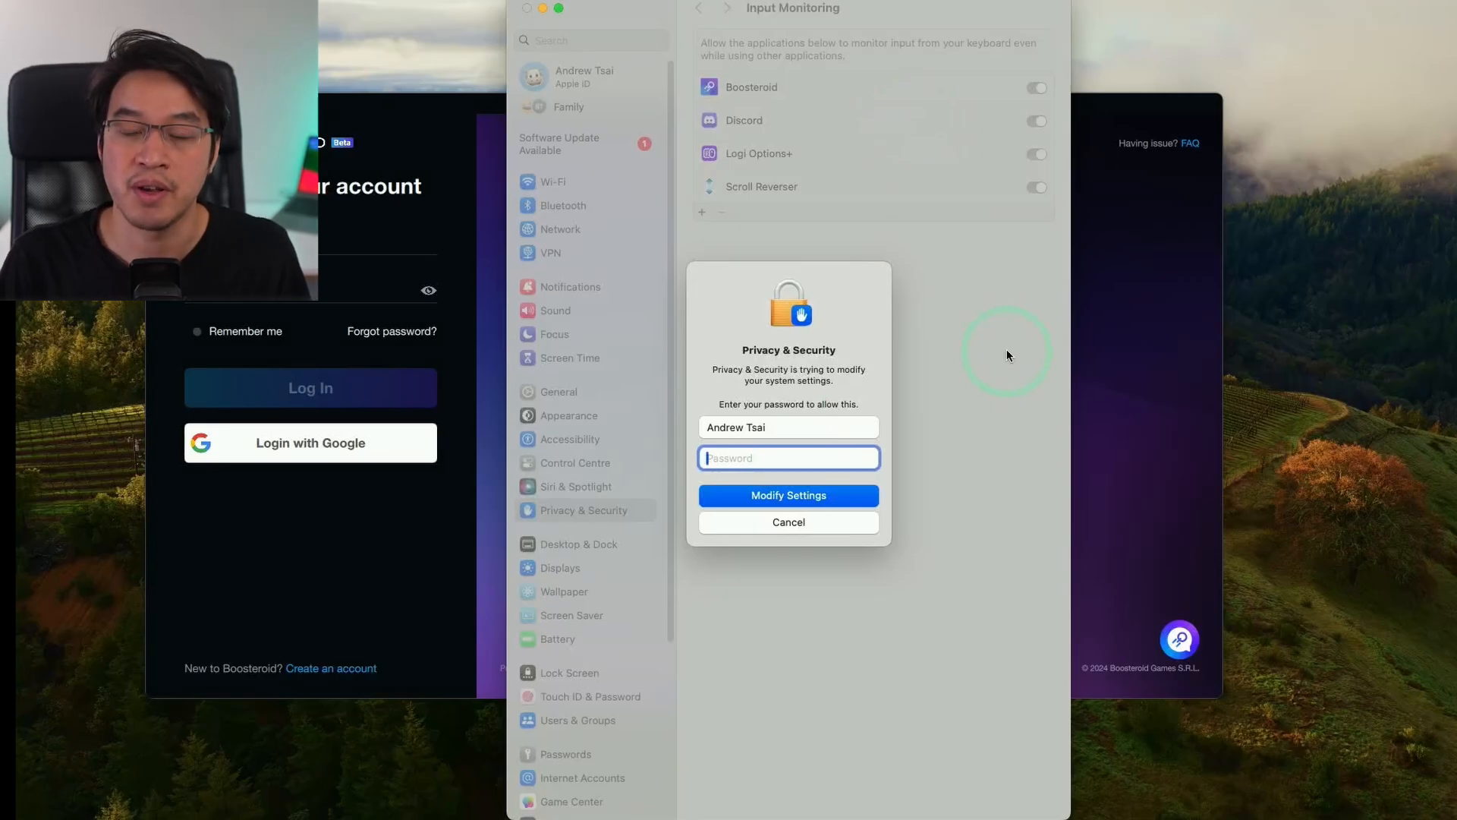
pyautogui.click(789, 495)
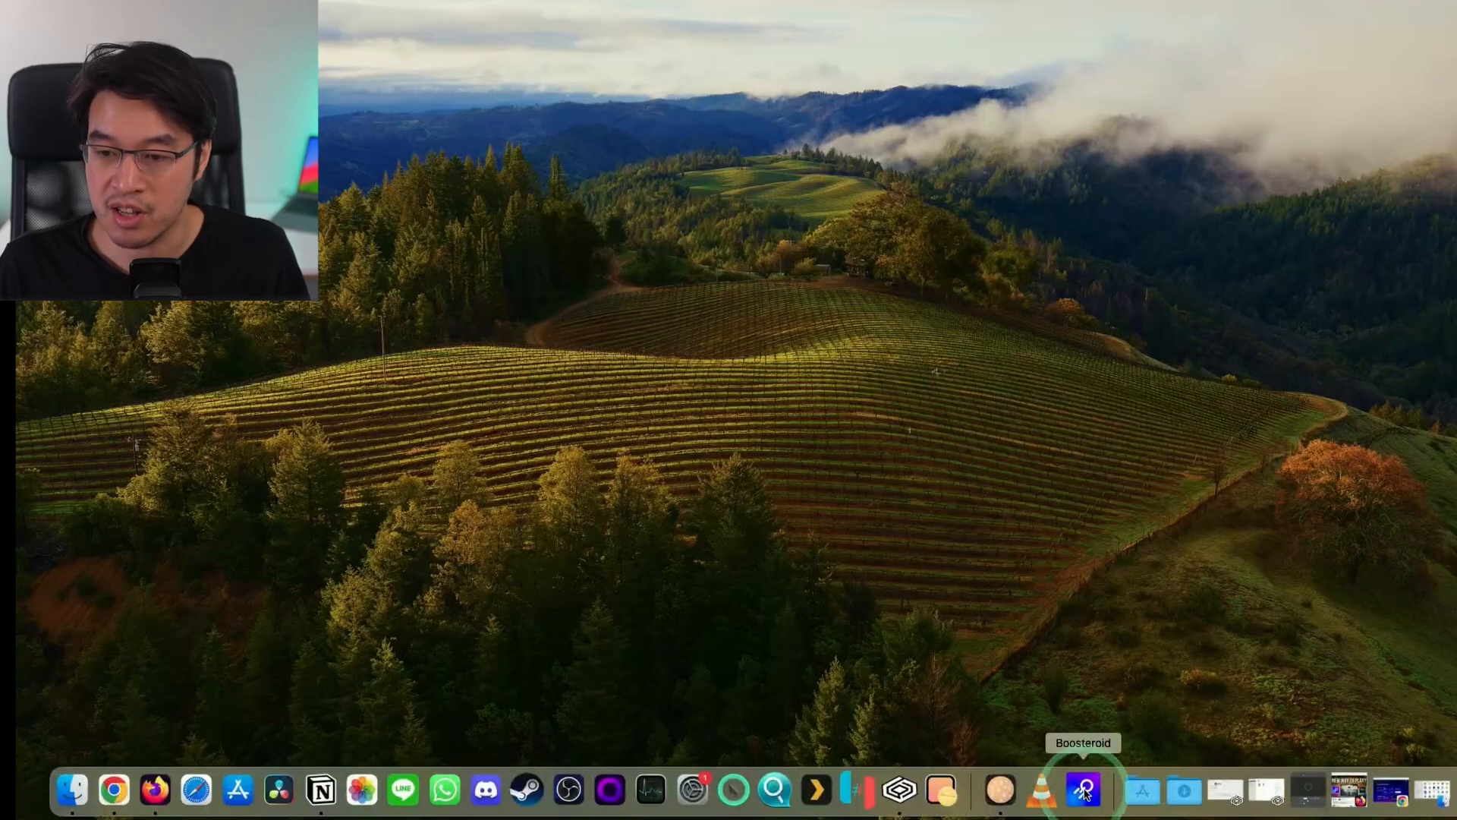
# Step: Sign in to the desktop app, allow crash log sharing and dismiss the What's New notes
pyautogui.click(1078, 791)
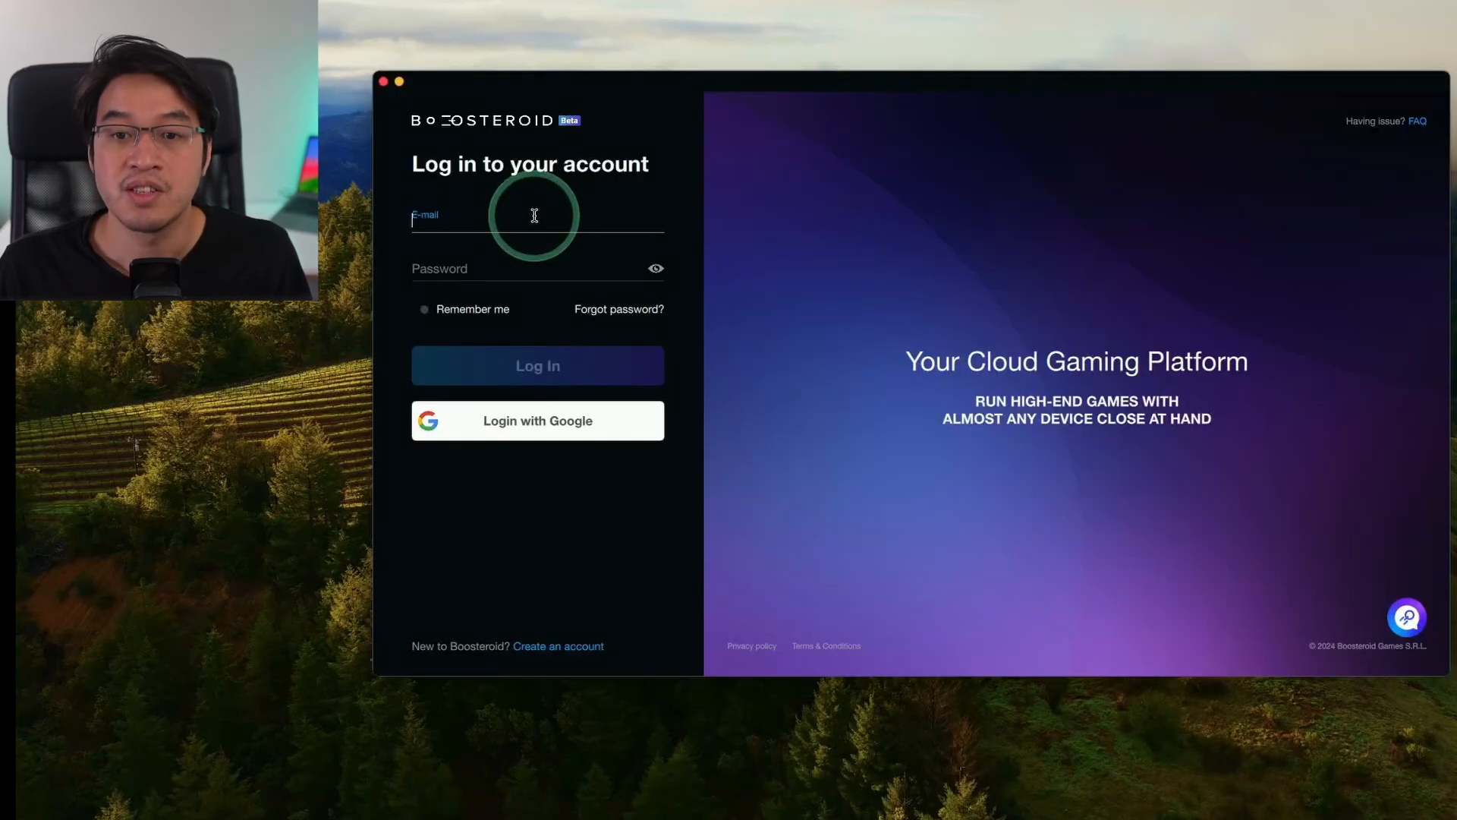
pyautogui.click(534, 220)
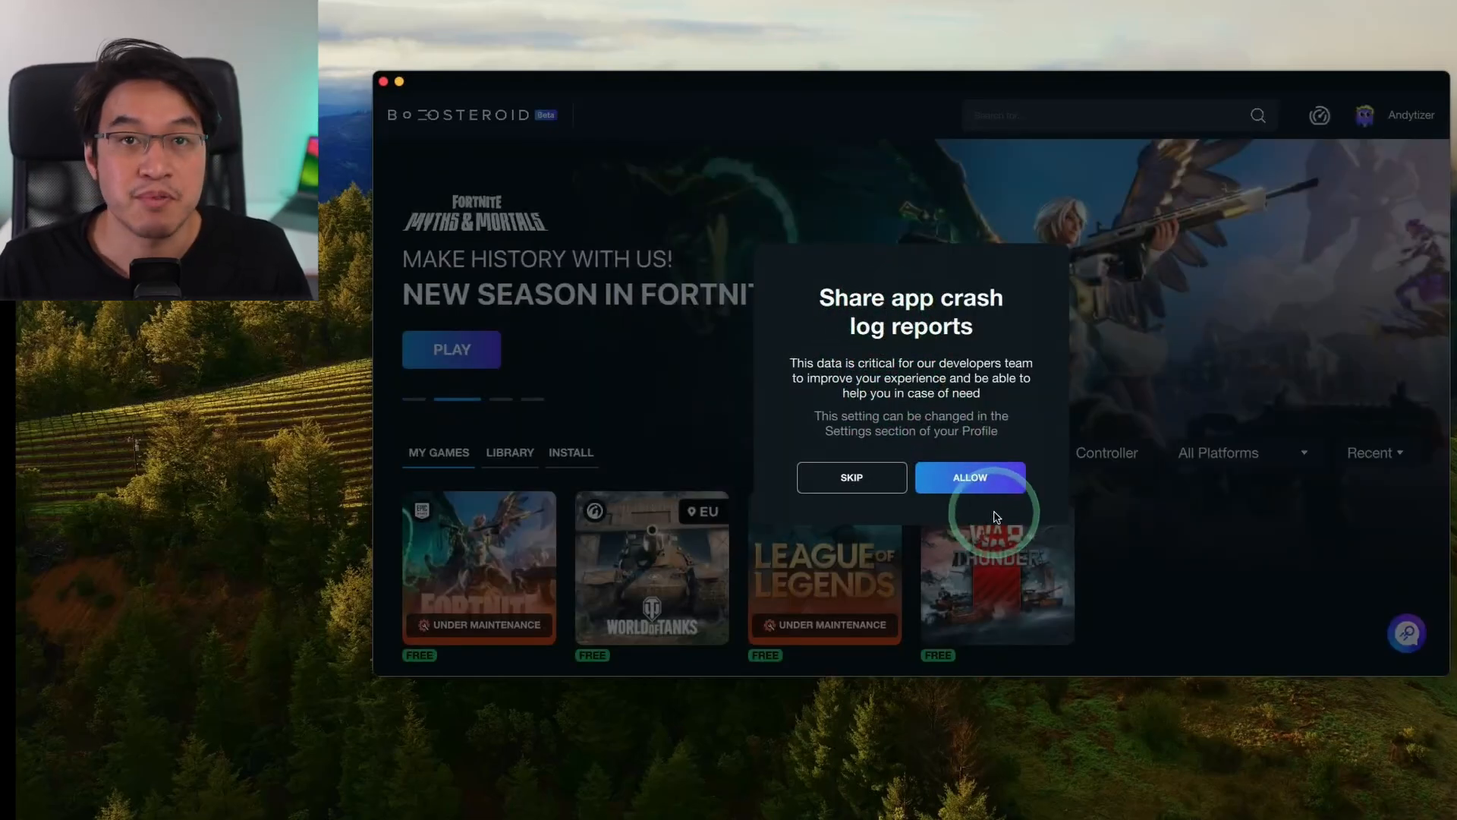
pyautogui.click(970, 476)
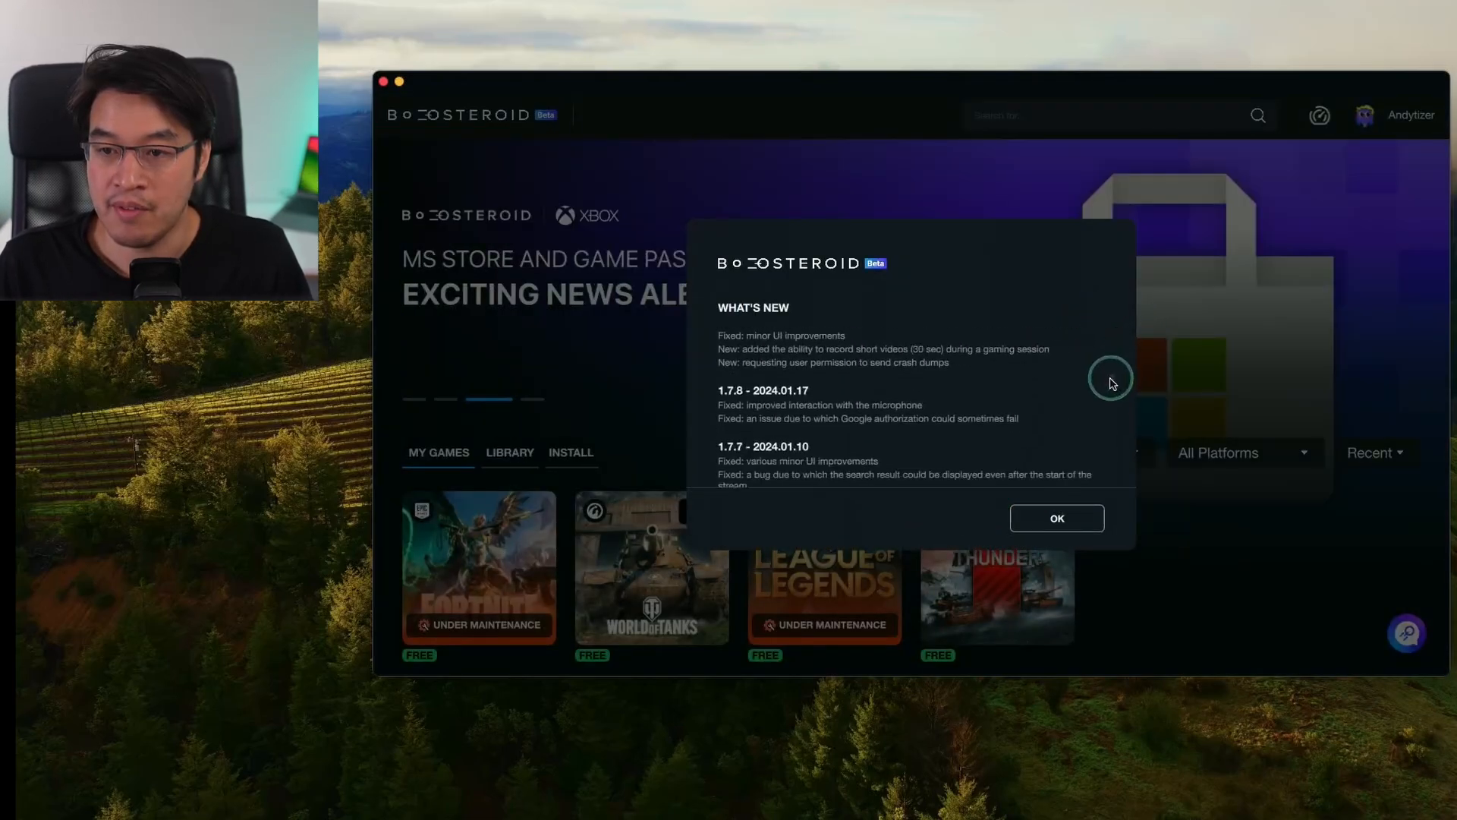
pyautogui.click(1057, 519)
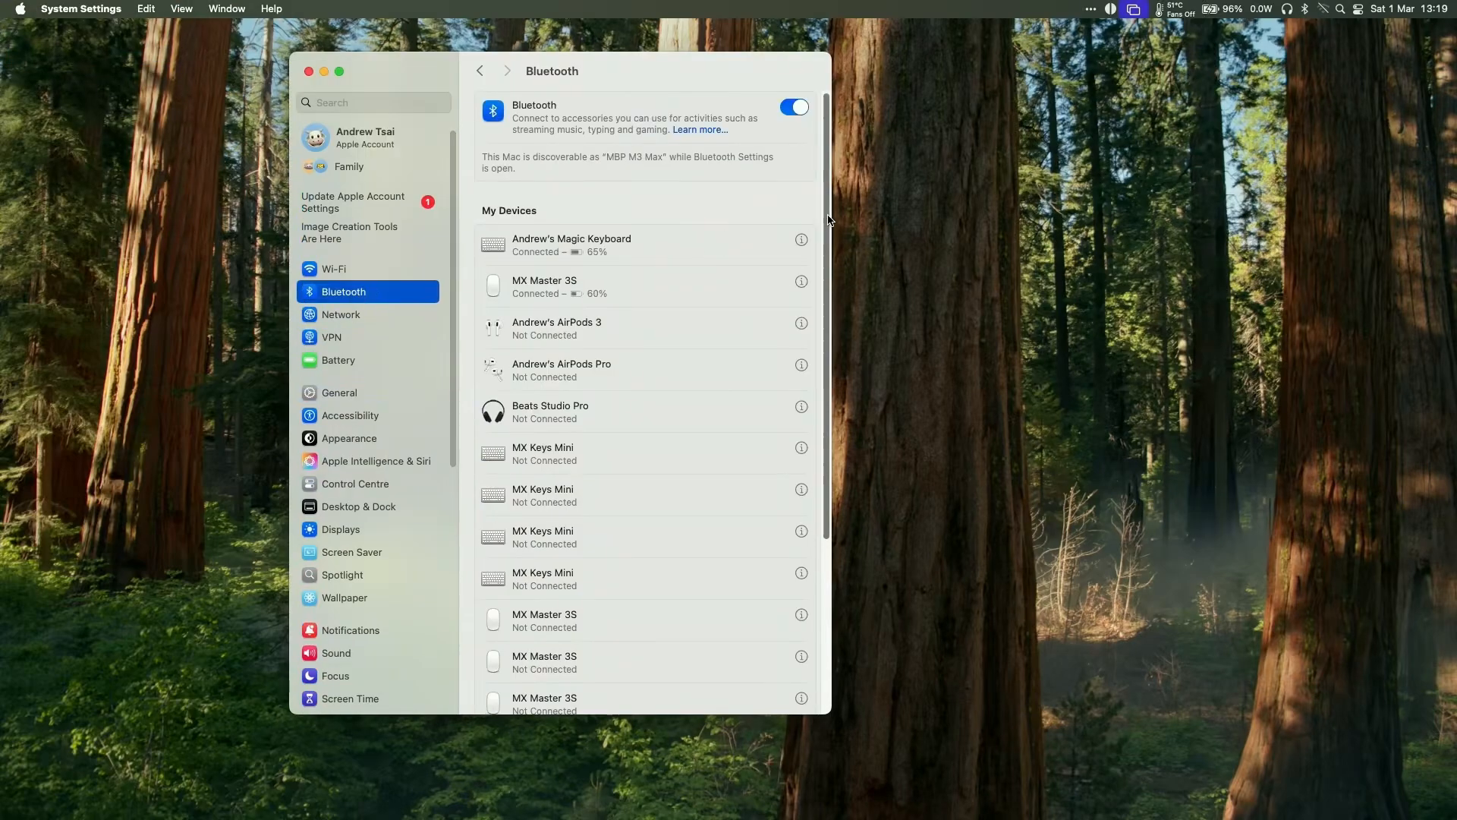
# Step: Scroll the Bluetooth list to Nearby Devices showing the DualSense Wireless Controller
pyautogui.scroll(-3)
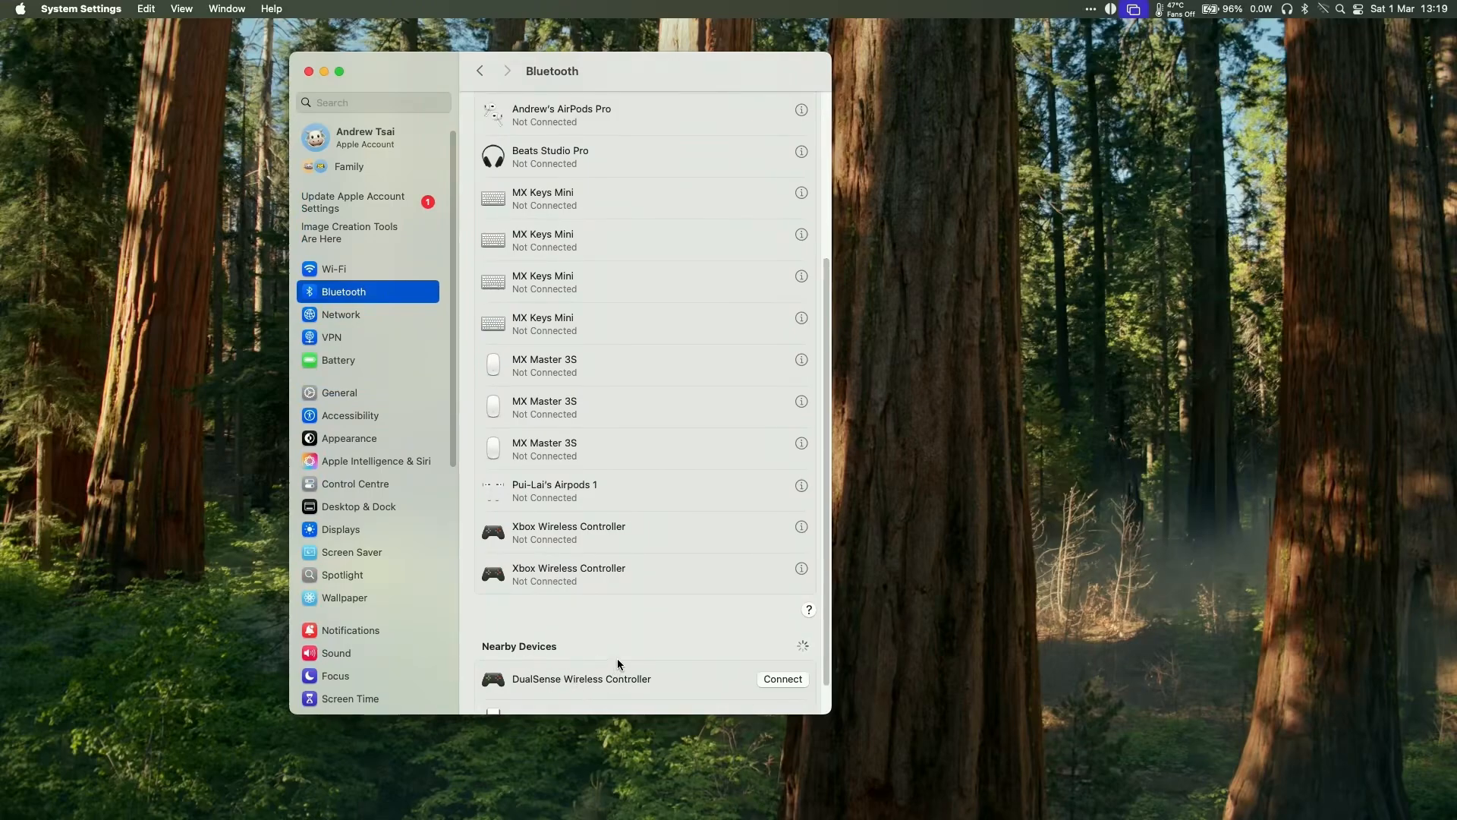
pyautogui.scroll(-3)
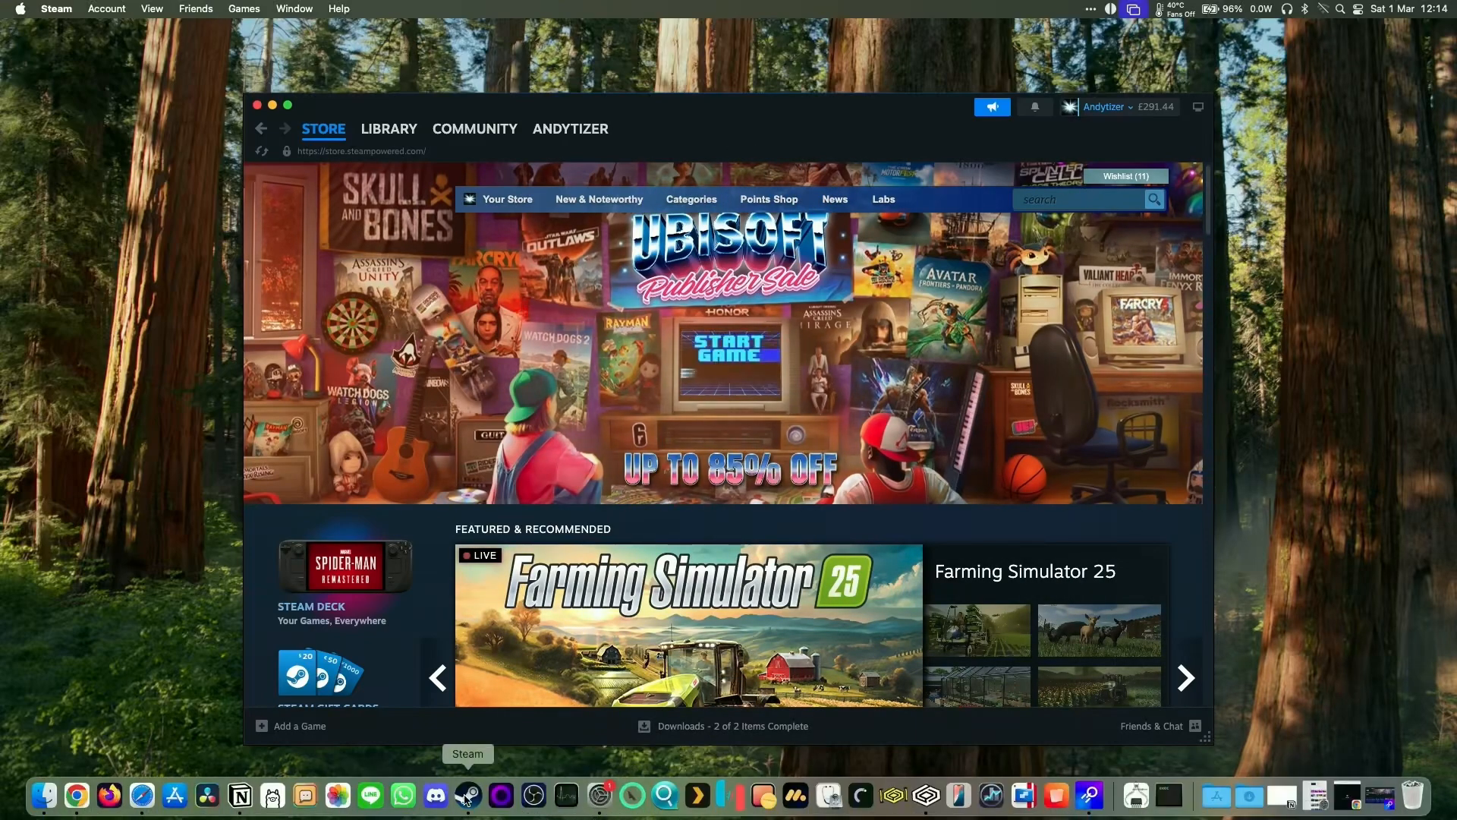
# Step: Search the Steam store for 'monster hu' and bring up the Monster Hunter Wilds page
pyautogui.click(1078, 199)
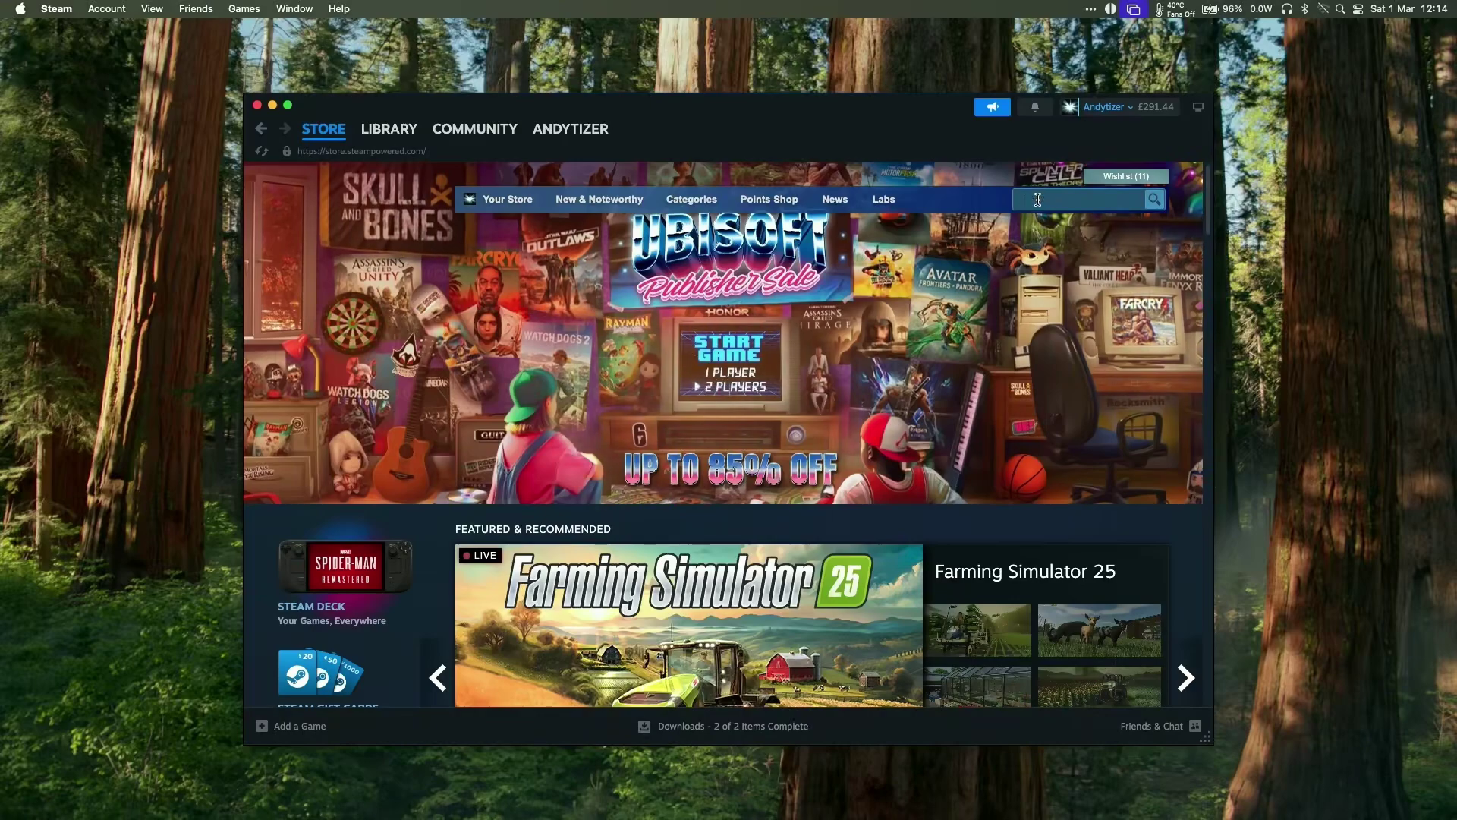
pyautogui.write('monster hunter')
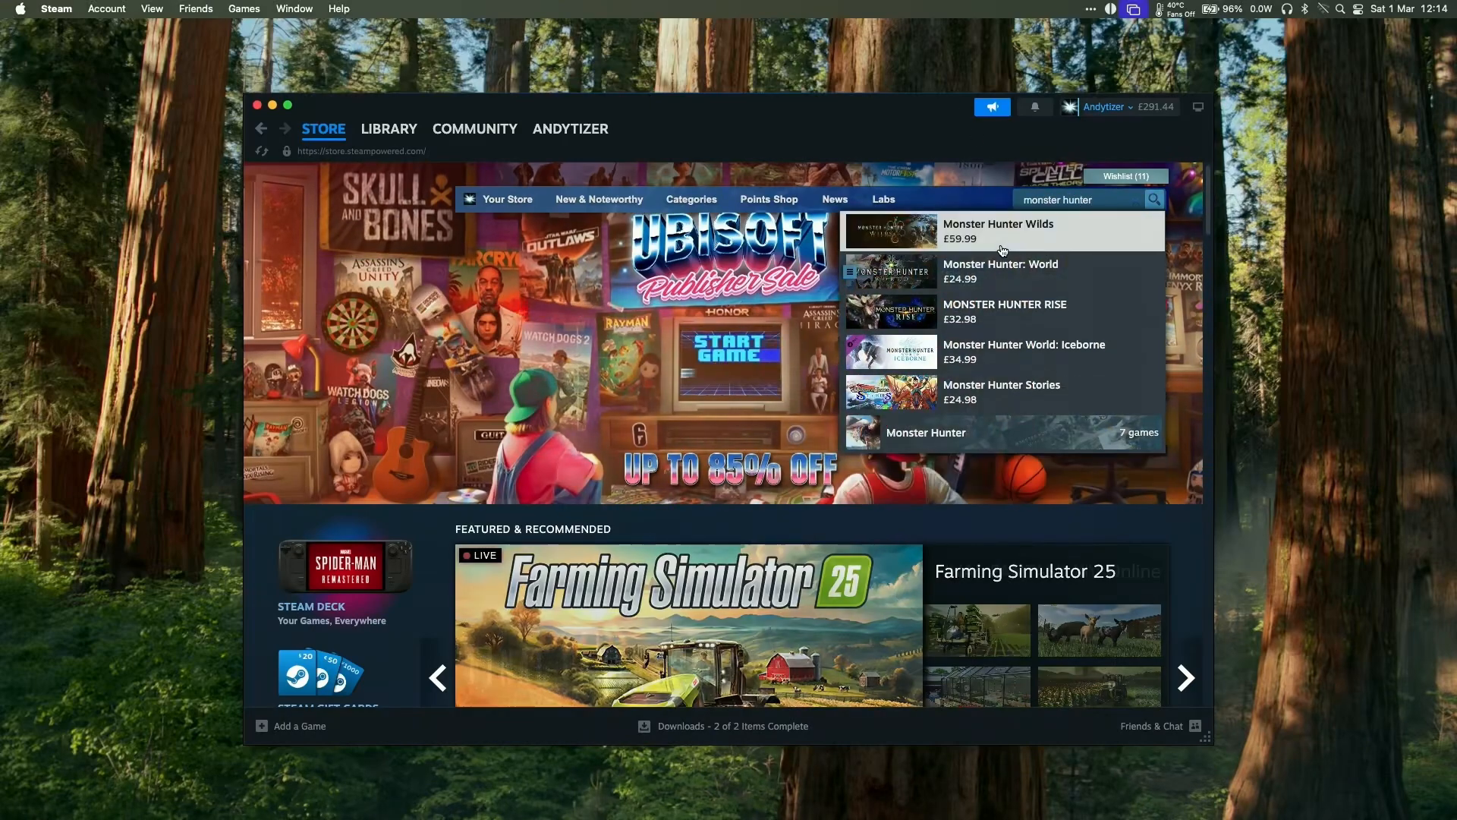
pyautogui.click(999, 231)
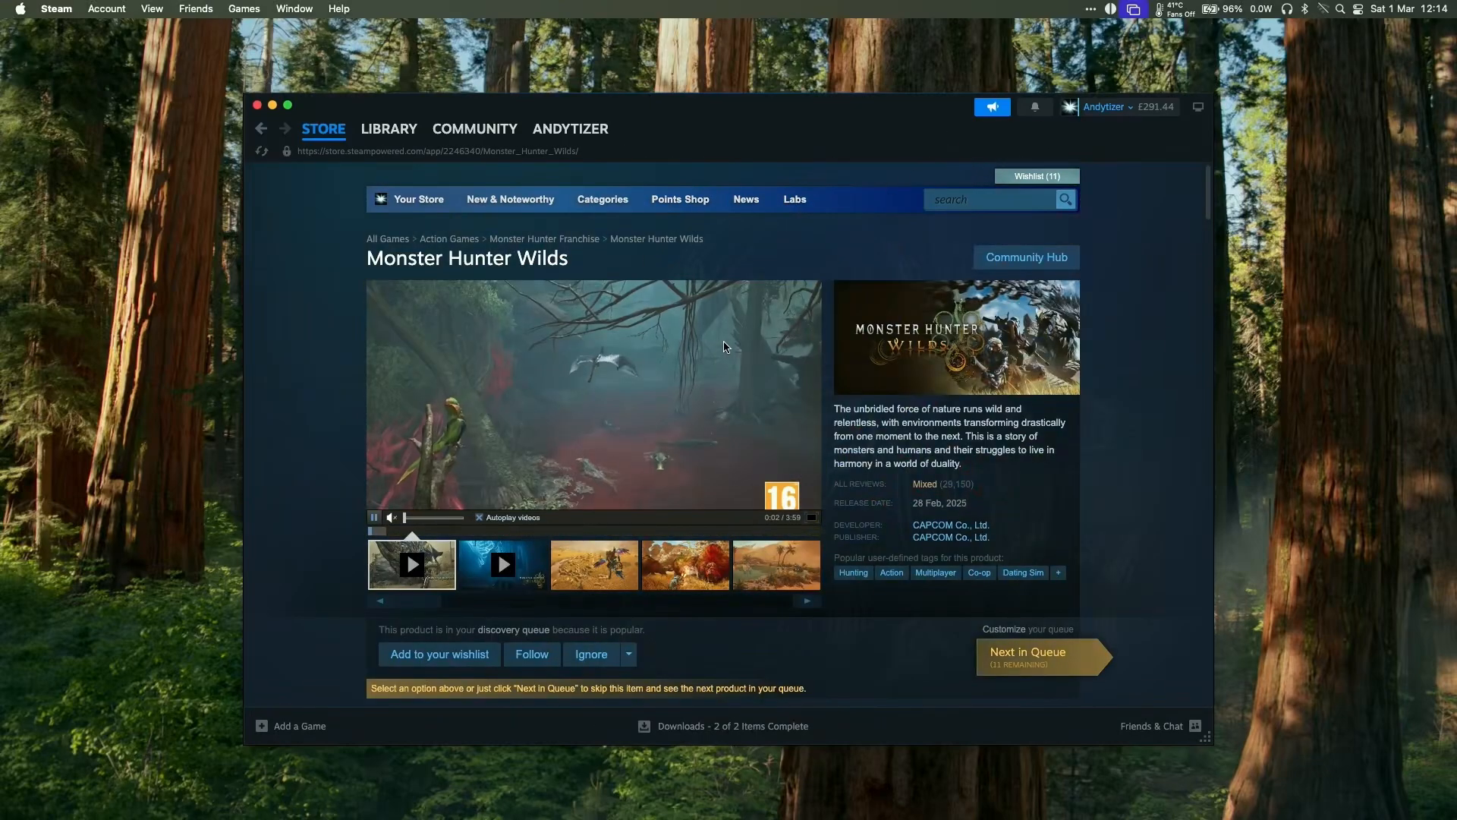
pyautogui.scroll(-3)
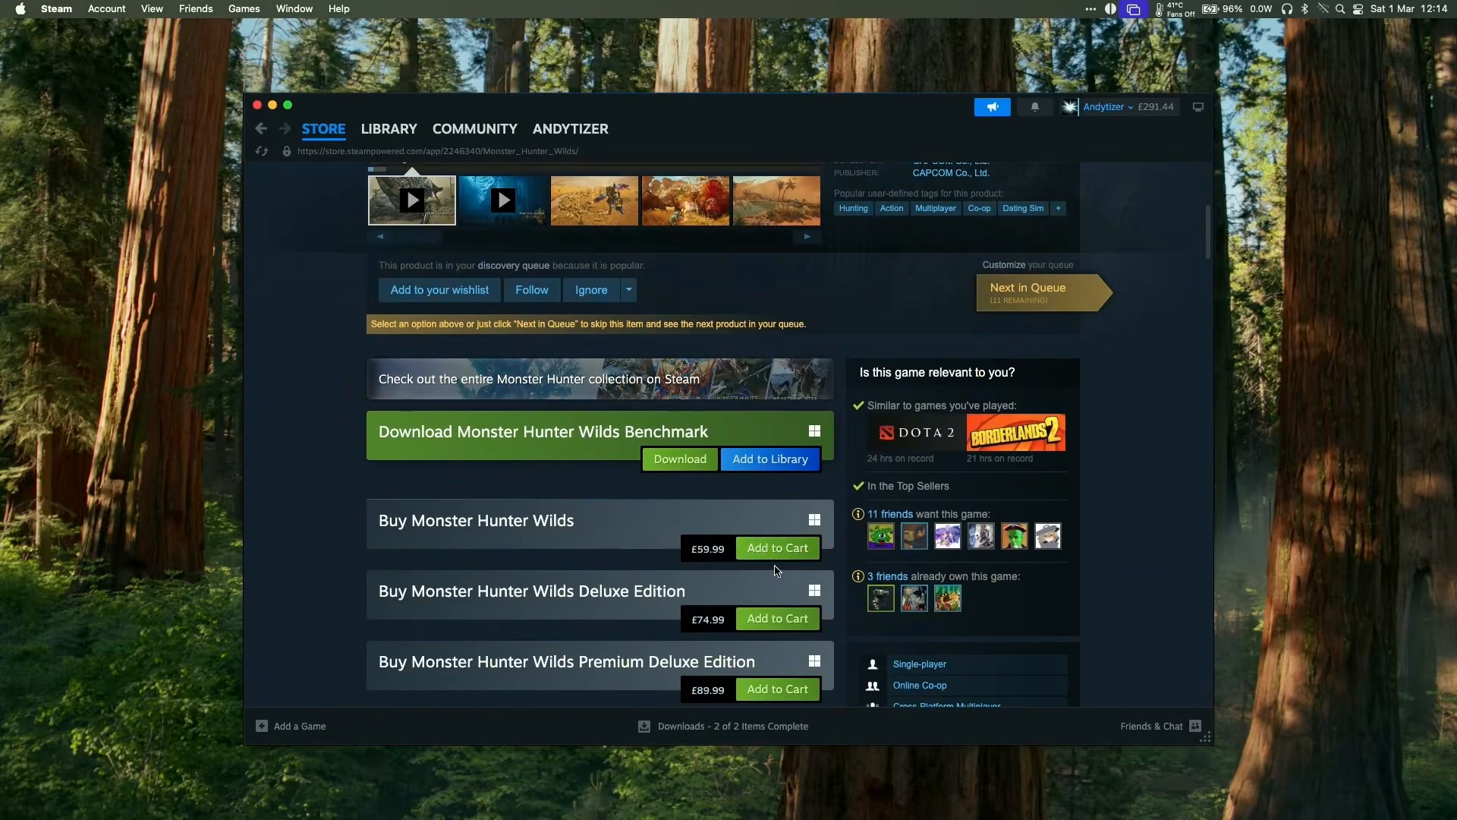
# Step: Add Monster Hunter Wilds to cart and complete the £59.99 purchase to the thank-you confirmation
pyautogui.click(777, 548)
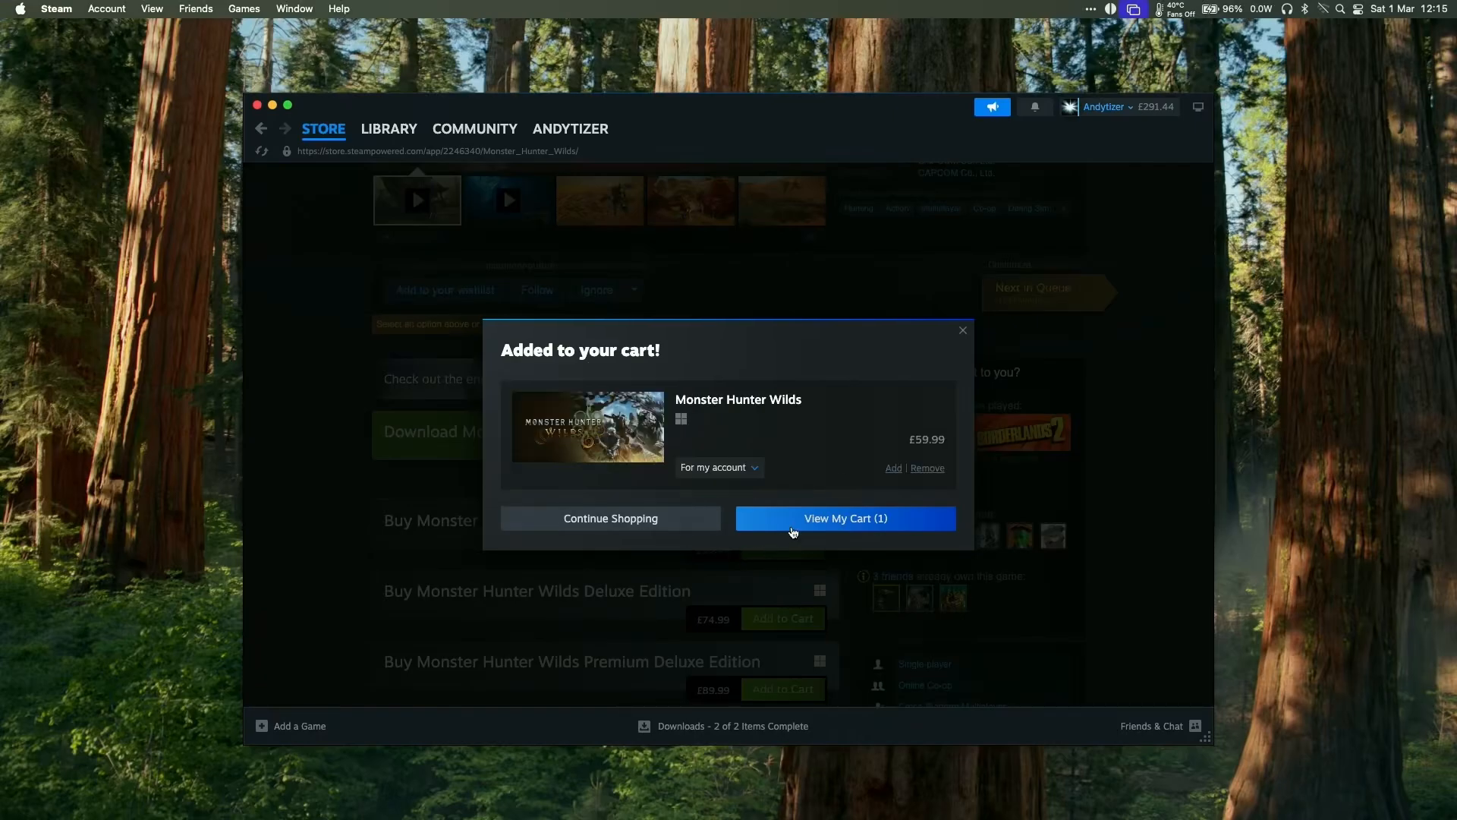
pyautogui.click(846, 519)
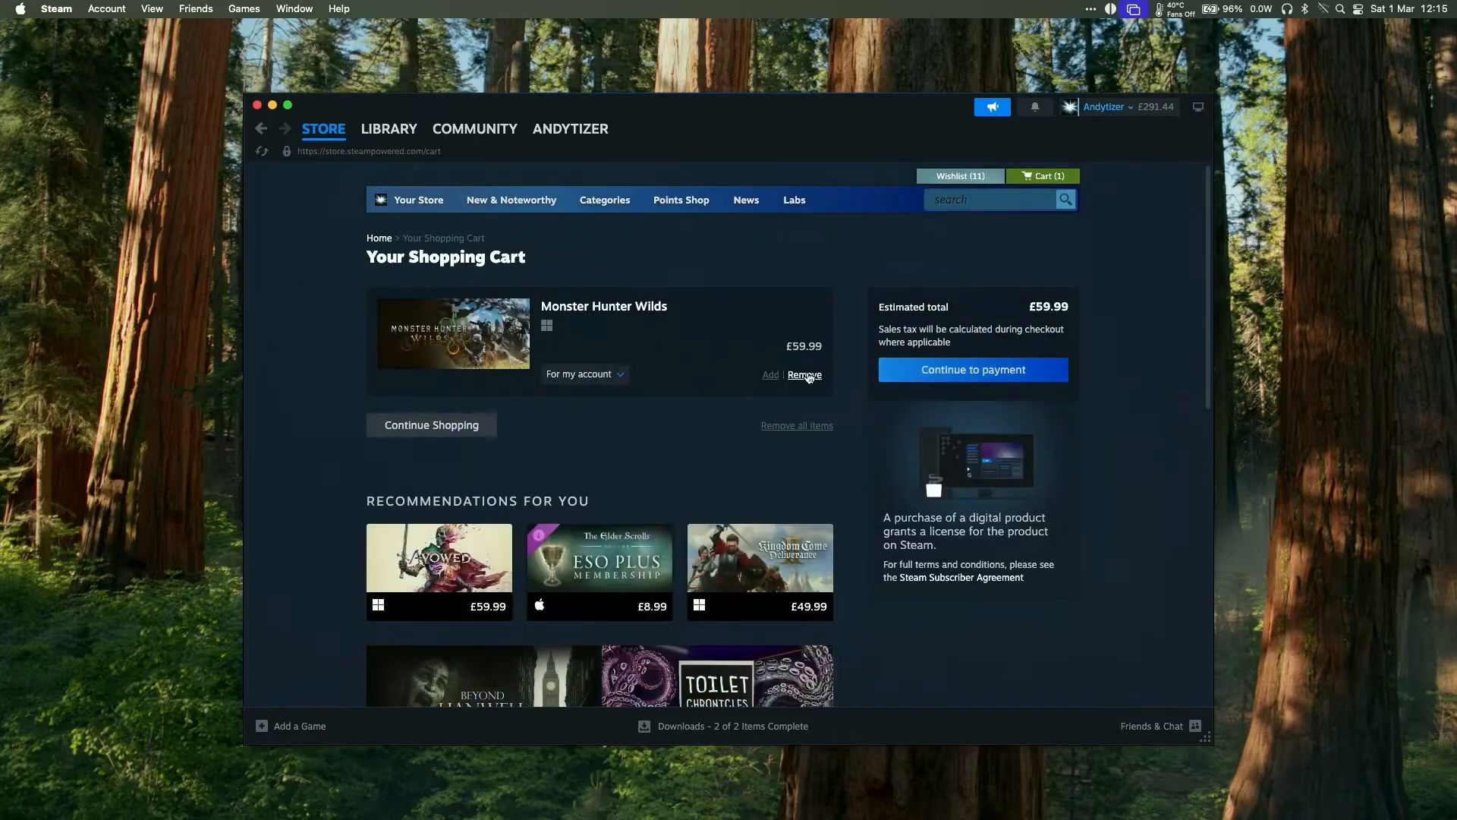
pyautogui.click(973, 369)
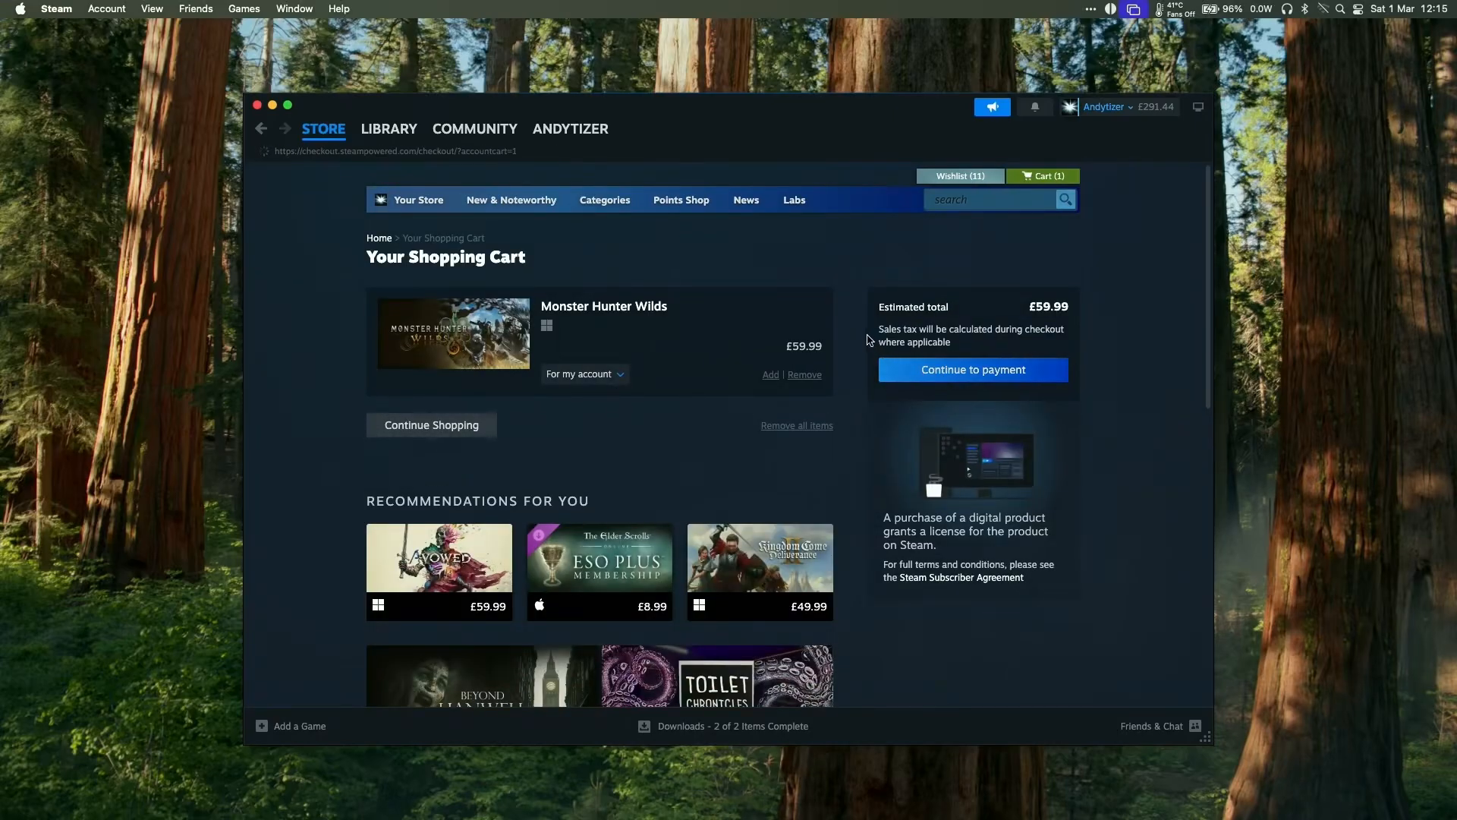
pyautogui.click(974, 369)
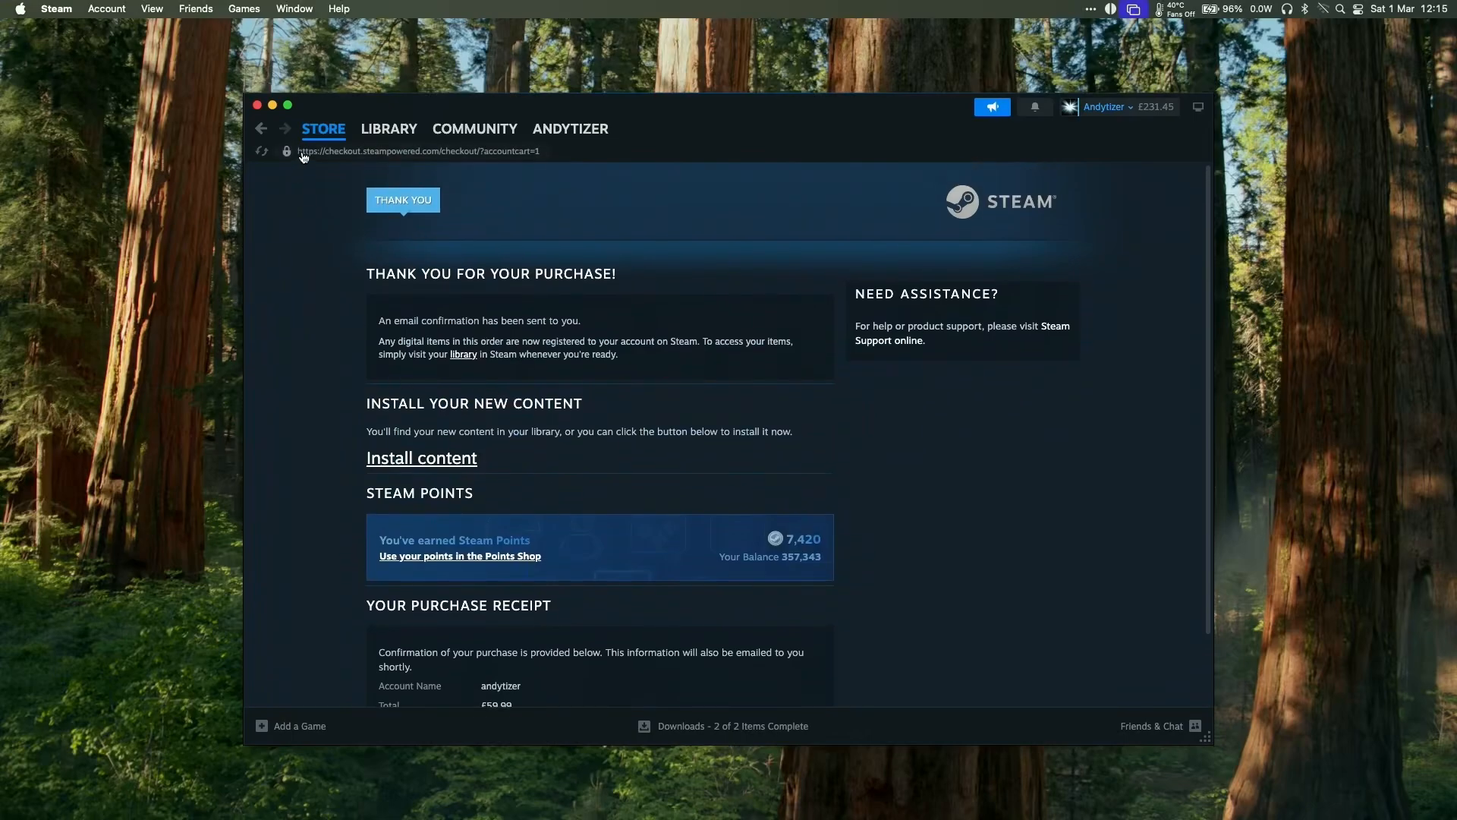
pyautogui.click(258, 107)
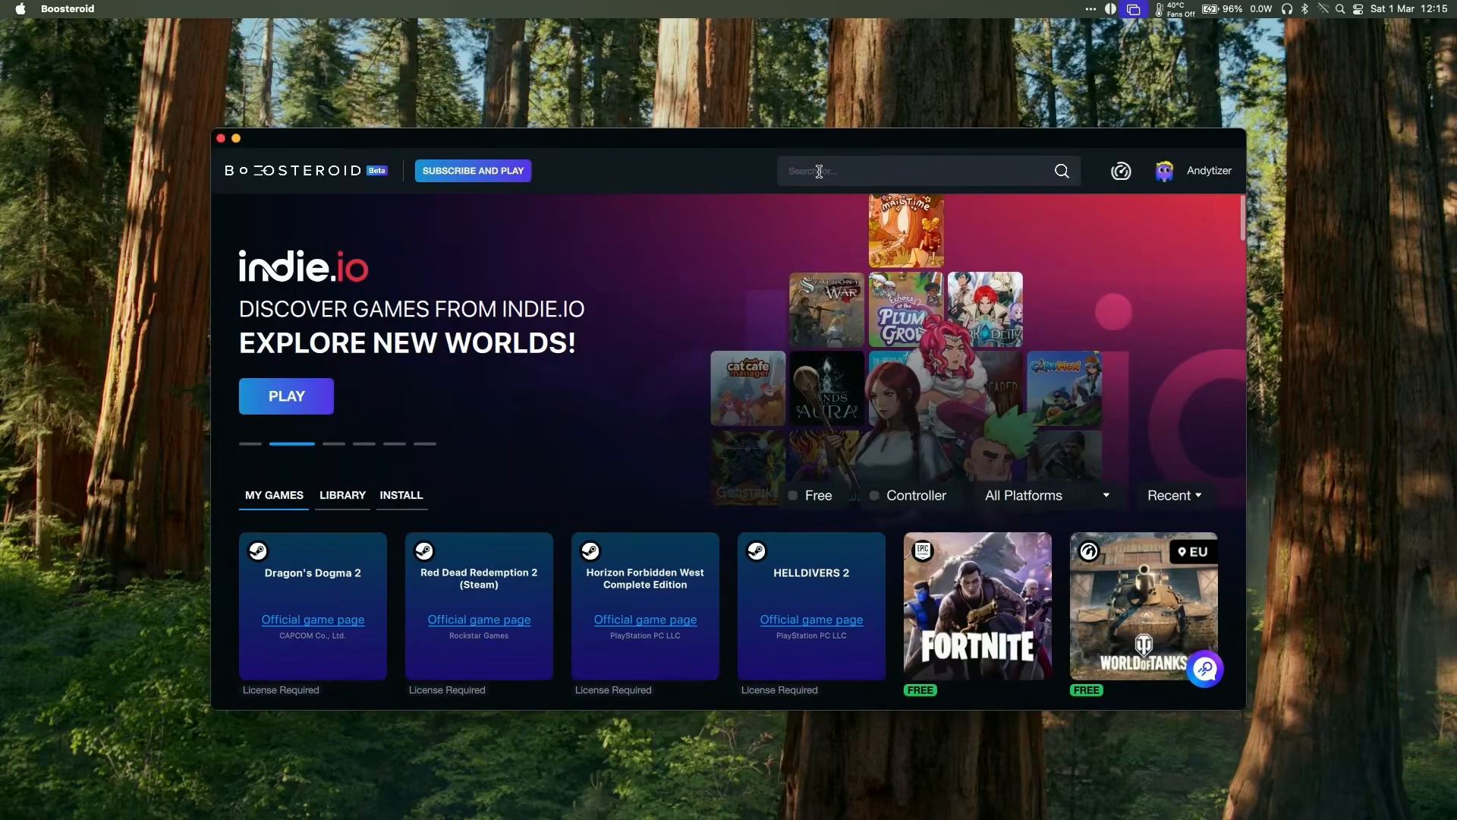
# Step: Find Monster Hunter Wilds via 'monster' search and start Install & Play, joining the queue
pyautogui.write('monster')
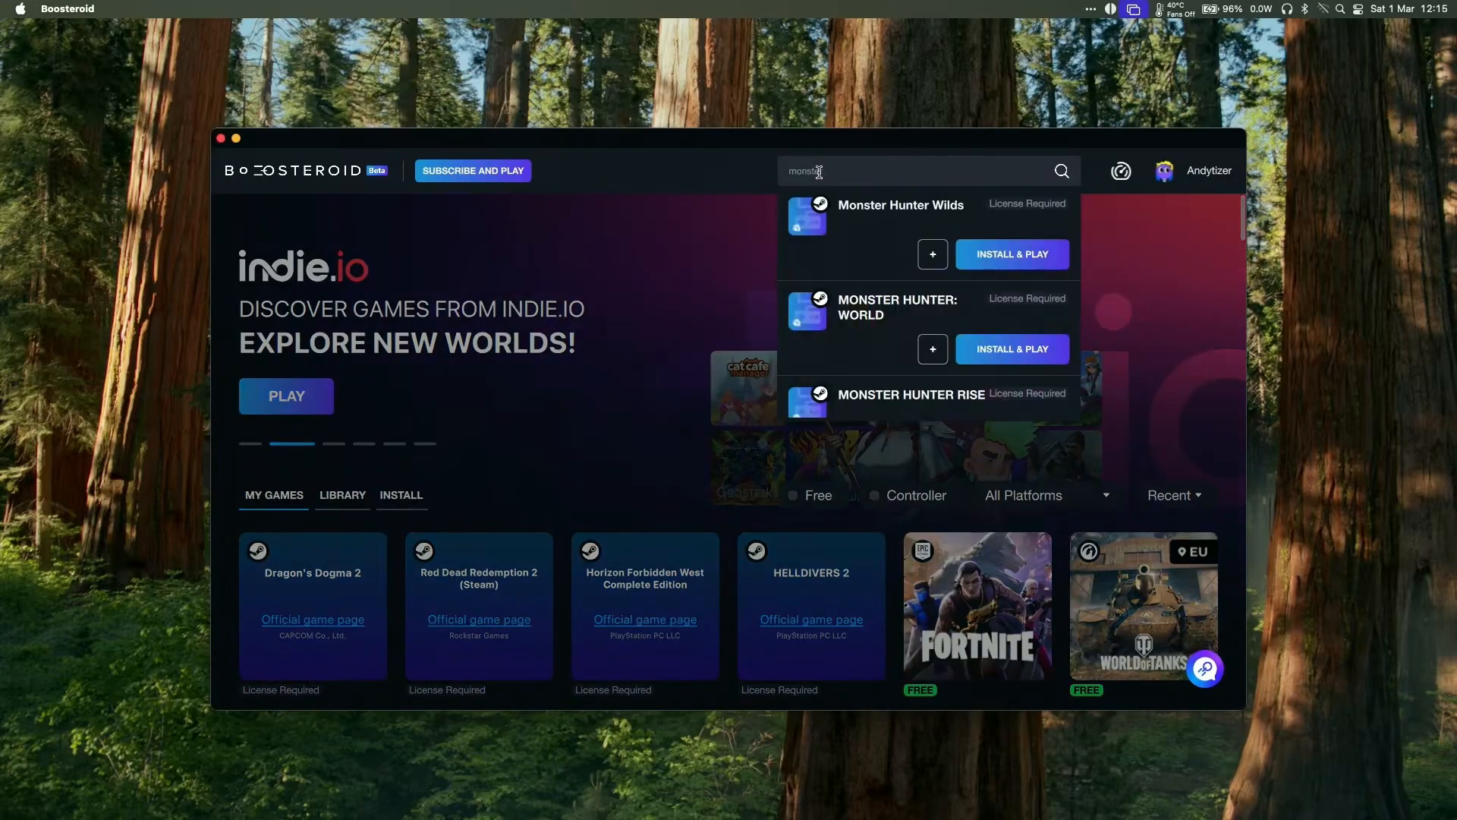
pyautogui.click(900, 205)
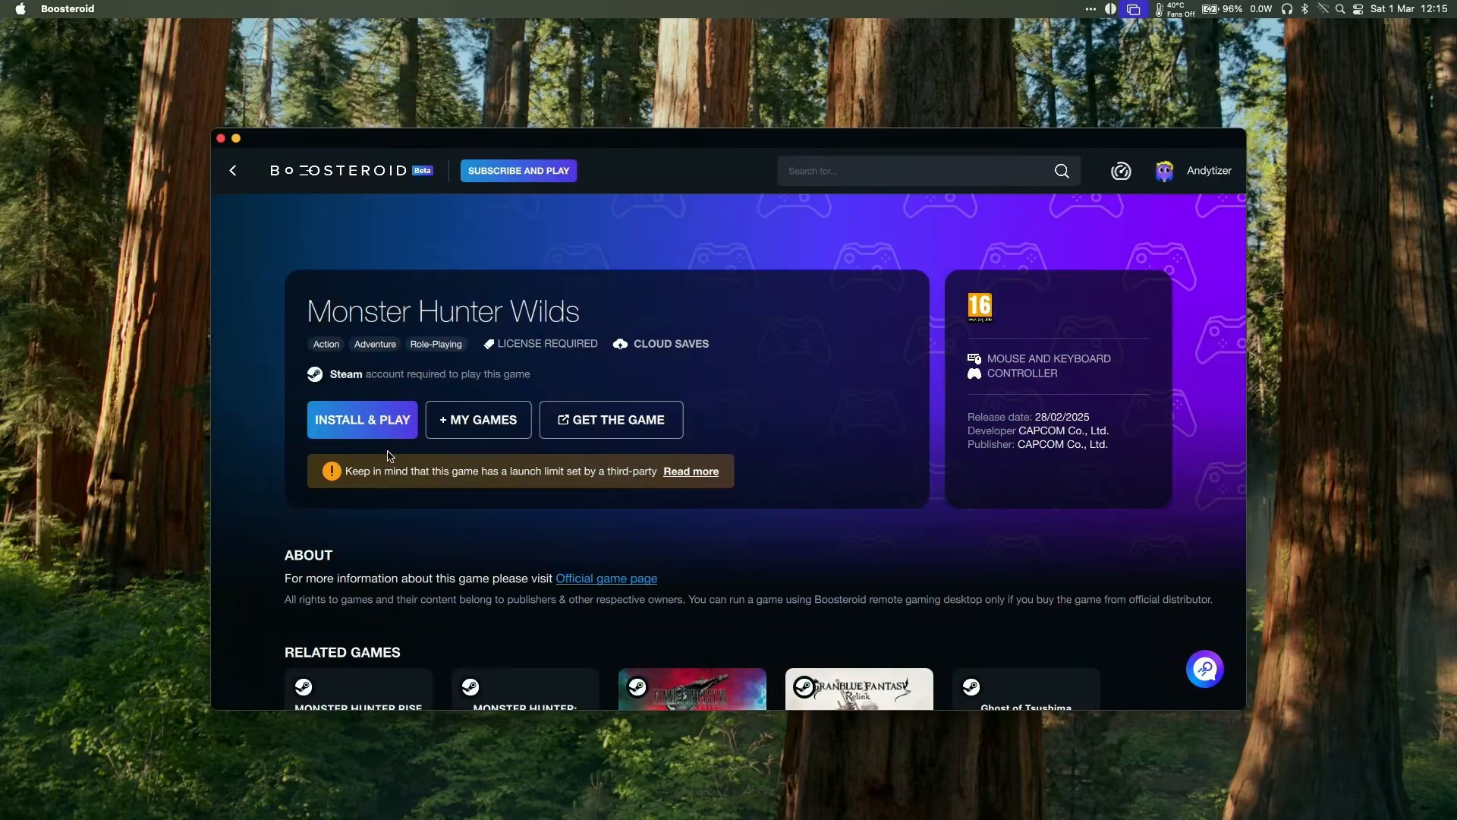
pyautogui.moveTo(594, 428)
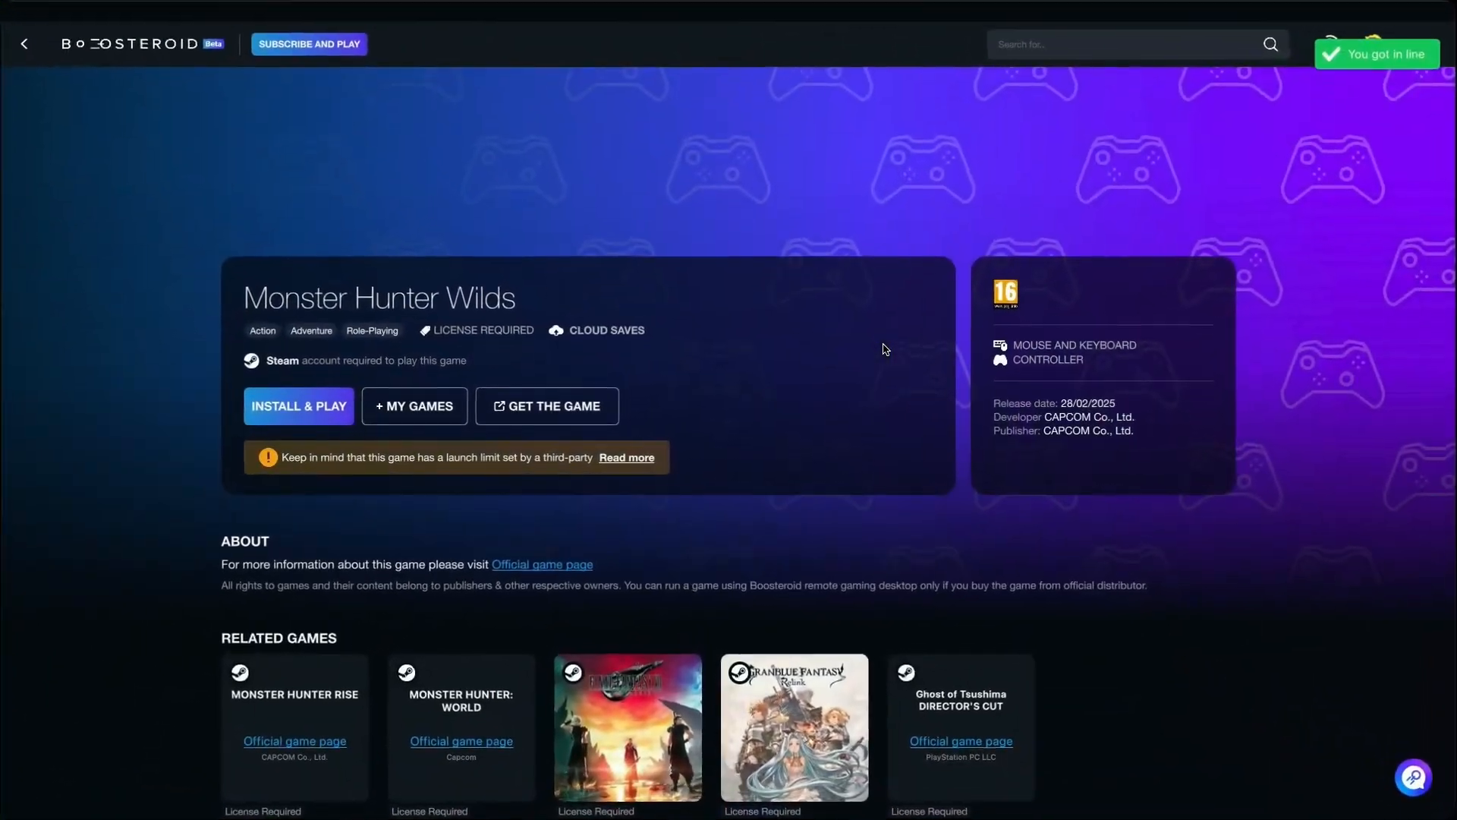
pyautogui.click(299, 407)
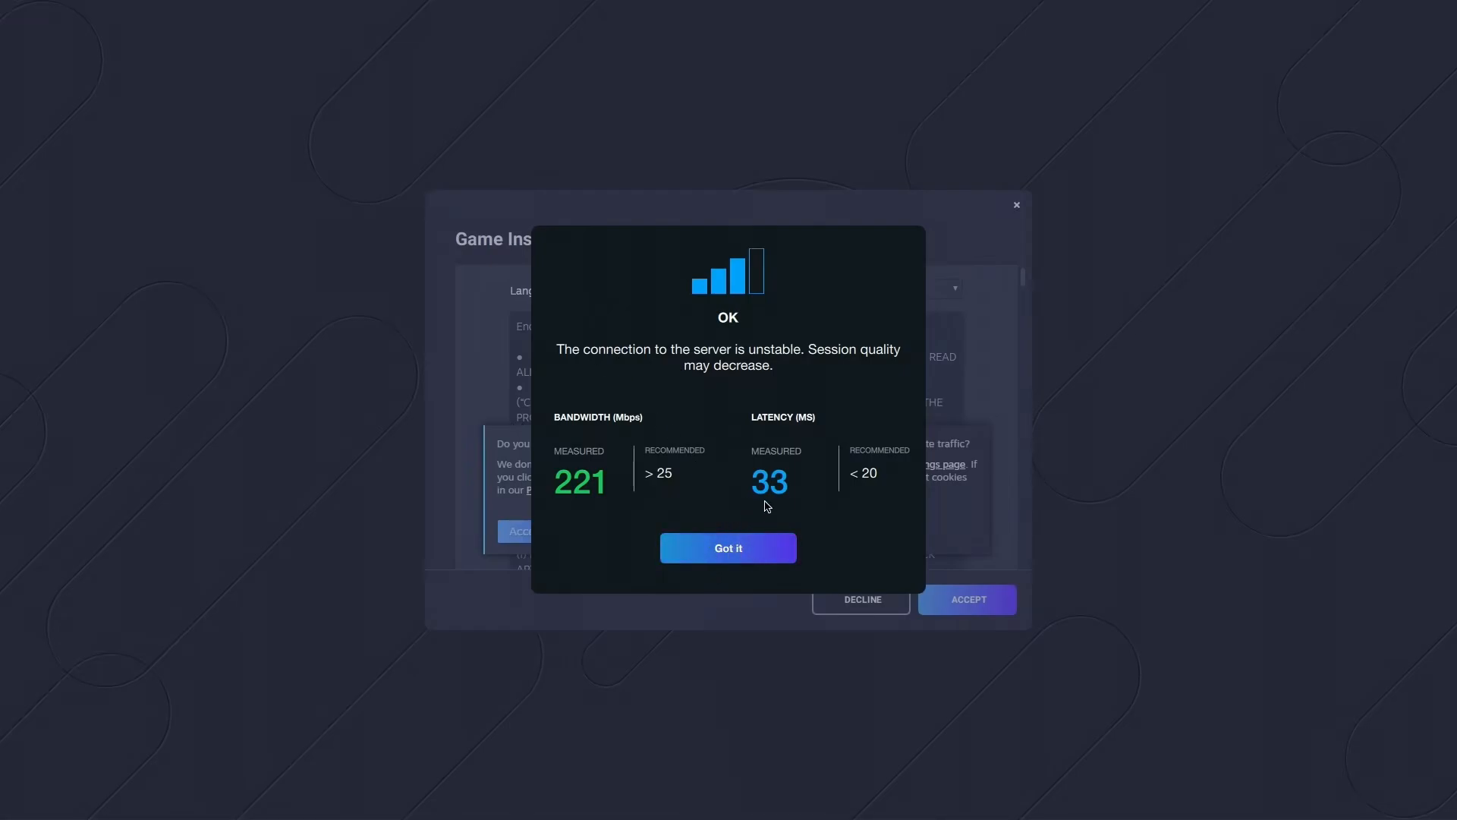
pyautogui.moveTo(807, 484)
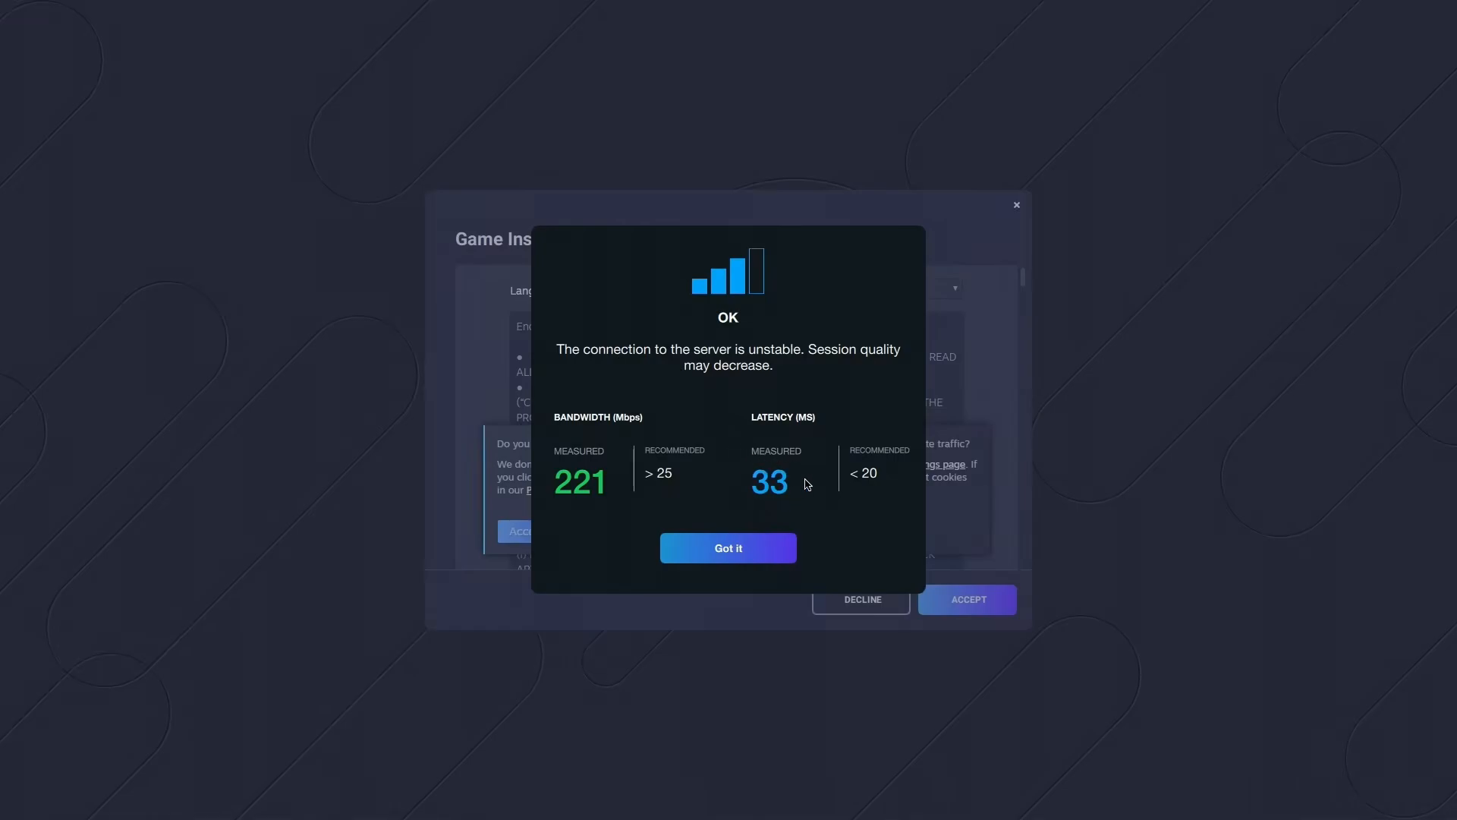
pyautogui.moveTo(782, 498)
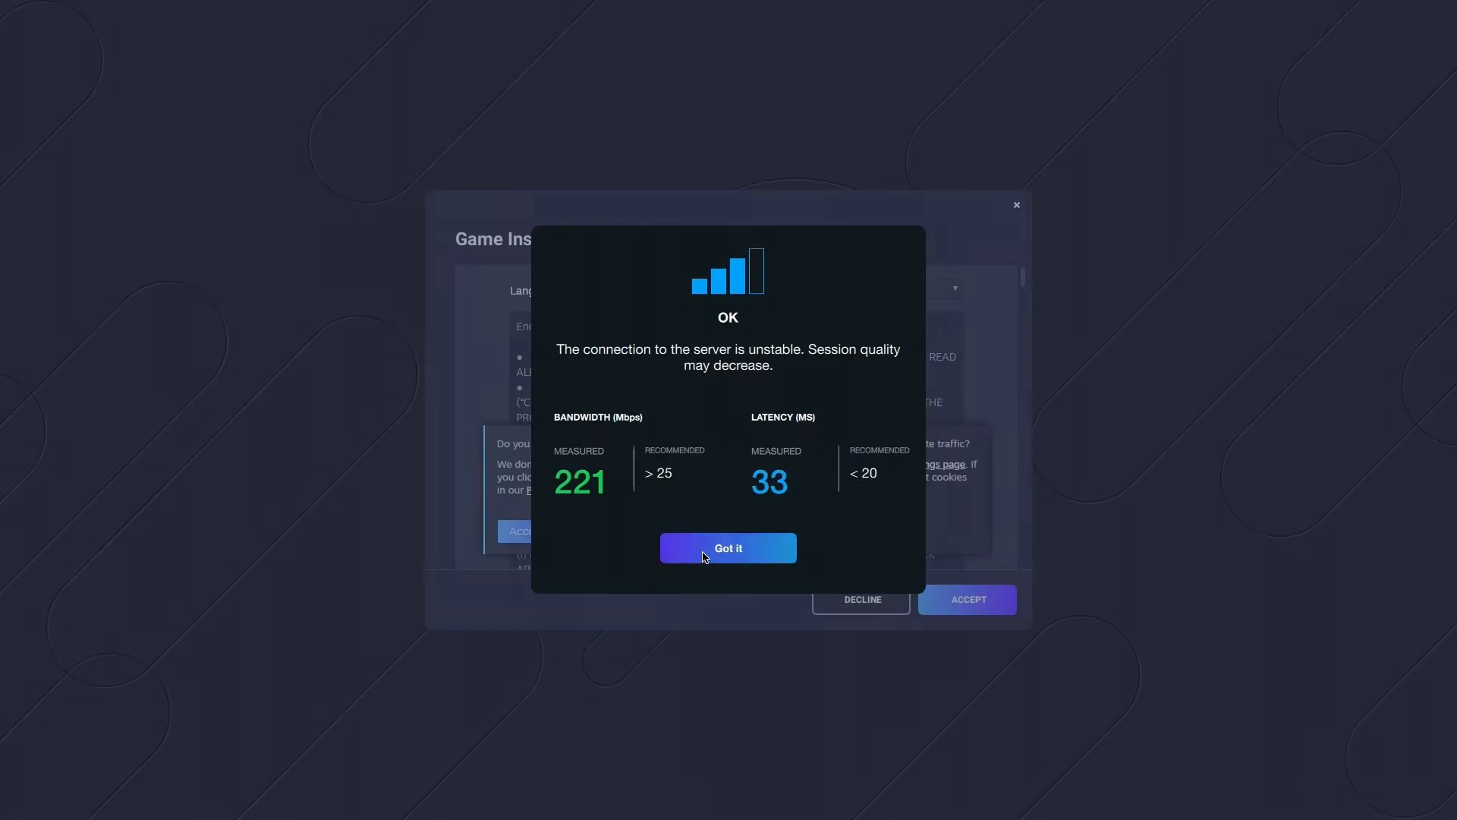
# Step: Acknowledge the connection warning, dismiss cookies, and accept Capcom's license agreement
pyautogui.click(728, 548)
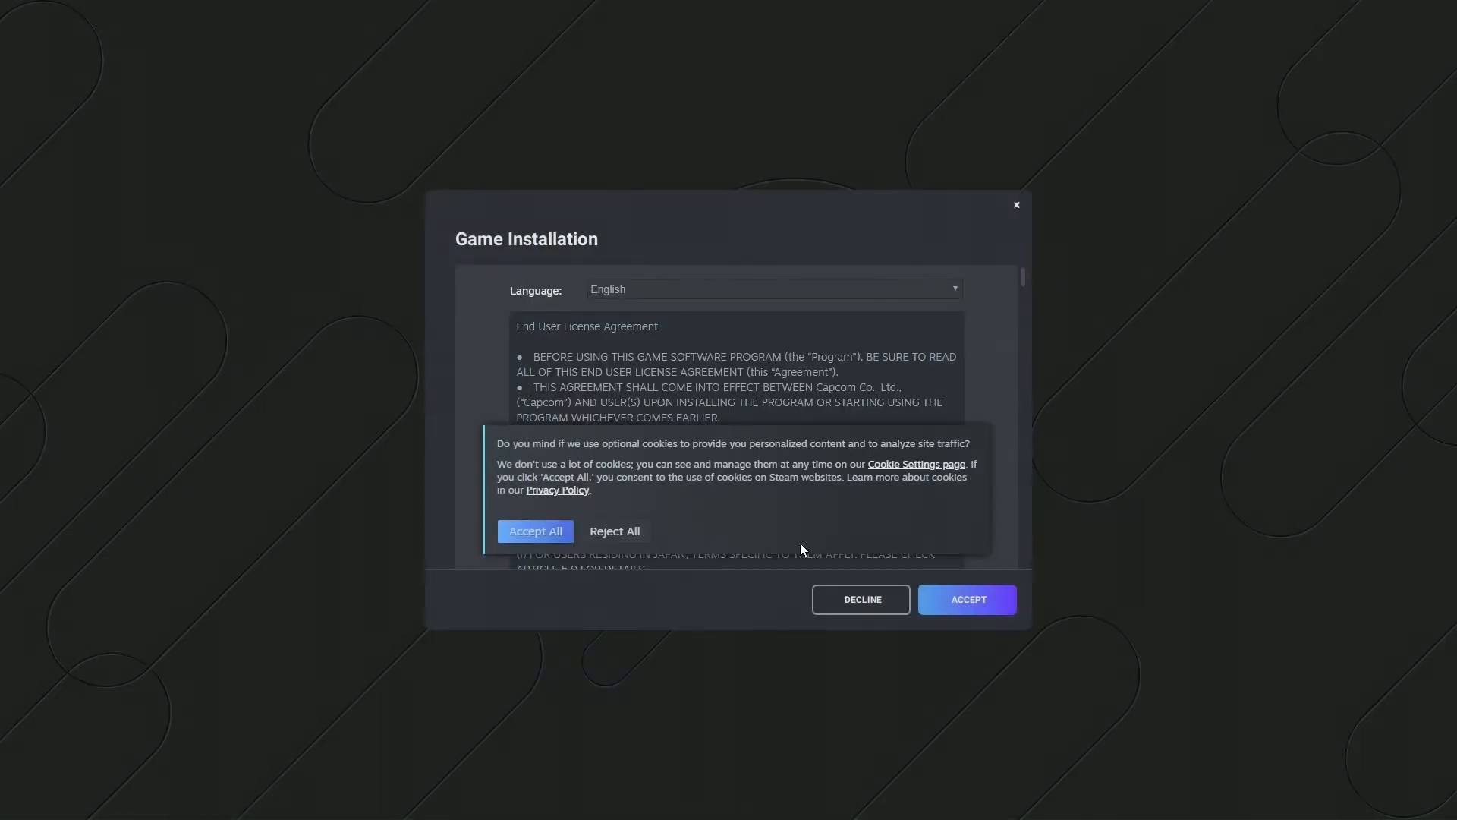
pyautogui.click(535, 531)
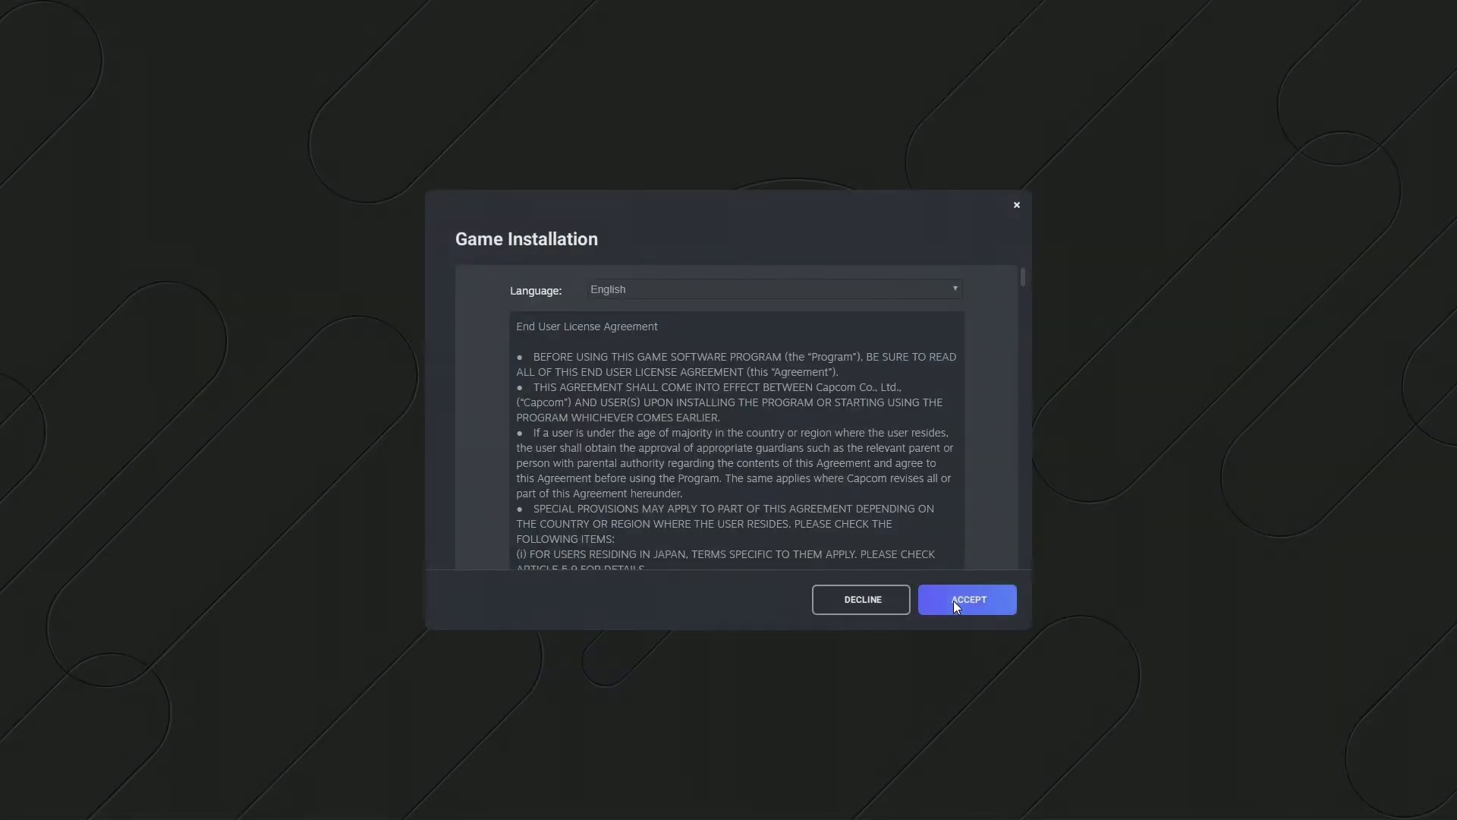
pyautogui.click(967, 599)
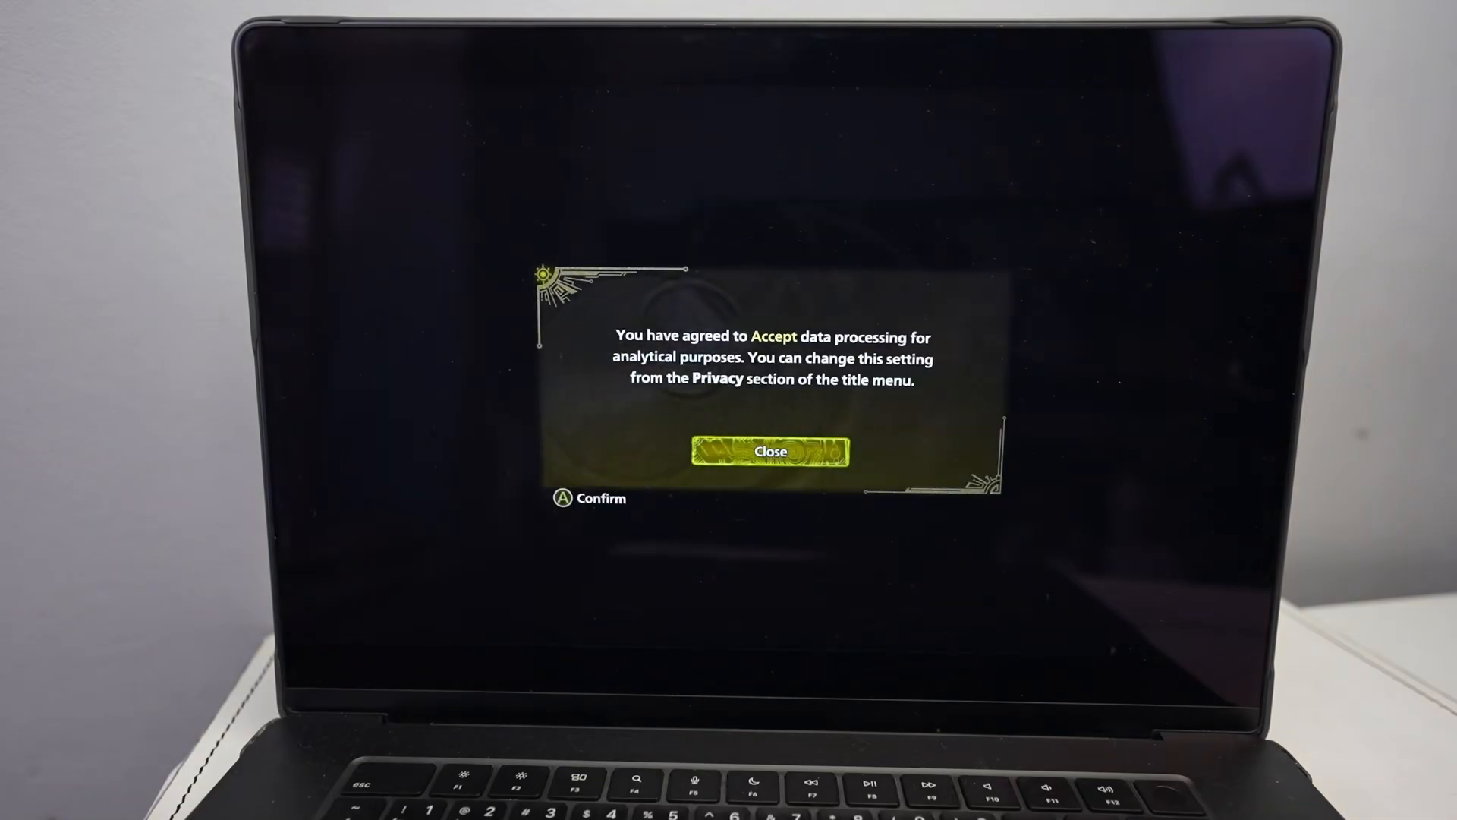
# Step: Close the data-processing notice and advance past the first accessibility options screen
pyautogui.click(770, 451)
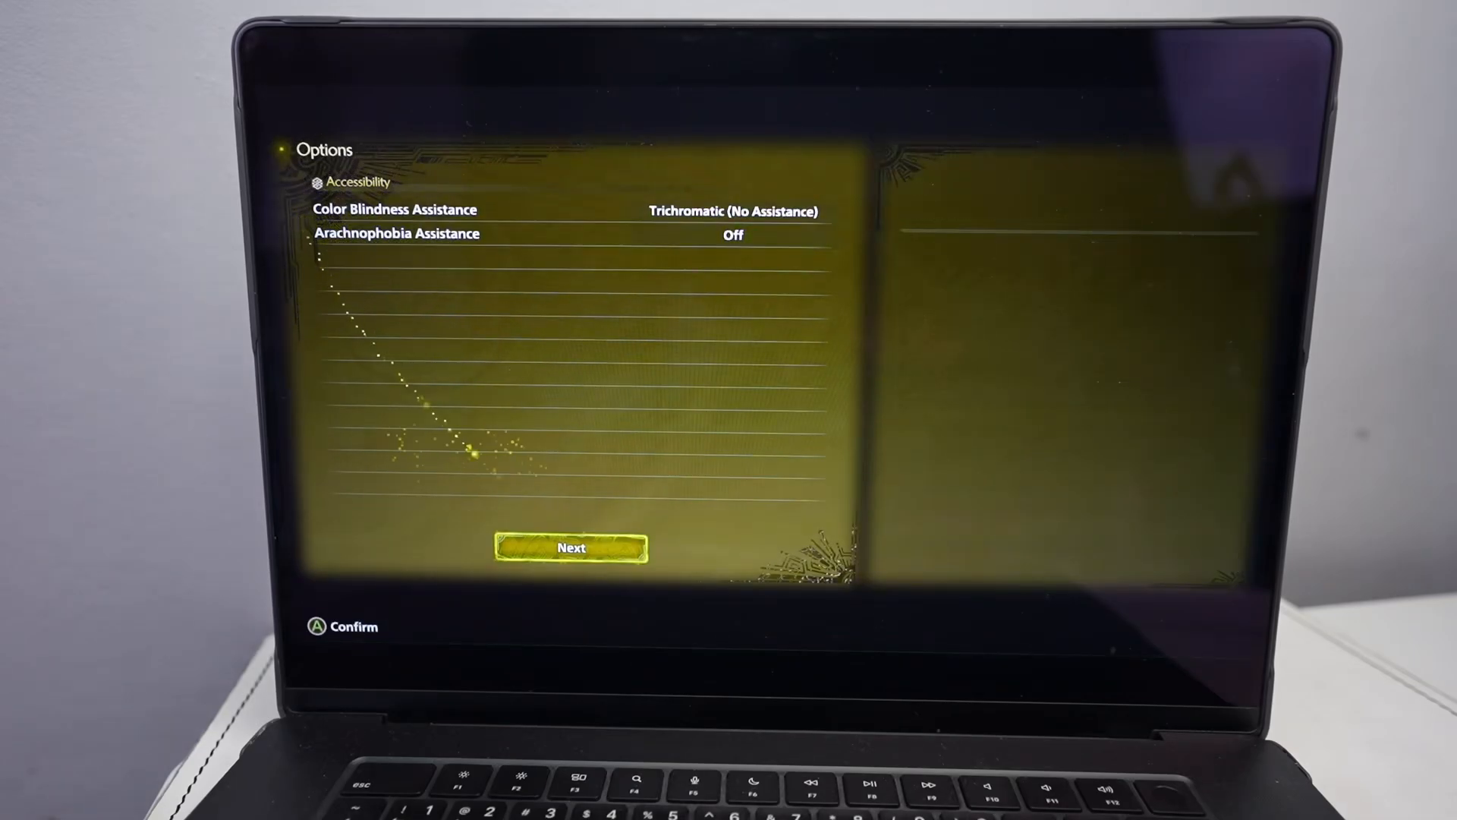
pyautogui.click(571, 548)
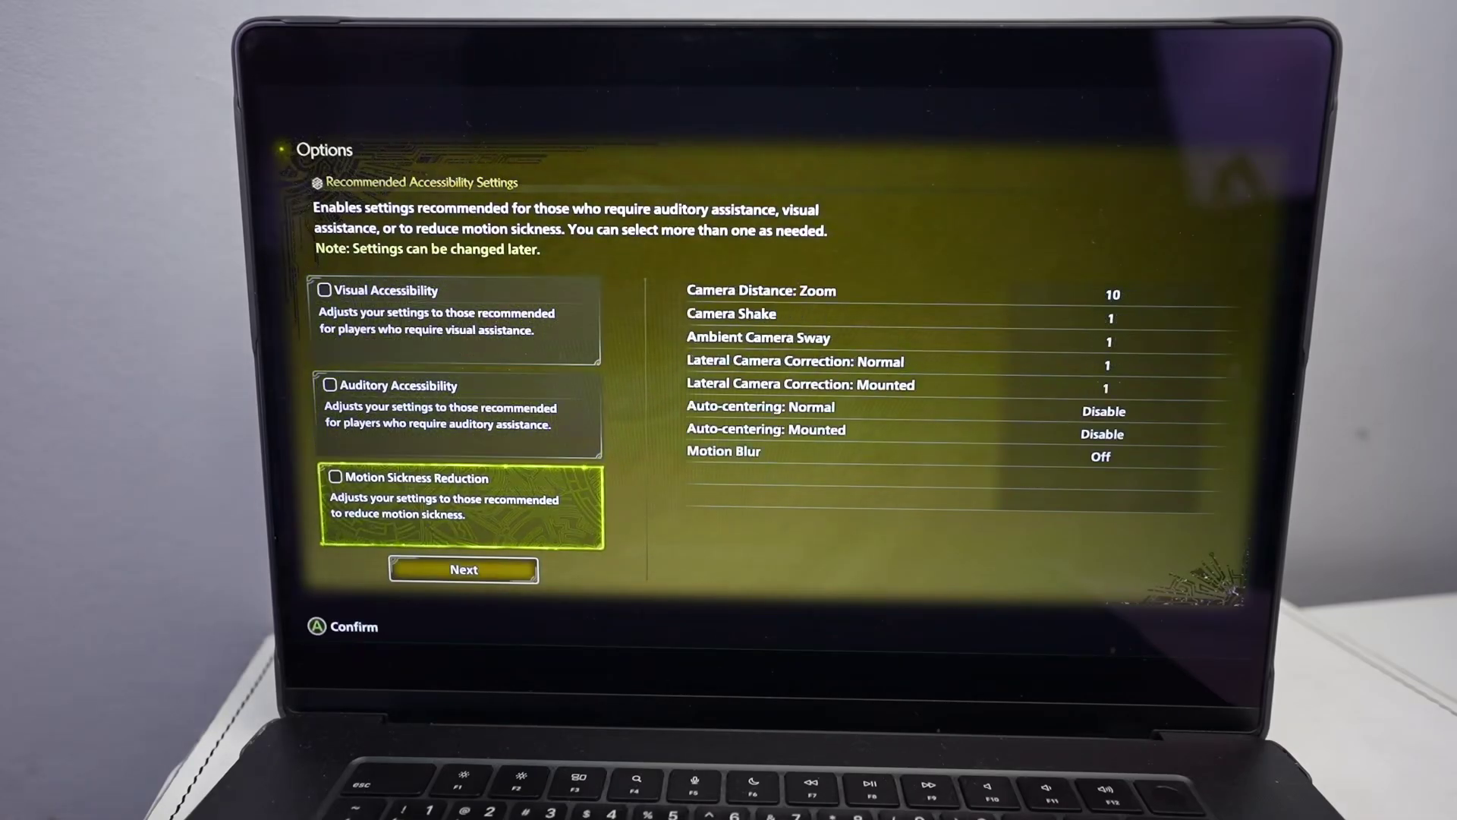